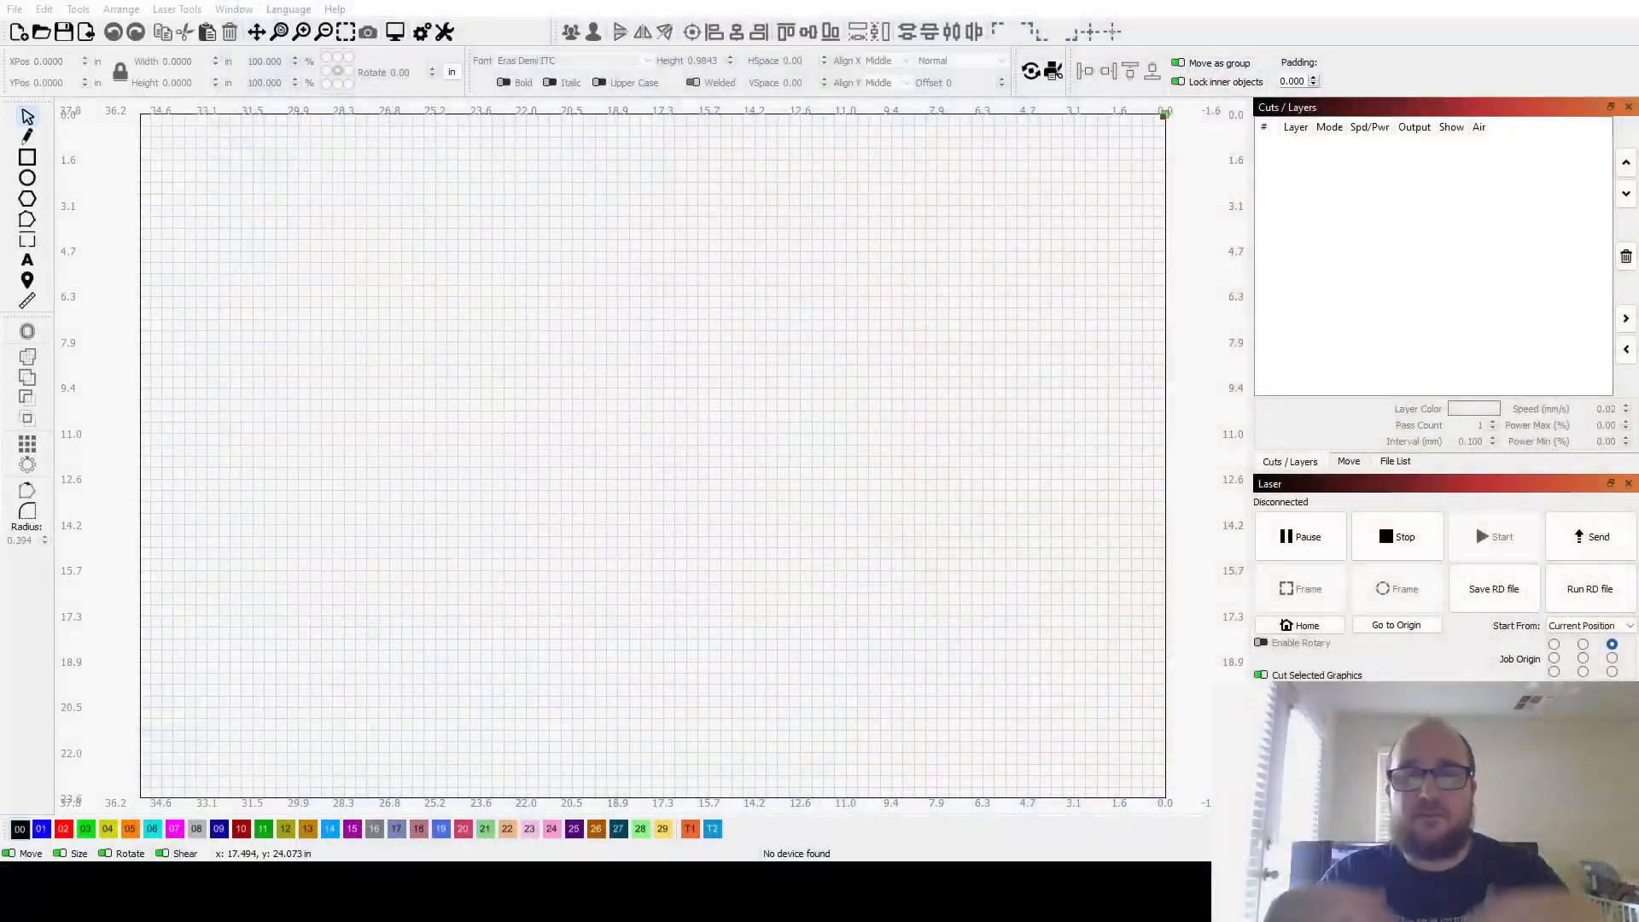
mouse_move(765, 297)
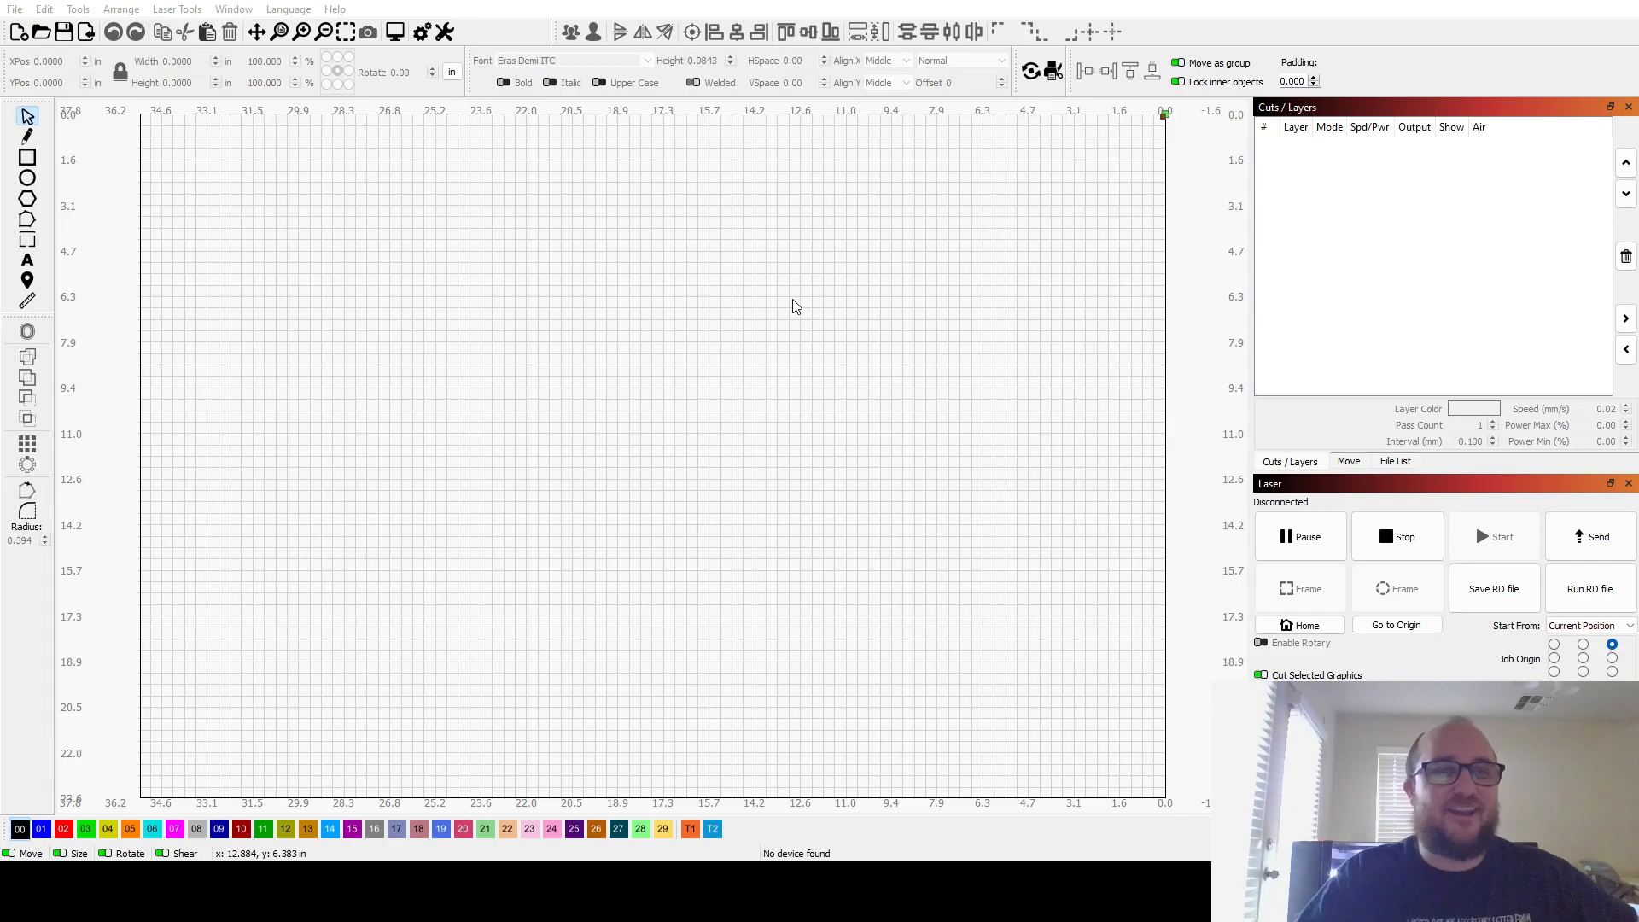
mouse_move(800, 379)
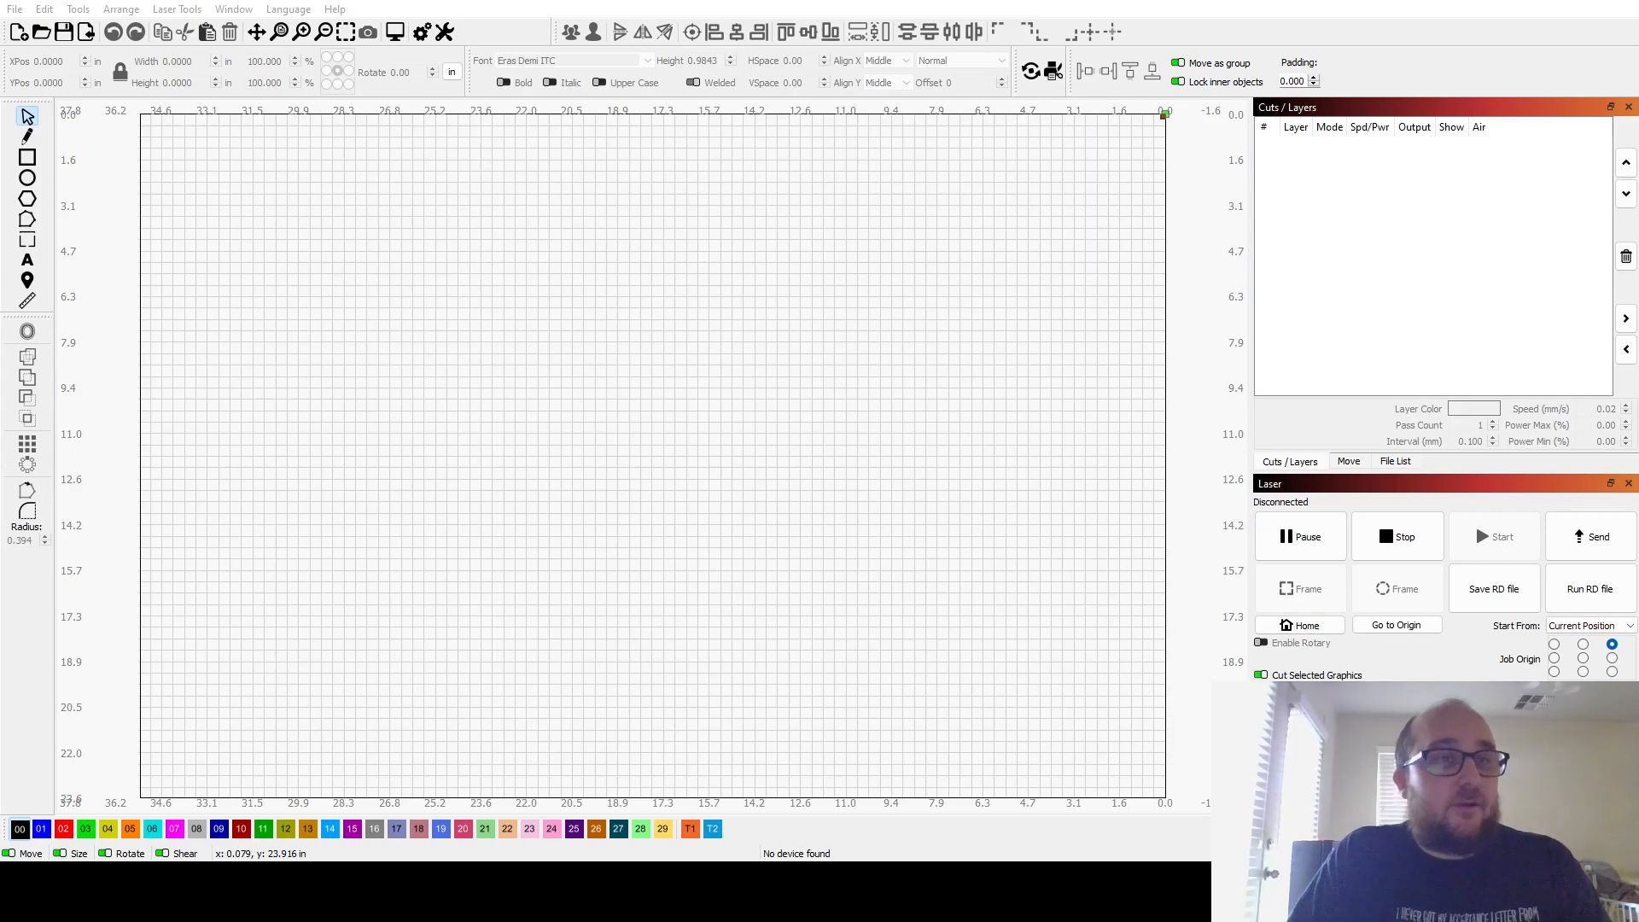
mouse_move(600, 382)
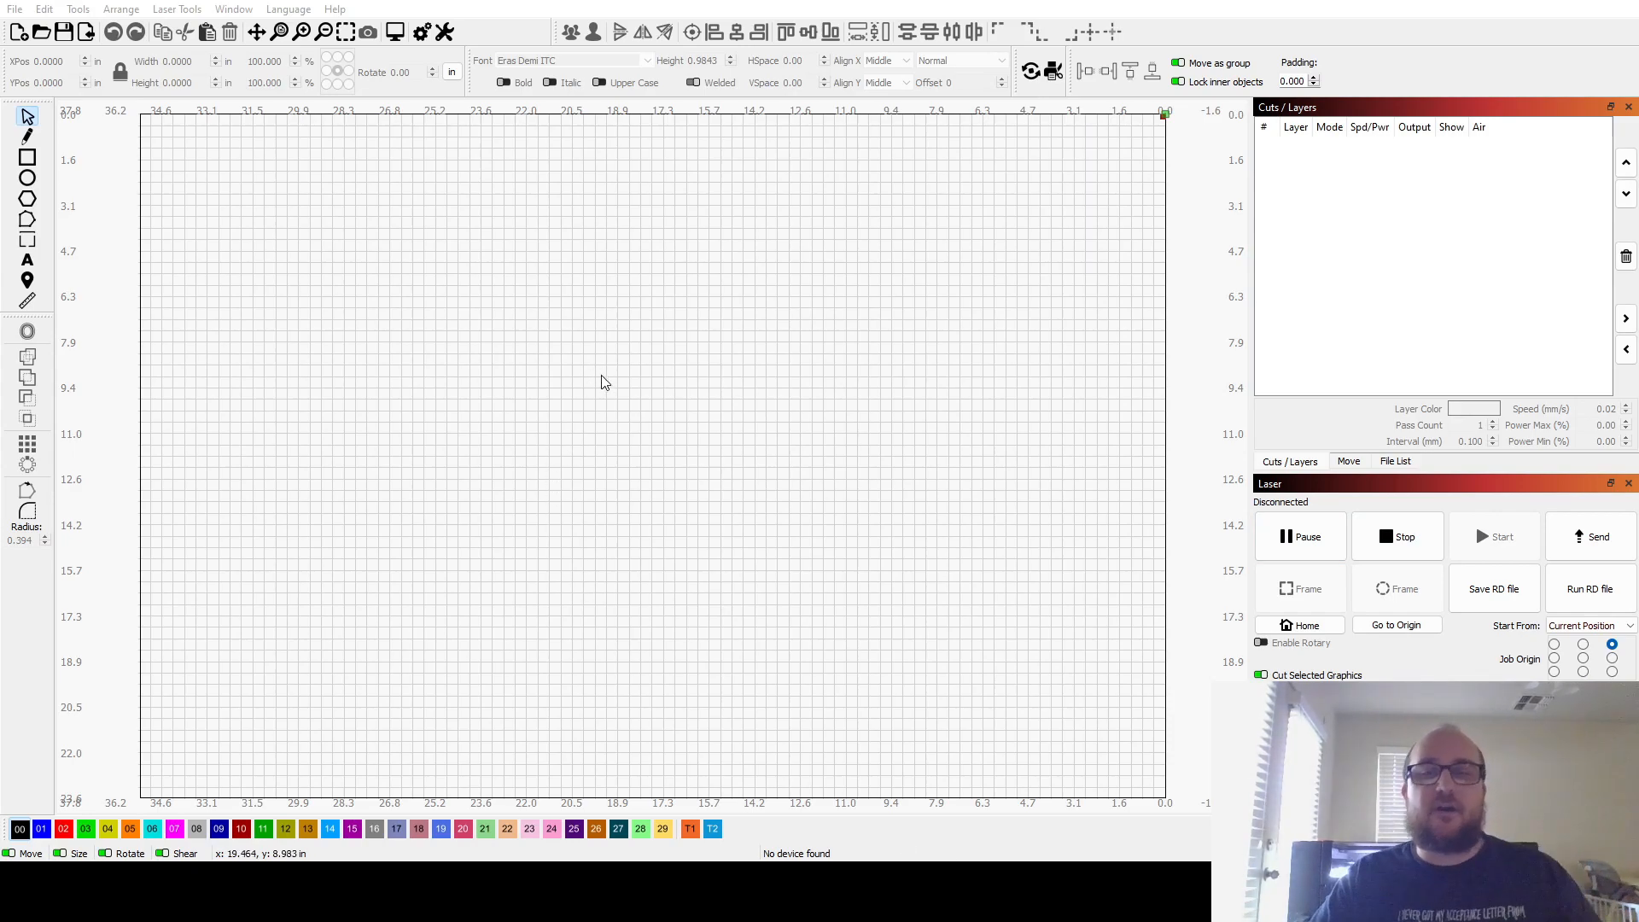
mouse_move(719, 382)
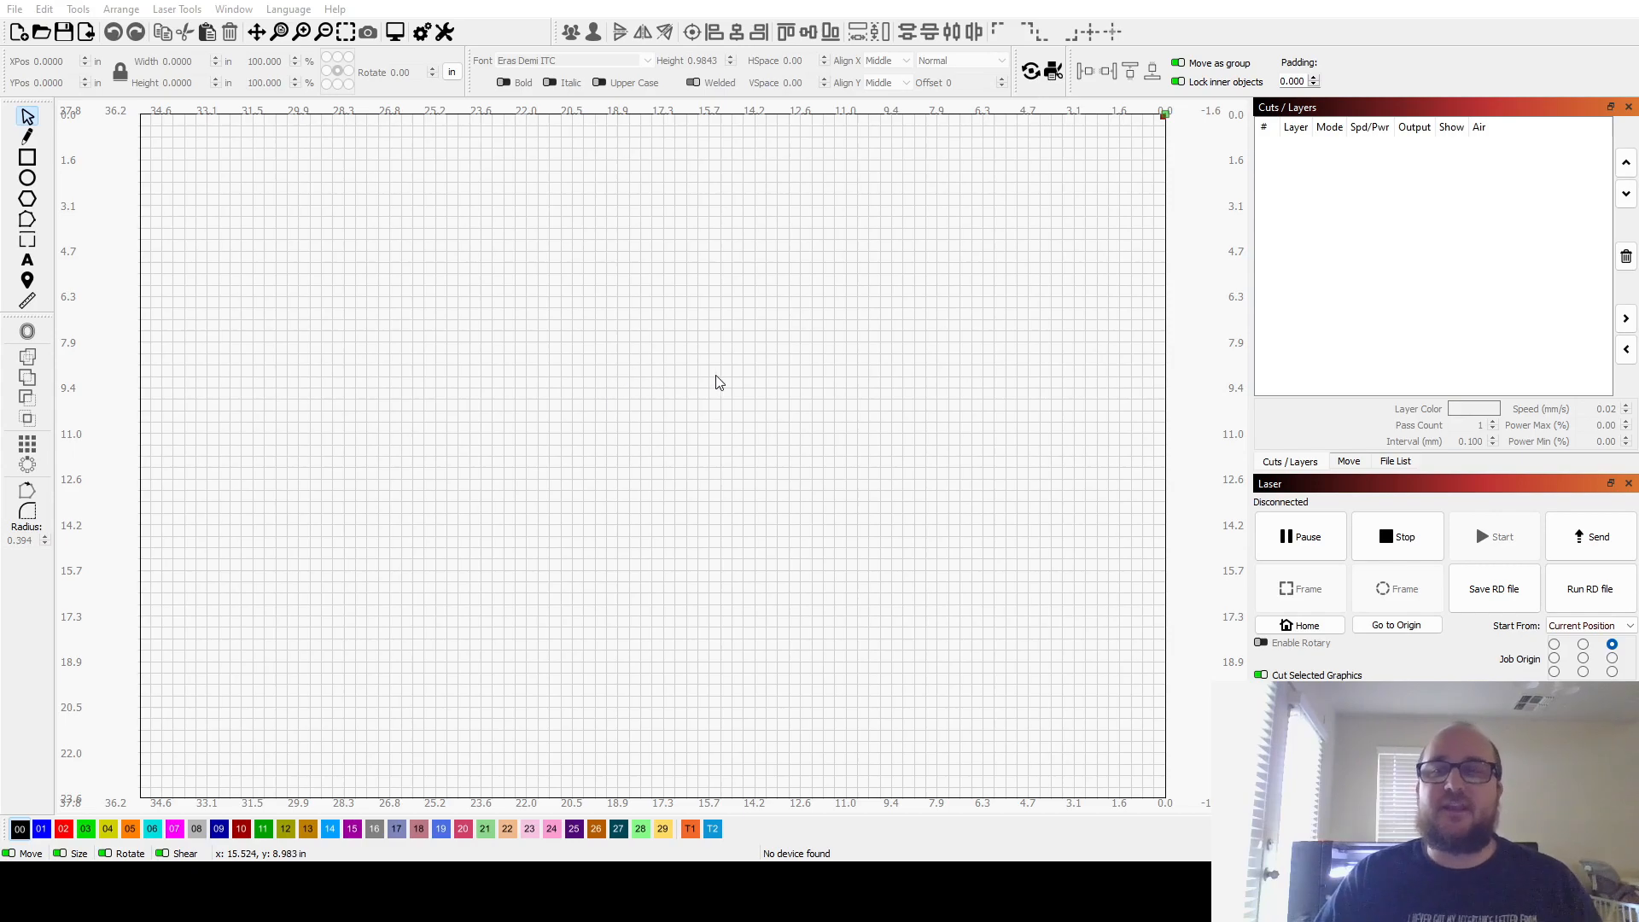
mouse_move(911, 367)
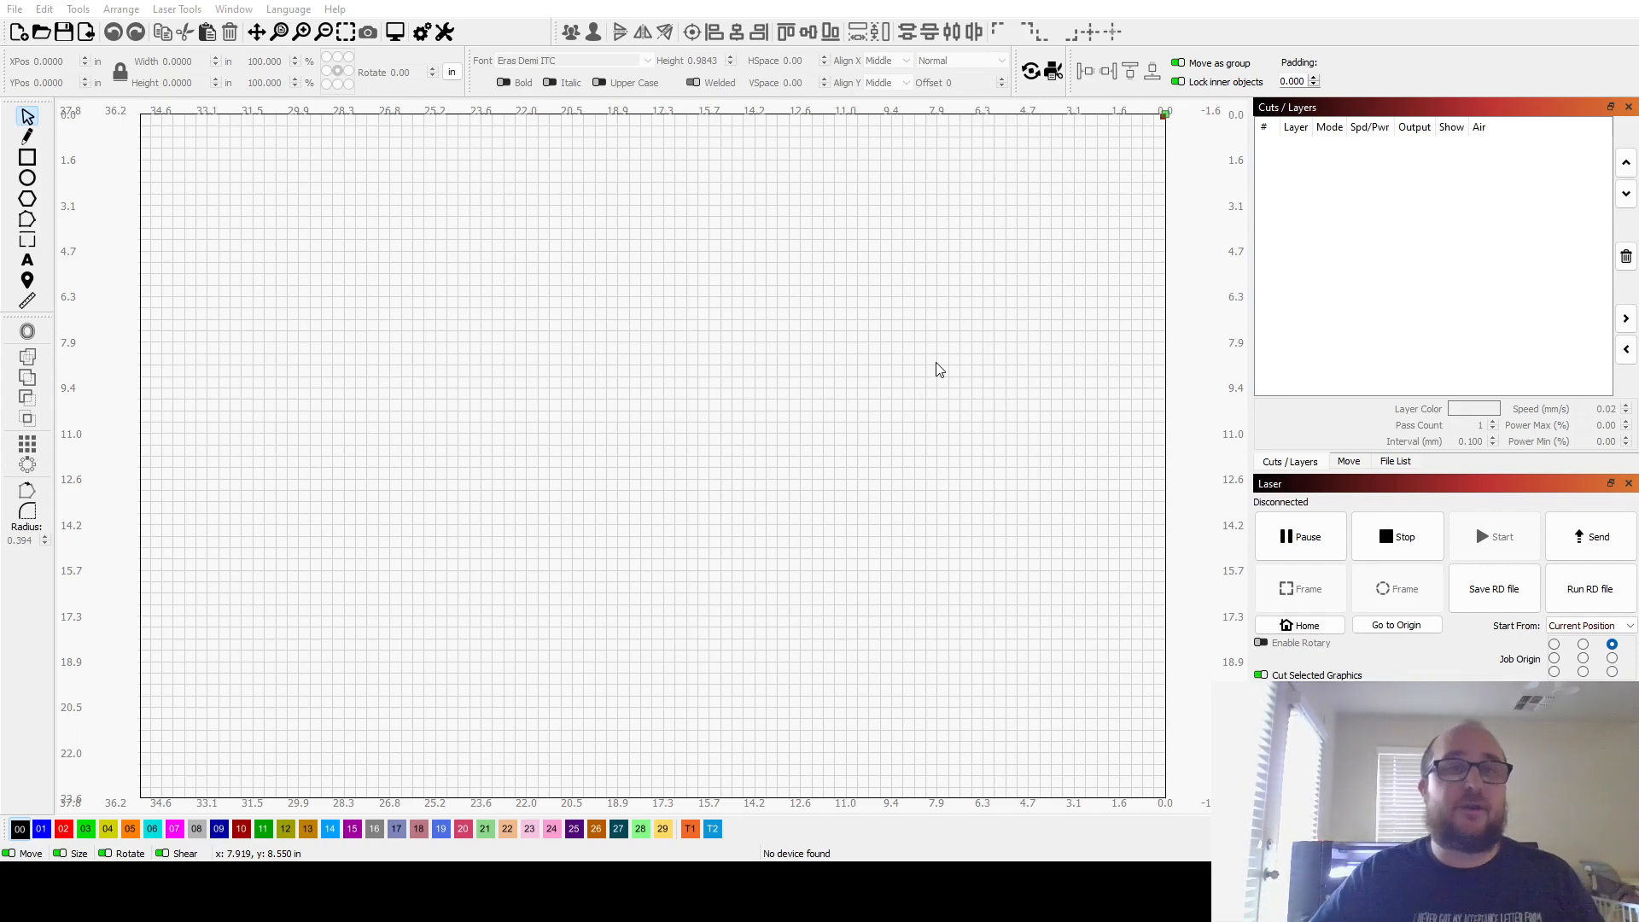
- Draw a rectangle near the upper left and assign it to the black Engrave fill layer
left_click_drag(362, 209, 468, 332)
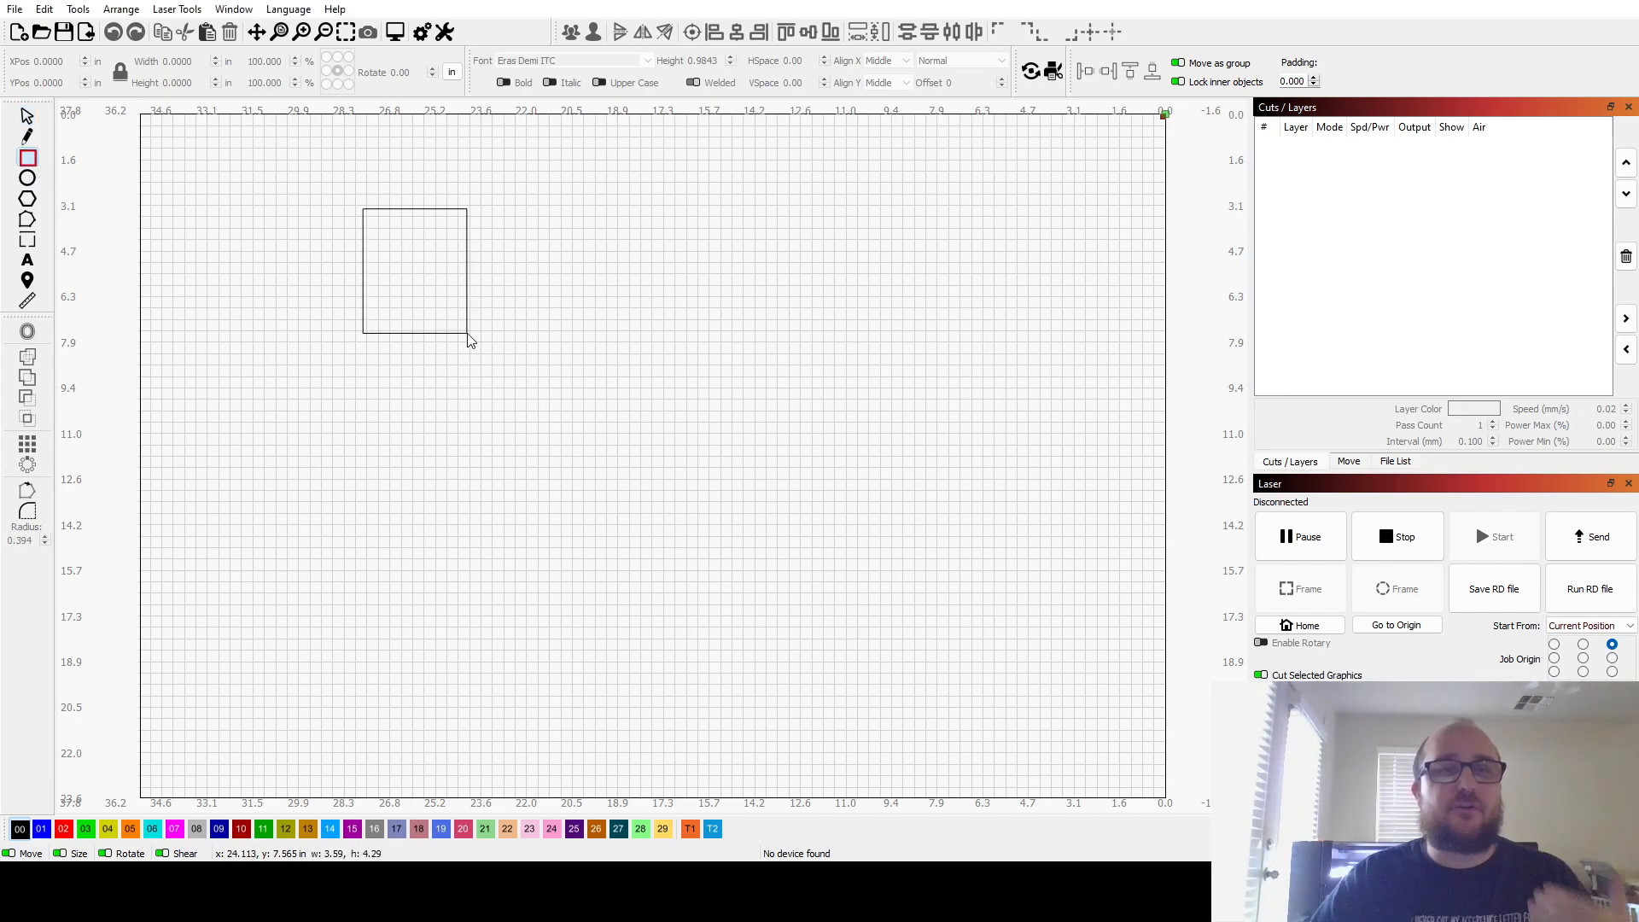
left_click(413, 270)
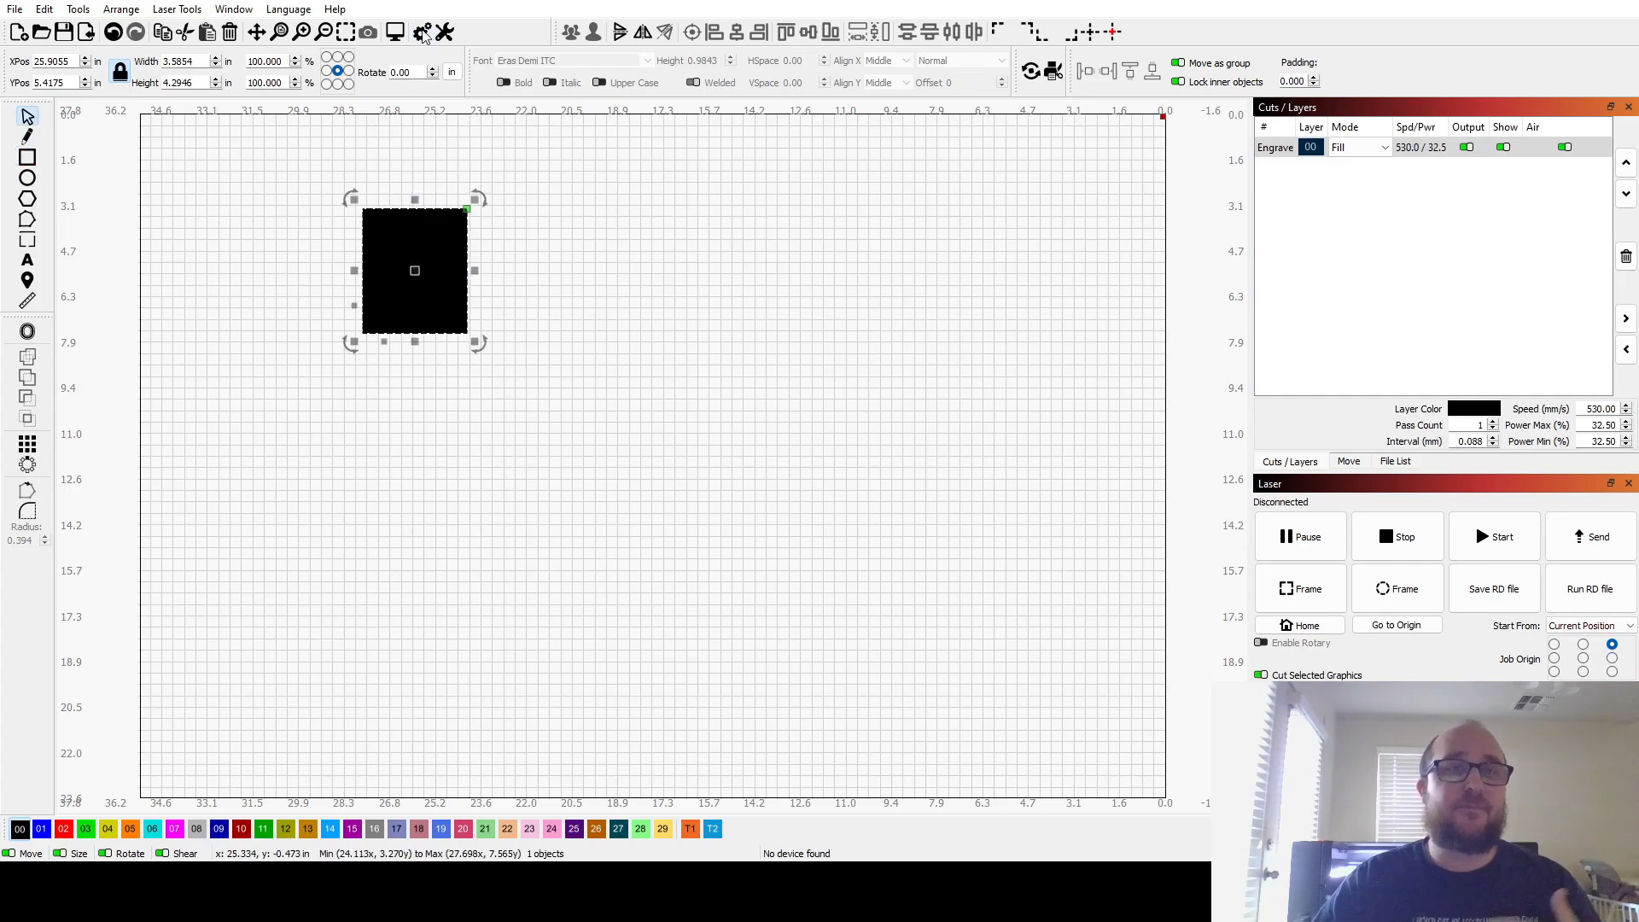
- Bring up the Settings window on the Display & Units page
left_click(421, 31)
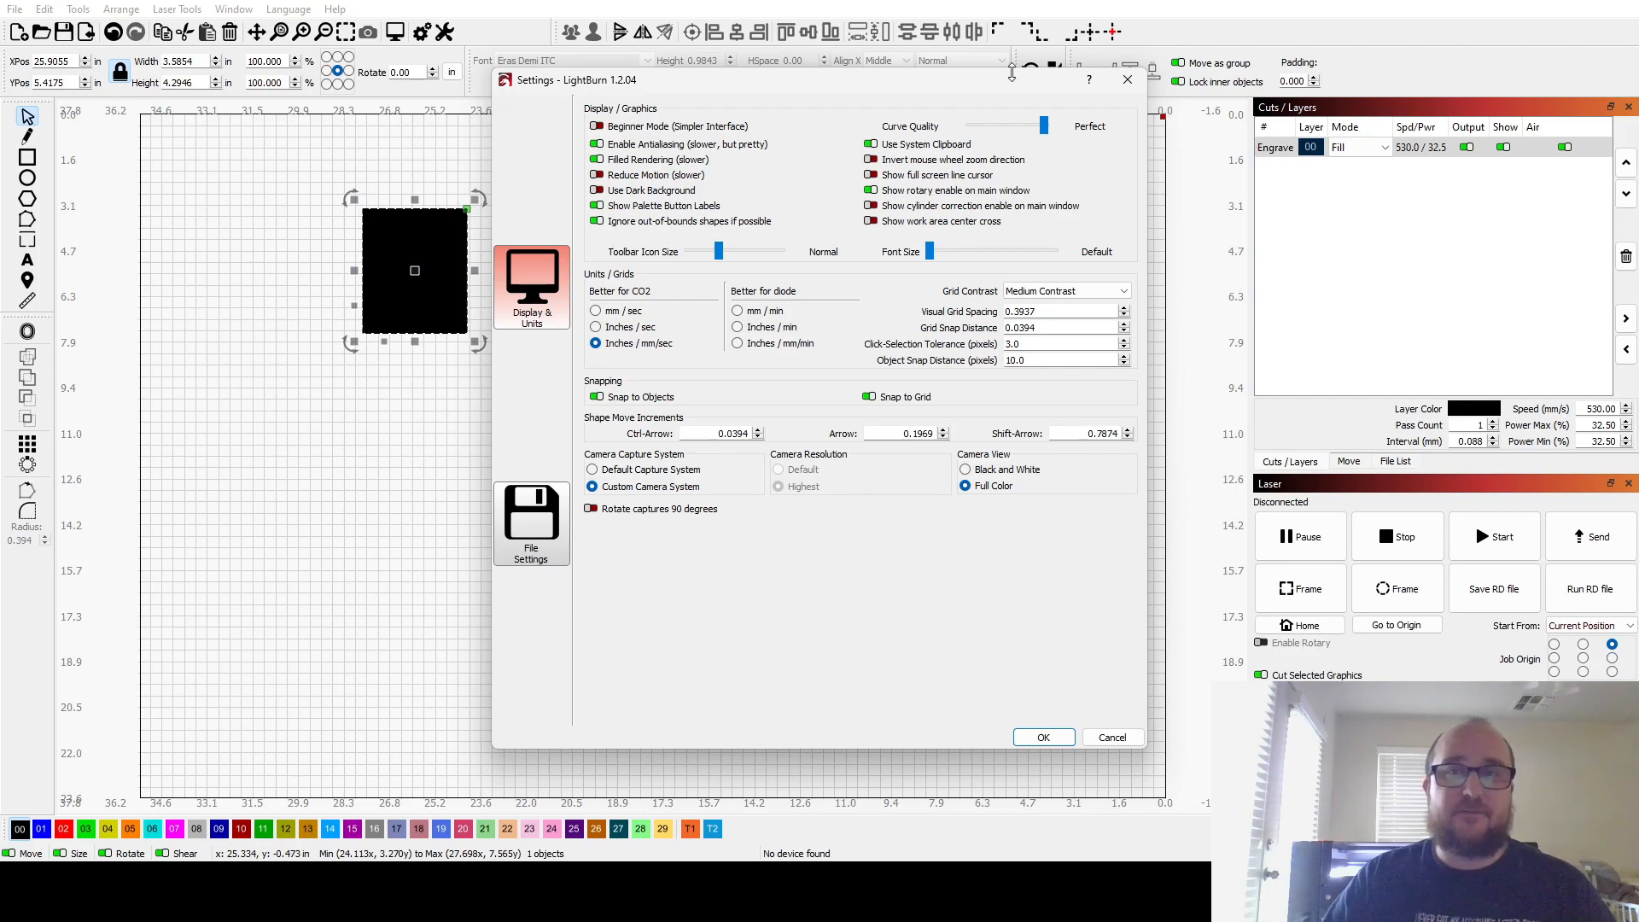
- Close Settings and the Engrave layer's cut settings, then deselect the black rectangle
left_click(1043, 737)
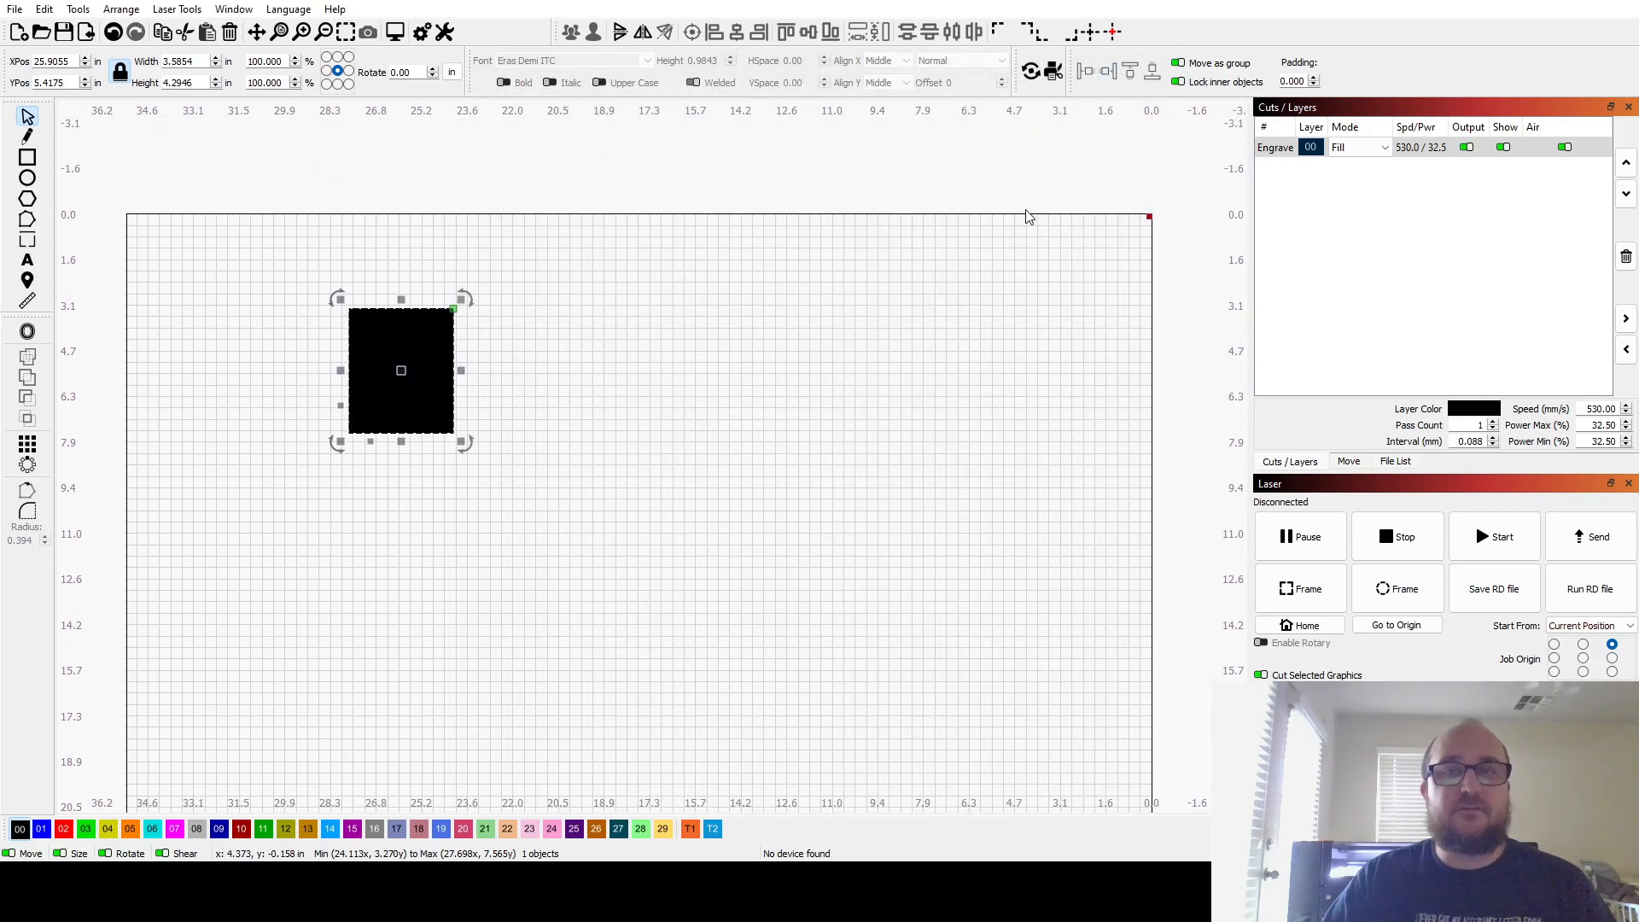
mouse_move(1169, 215)
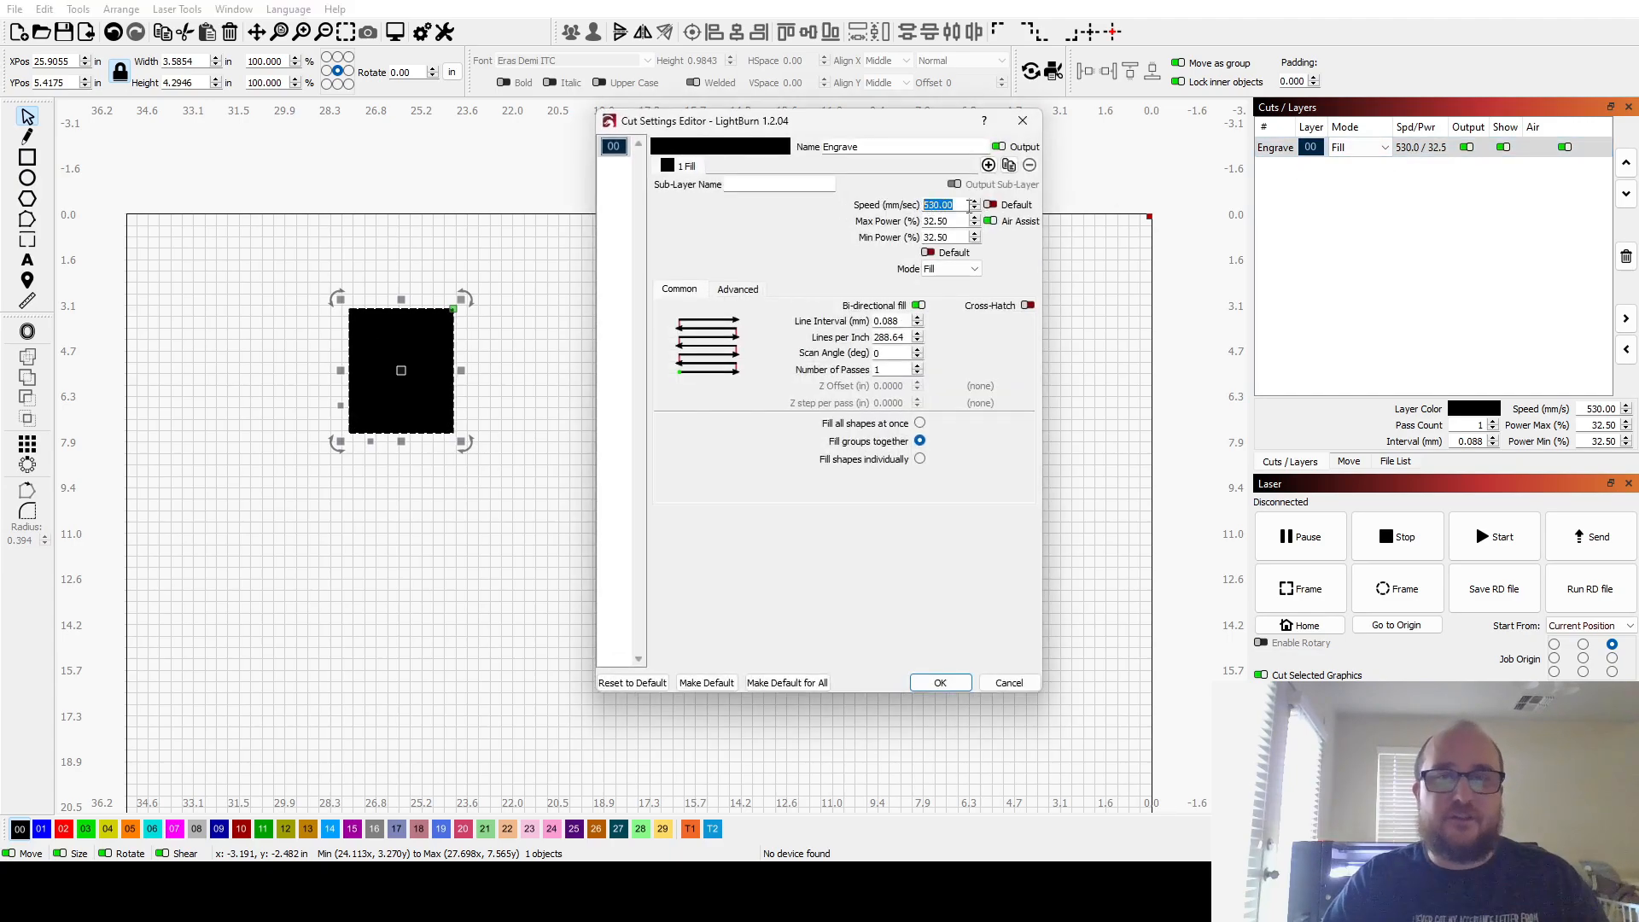
left_click(938, 682)
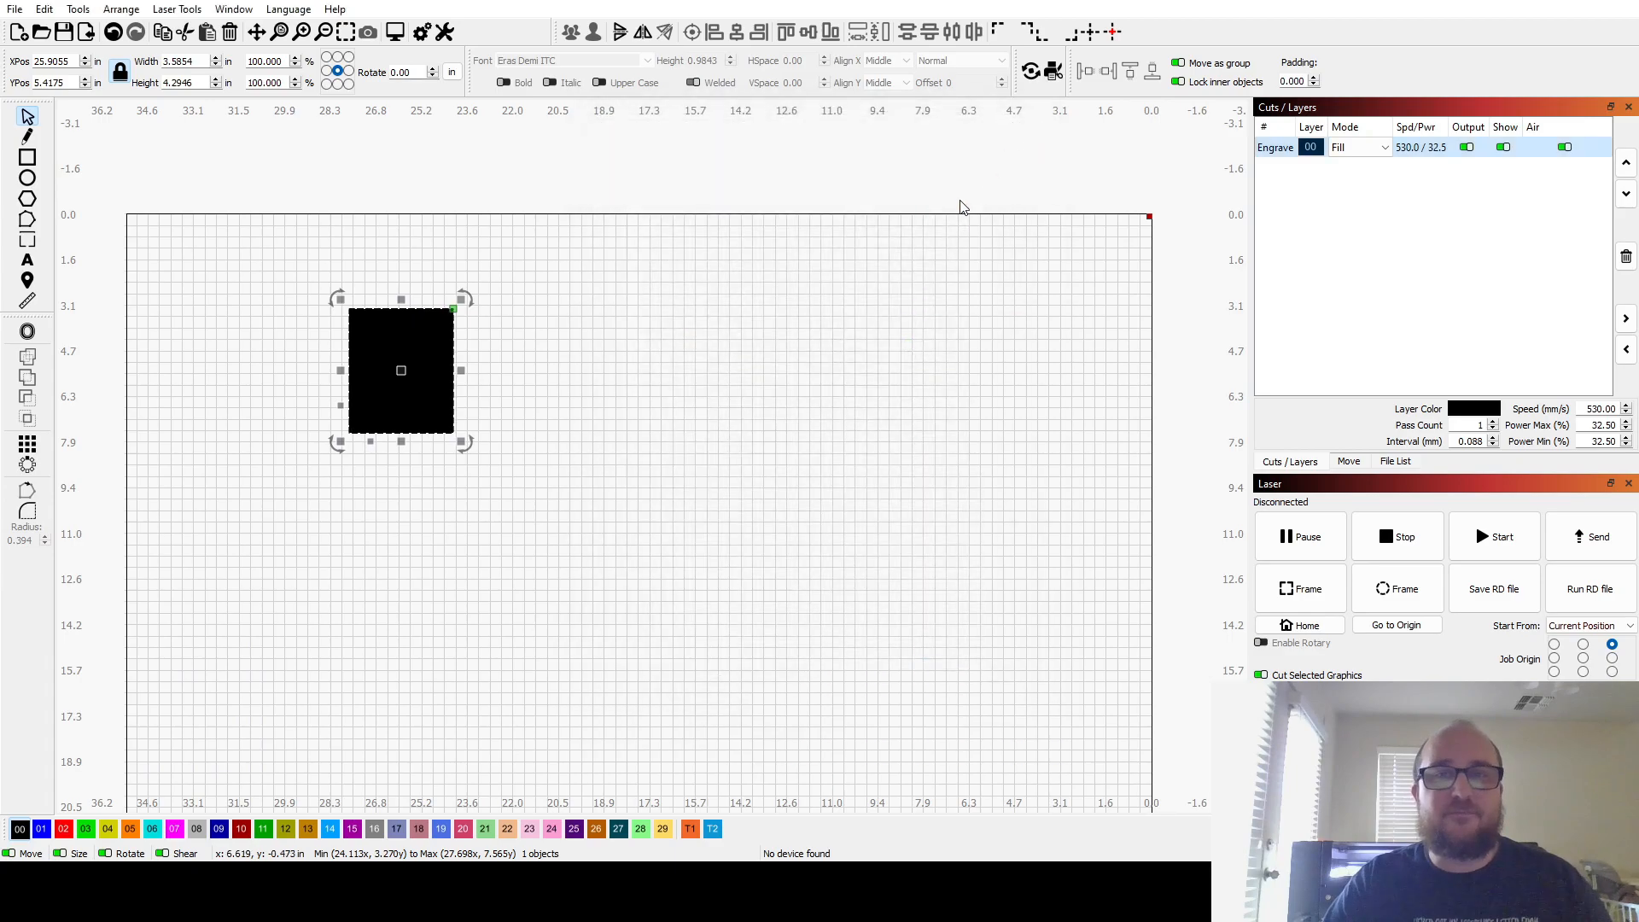
left_click(662, 349)
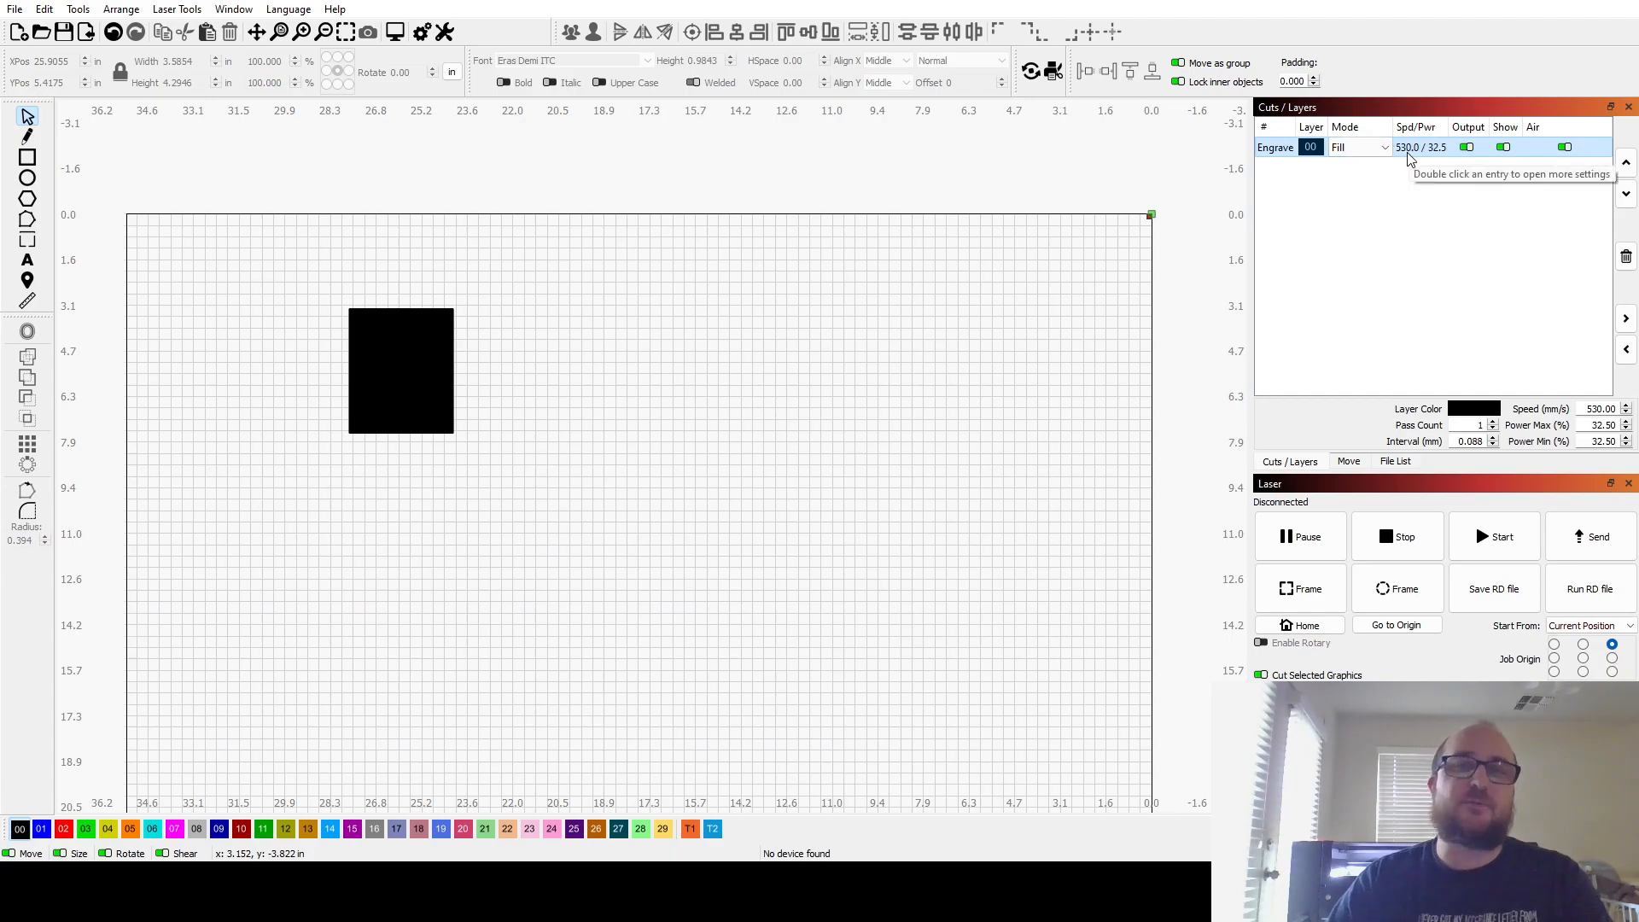
mouse_move(1136, 228)
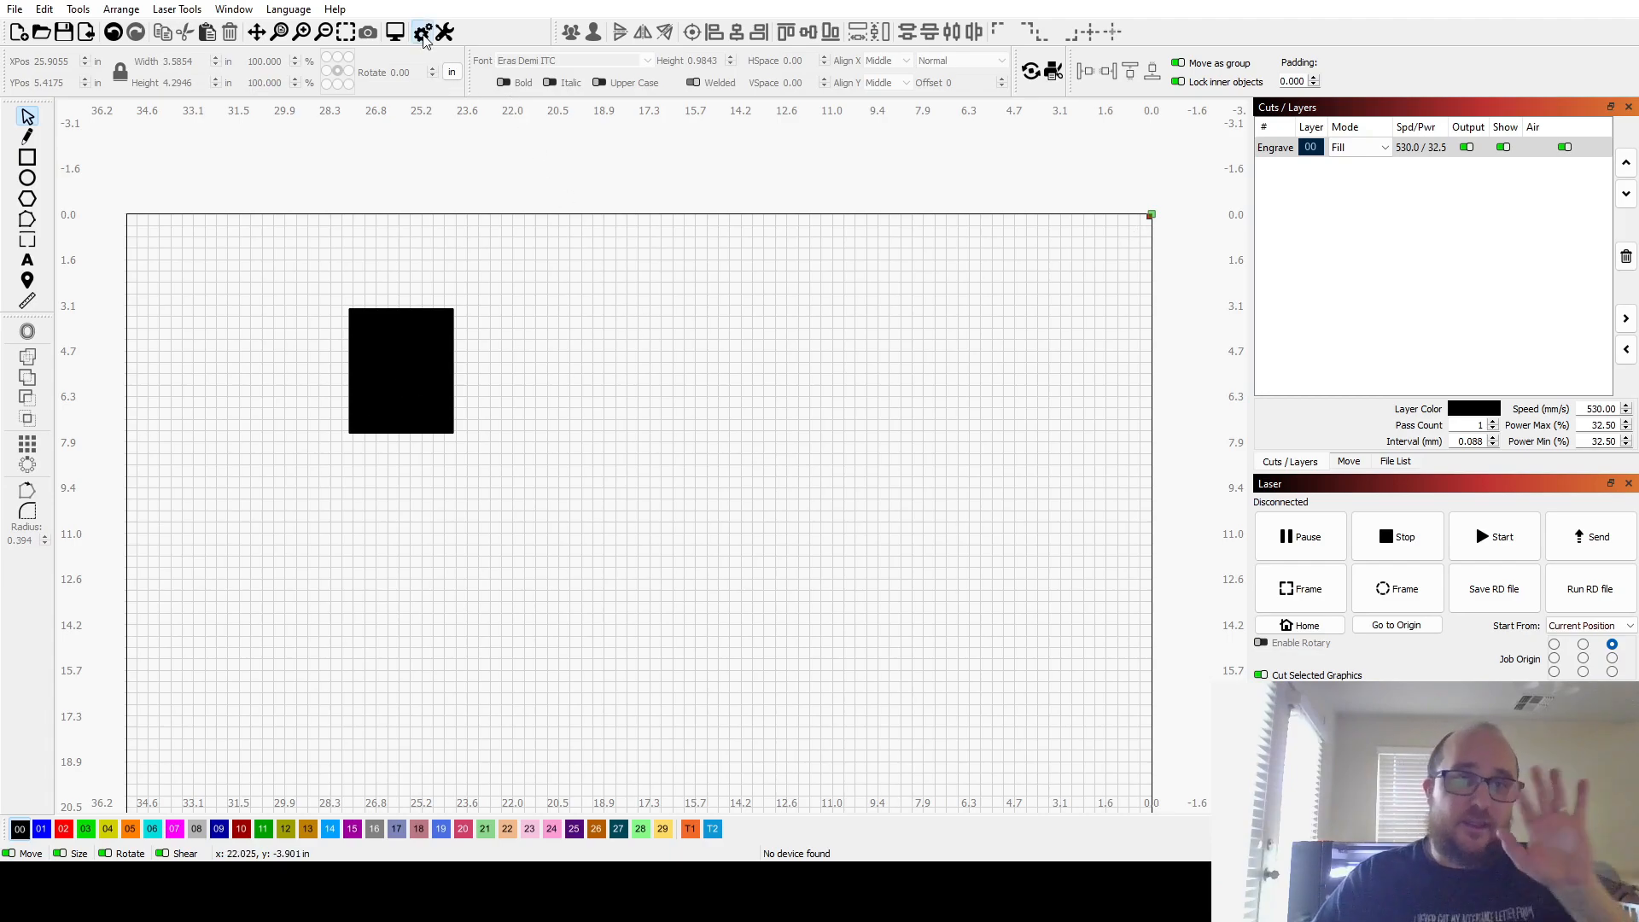
- Reopen the Settings window on the Display & Units page
left_click(426, 31)
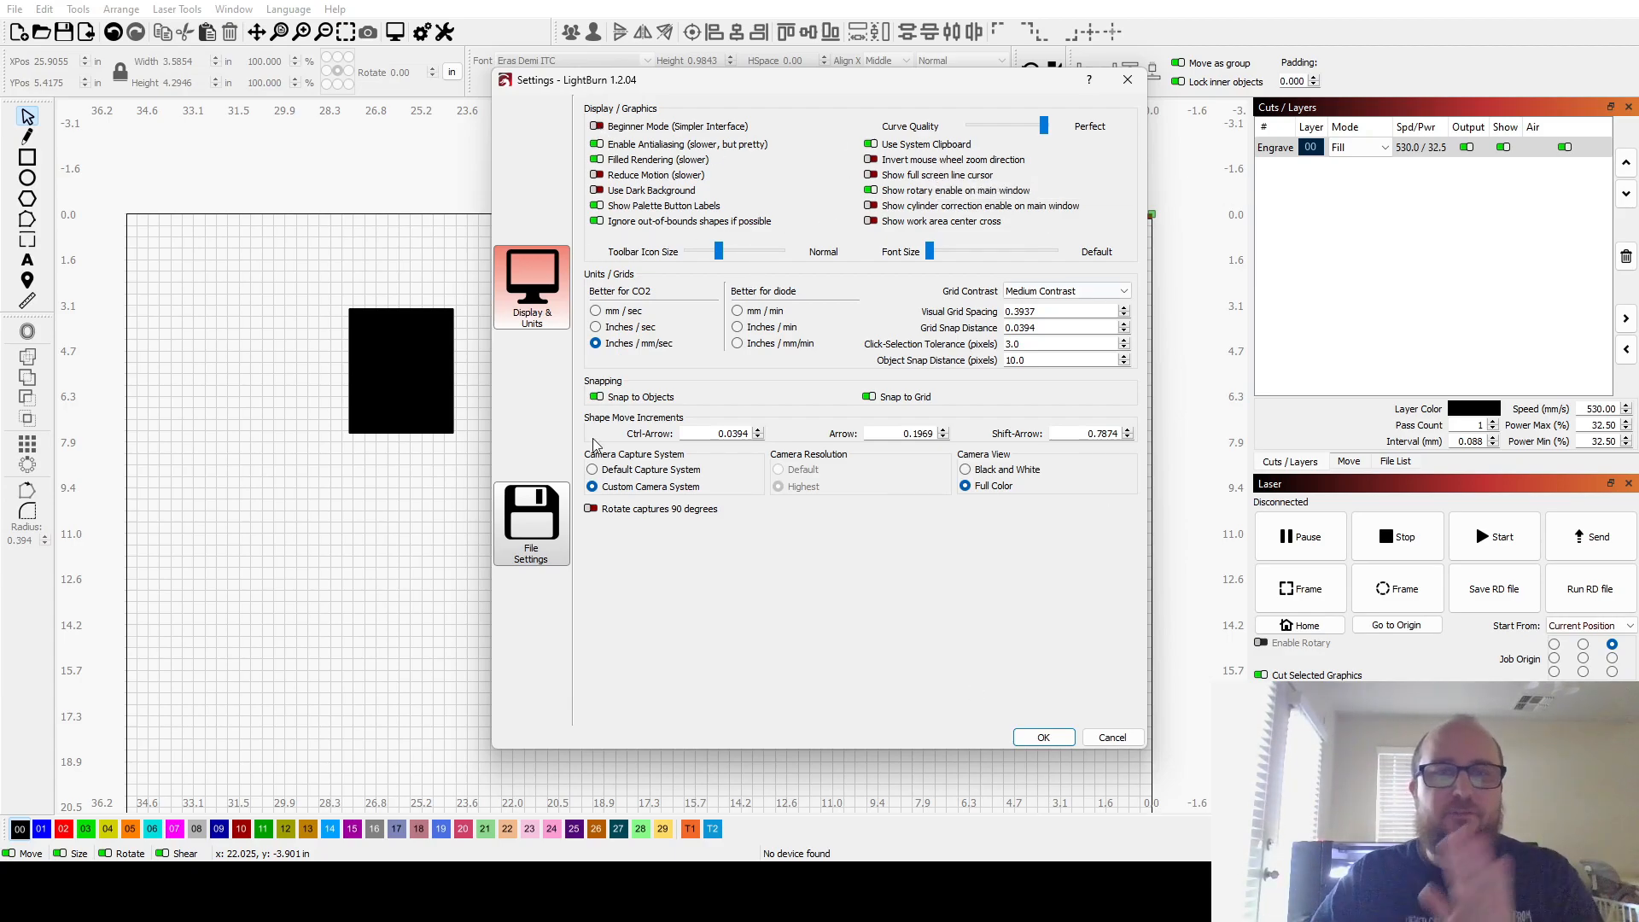
- In File Settings, toggle SVG import to 72 DPI and back to the 96 DPI Inkscape default
left_click(531, 524)
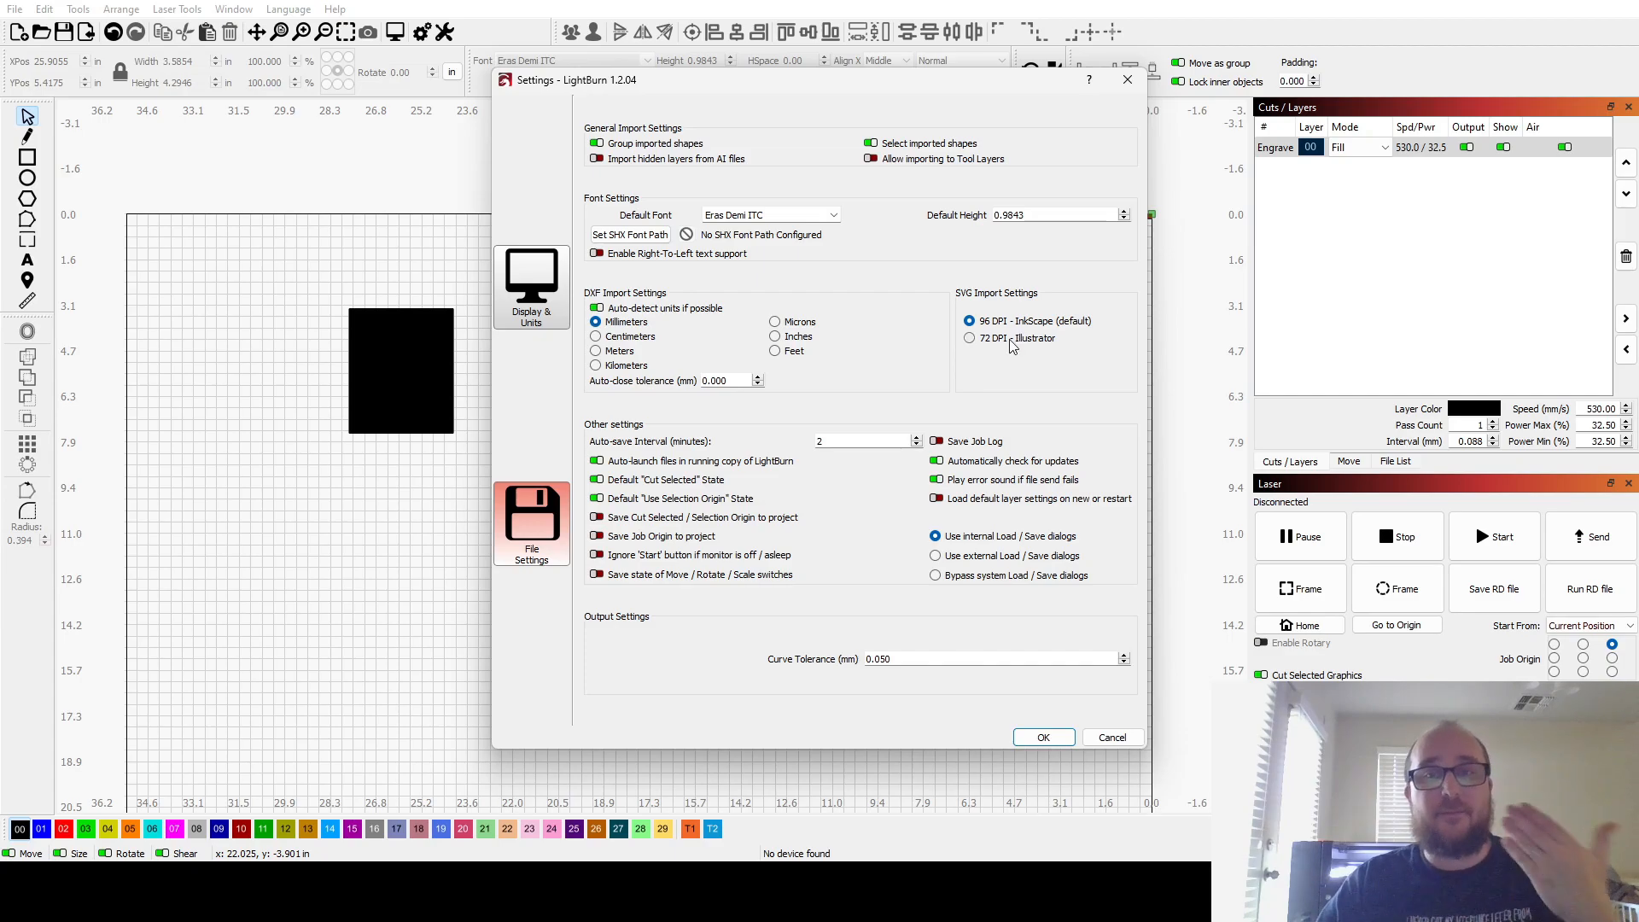
left_click(967, 338)
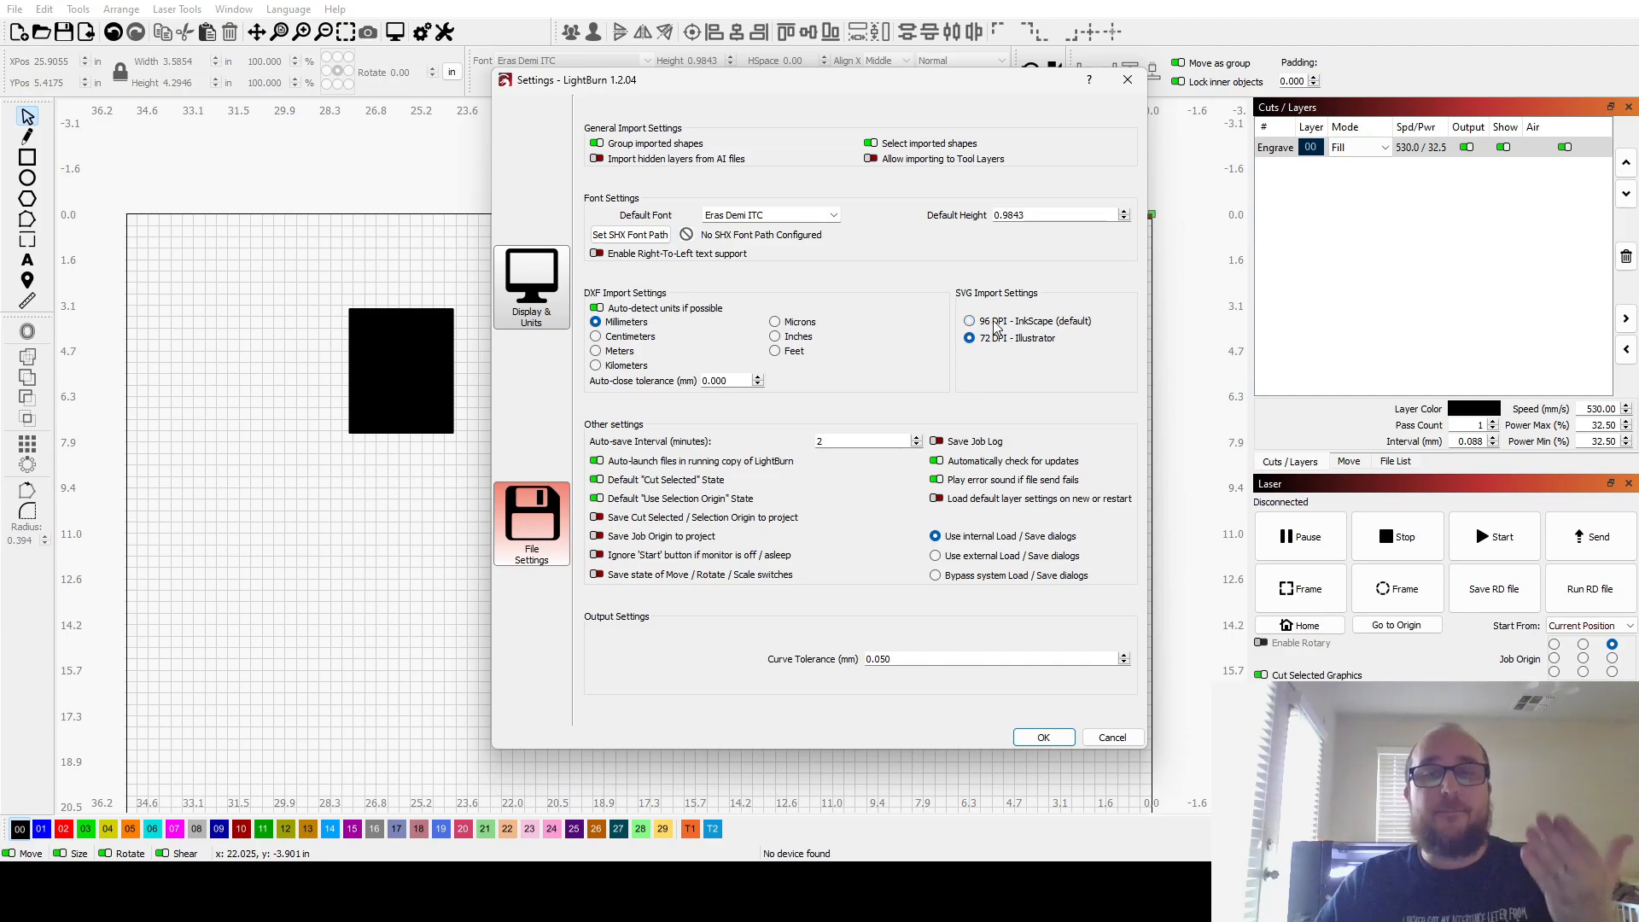
left_click(968, 321)
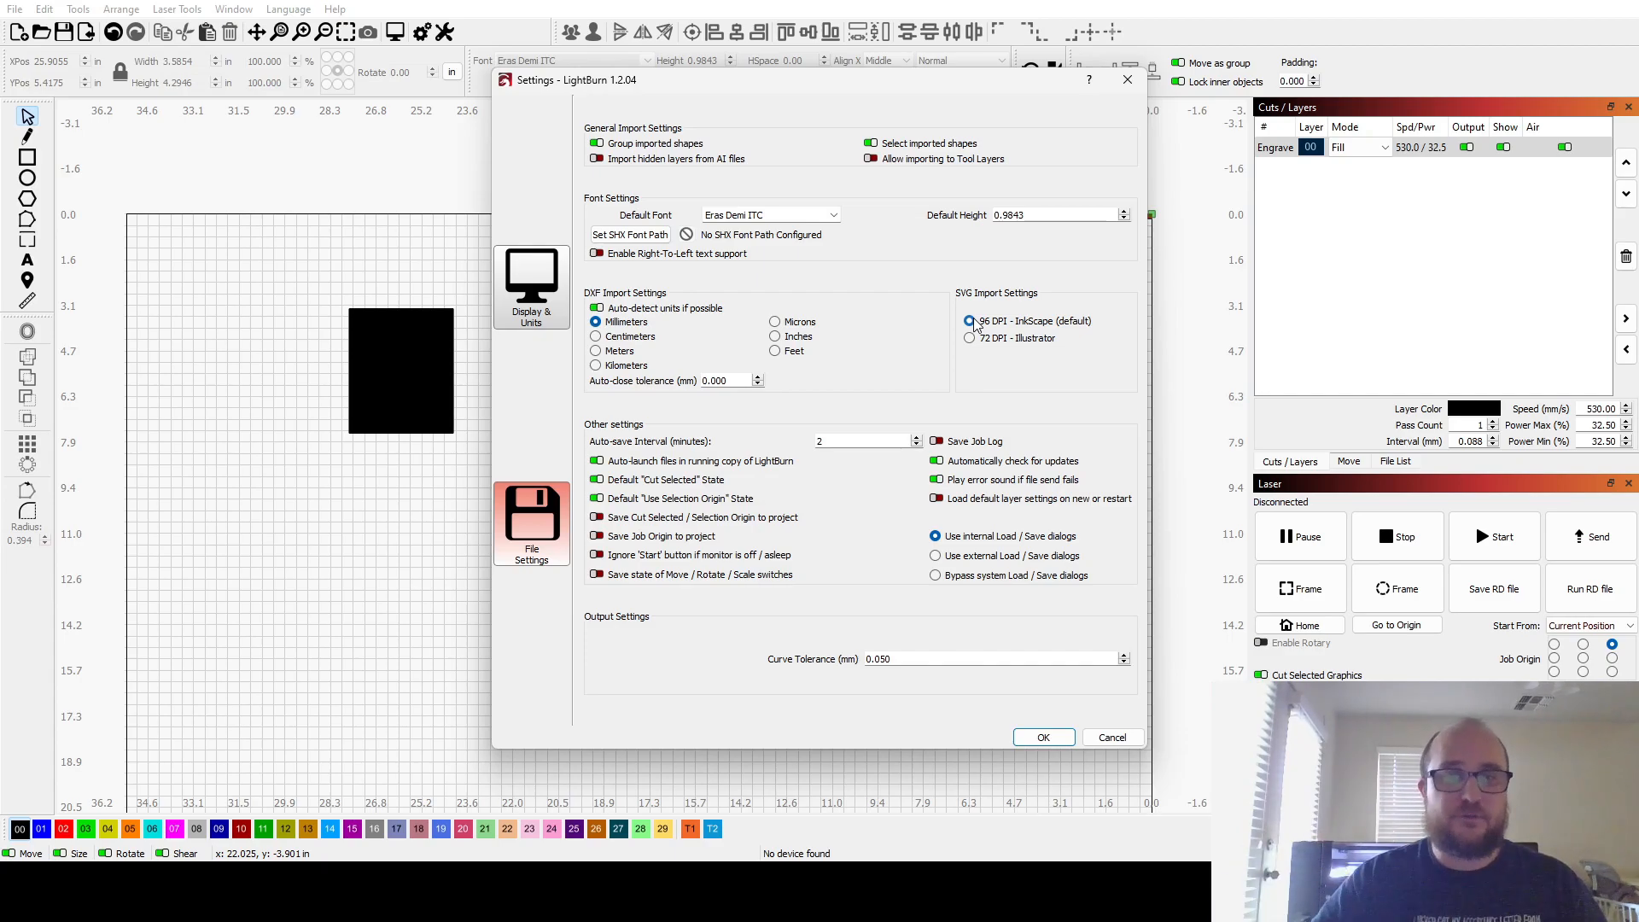
mouse_move(1113, 738)
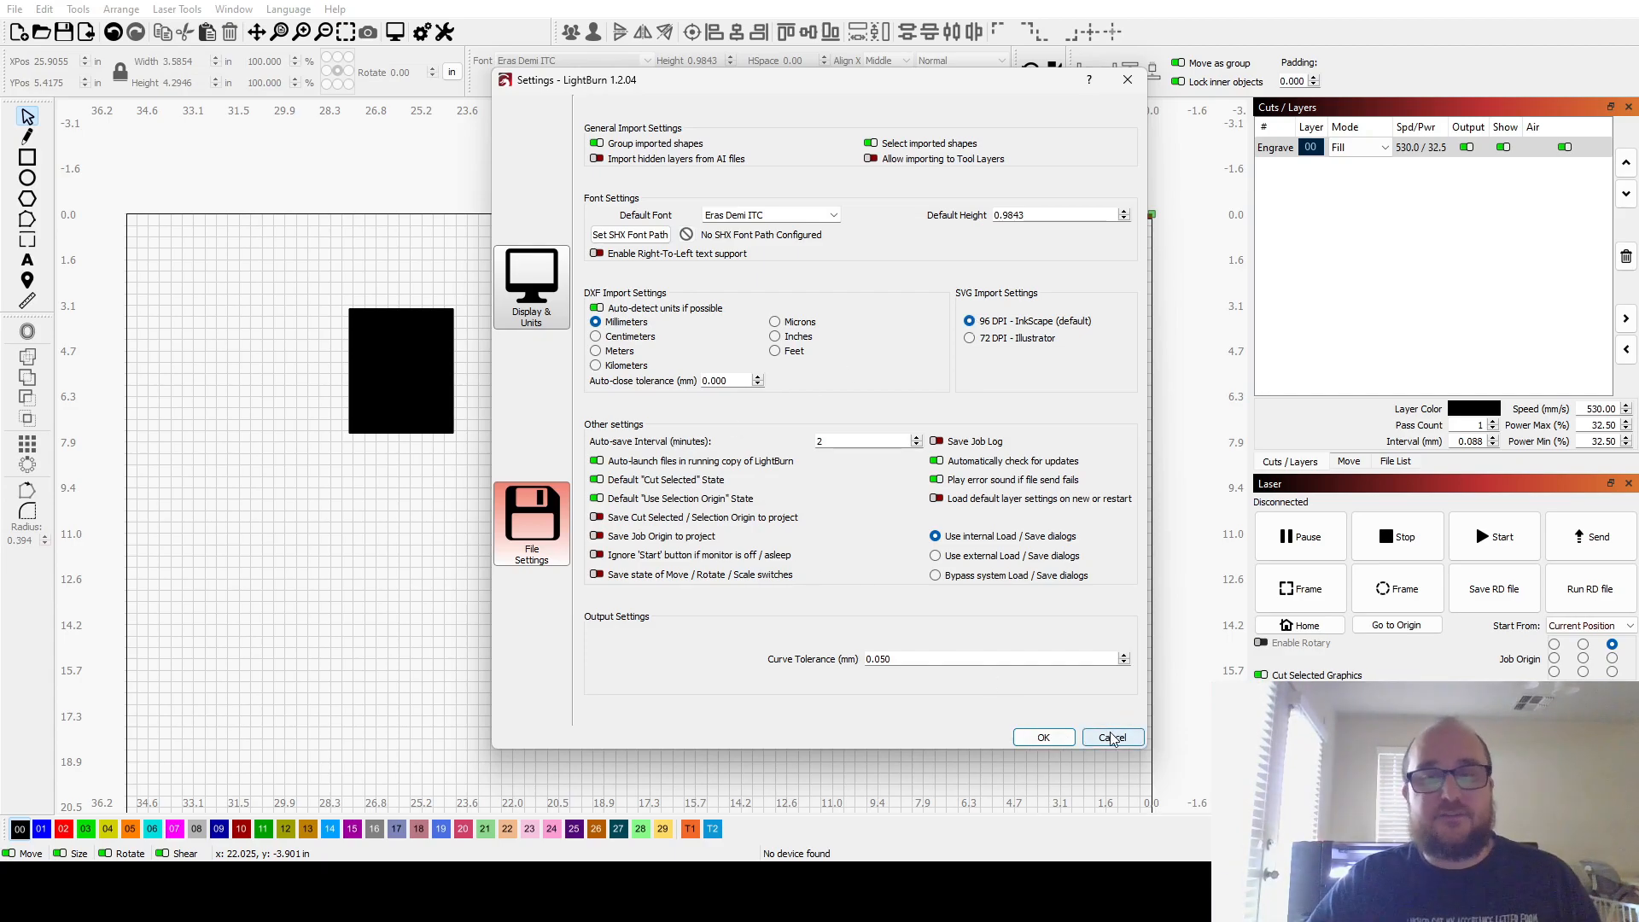
- Cancel the preferences and review the MIRA 9 device settings, including simulation timing
left_click(1113, 738)
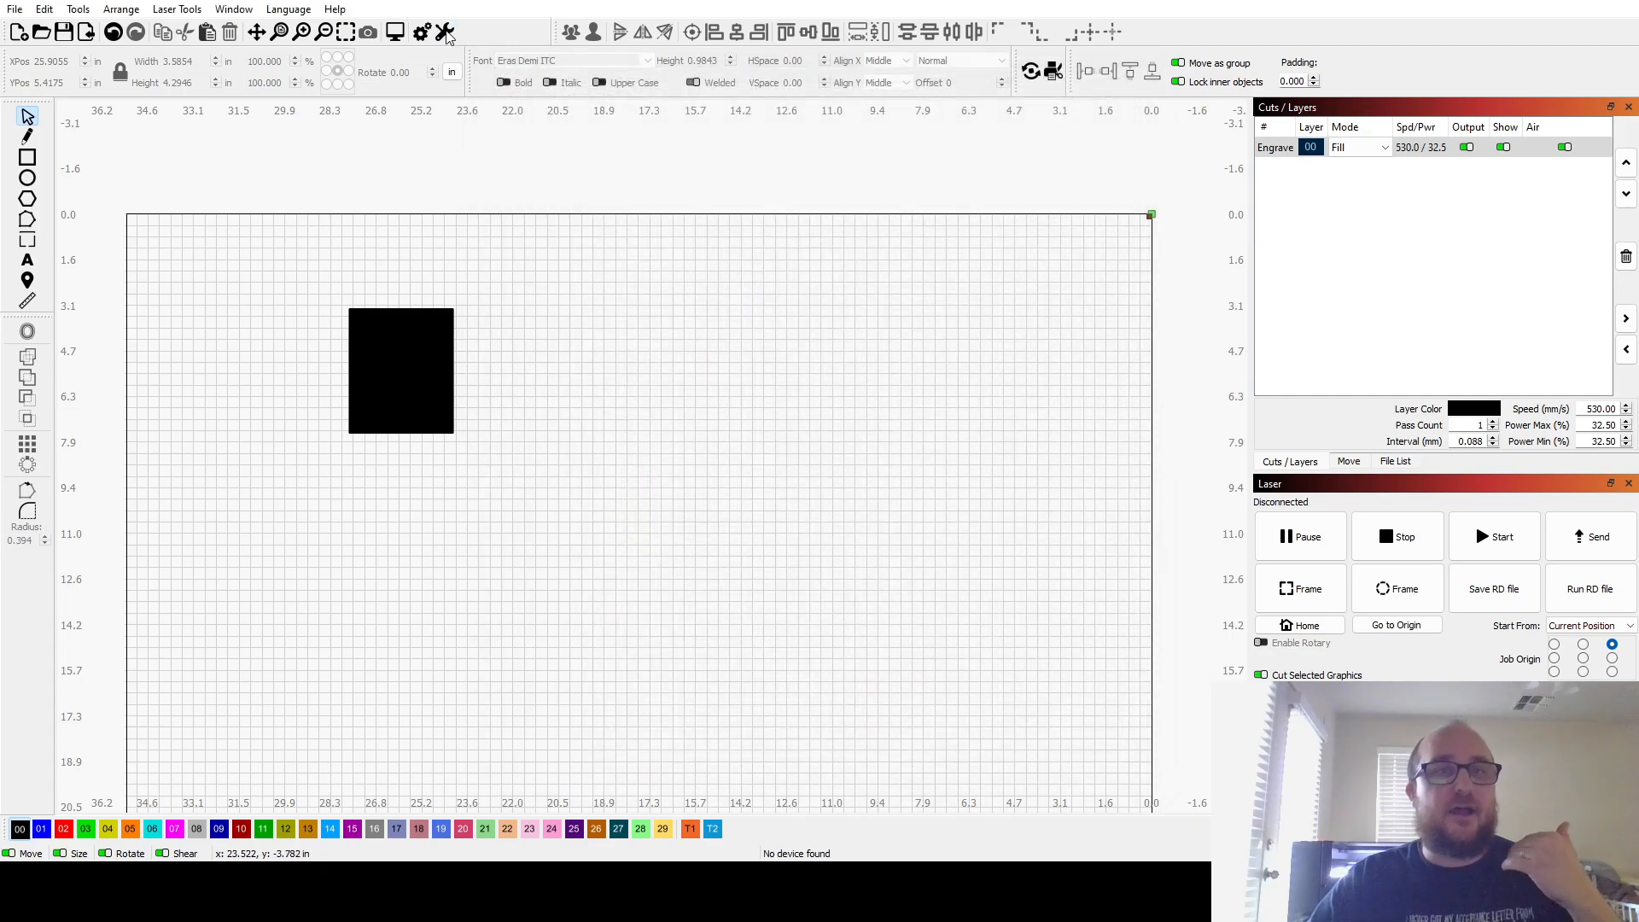
left_click(443, 32)
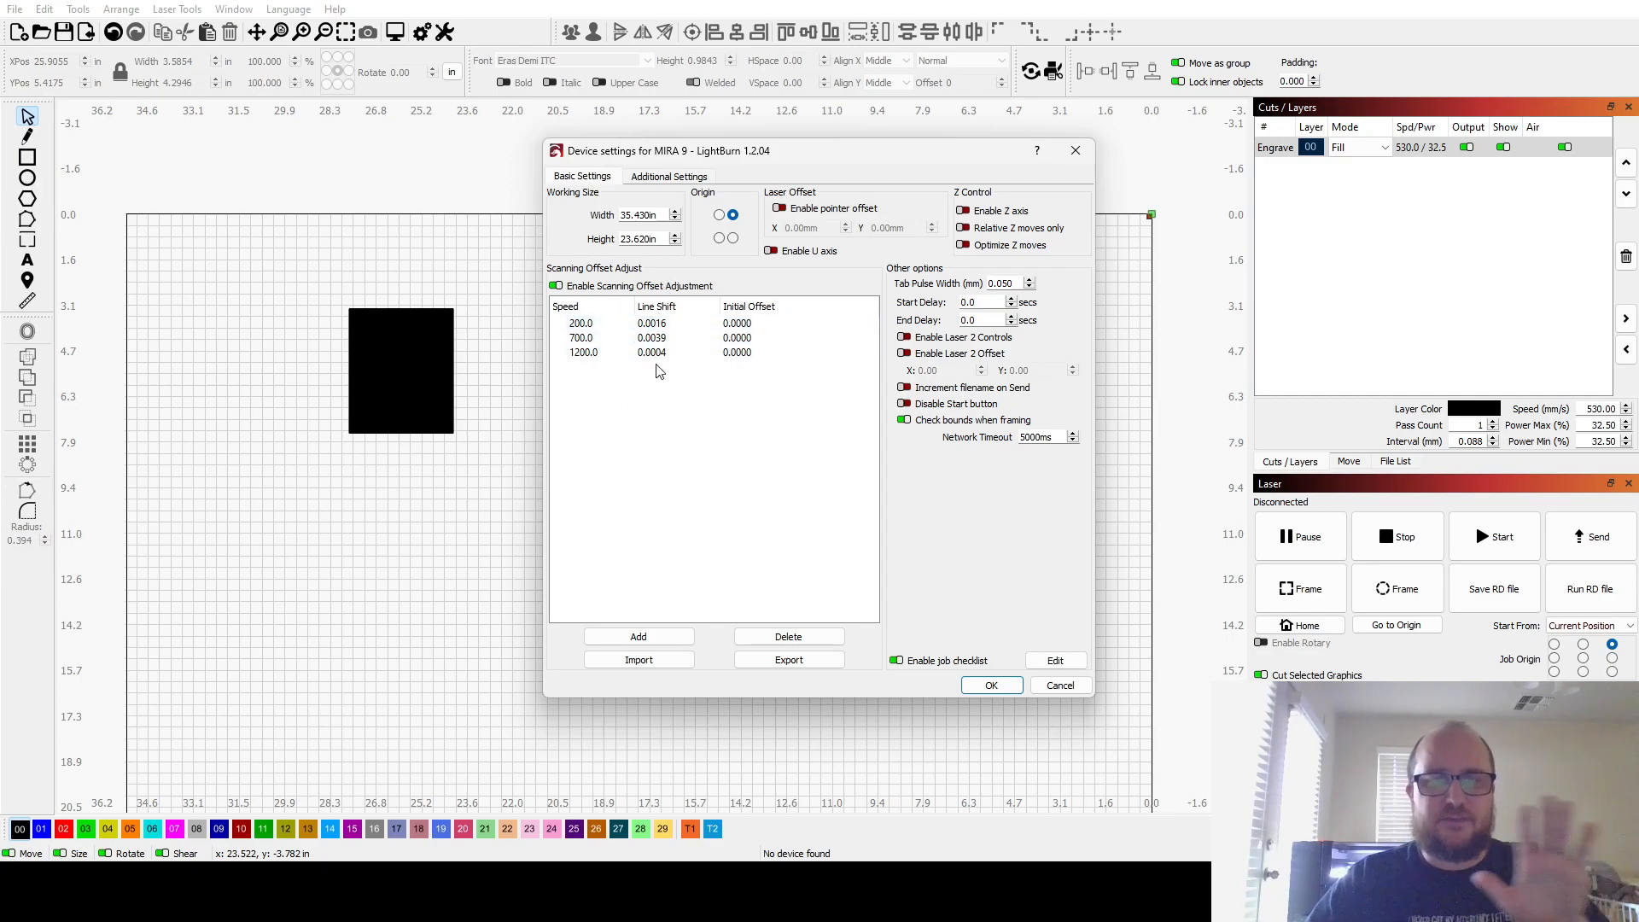
mouse_move(680, 391)
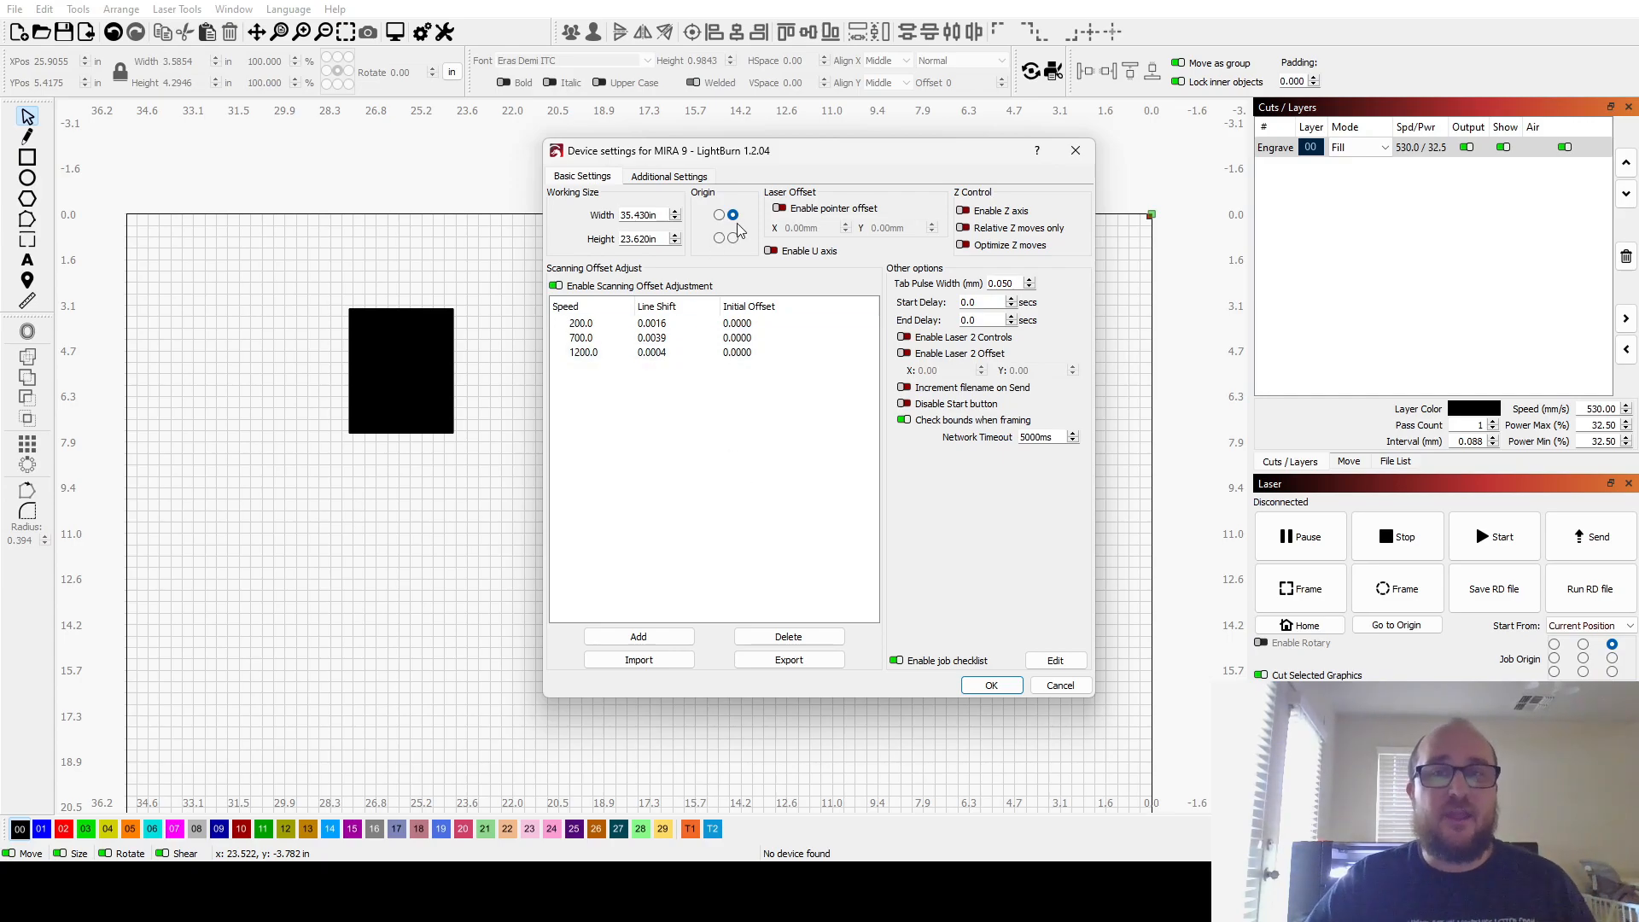
left_click(668, 176)
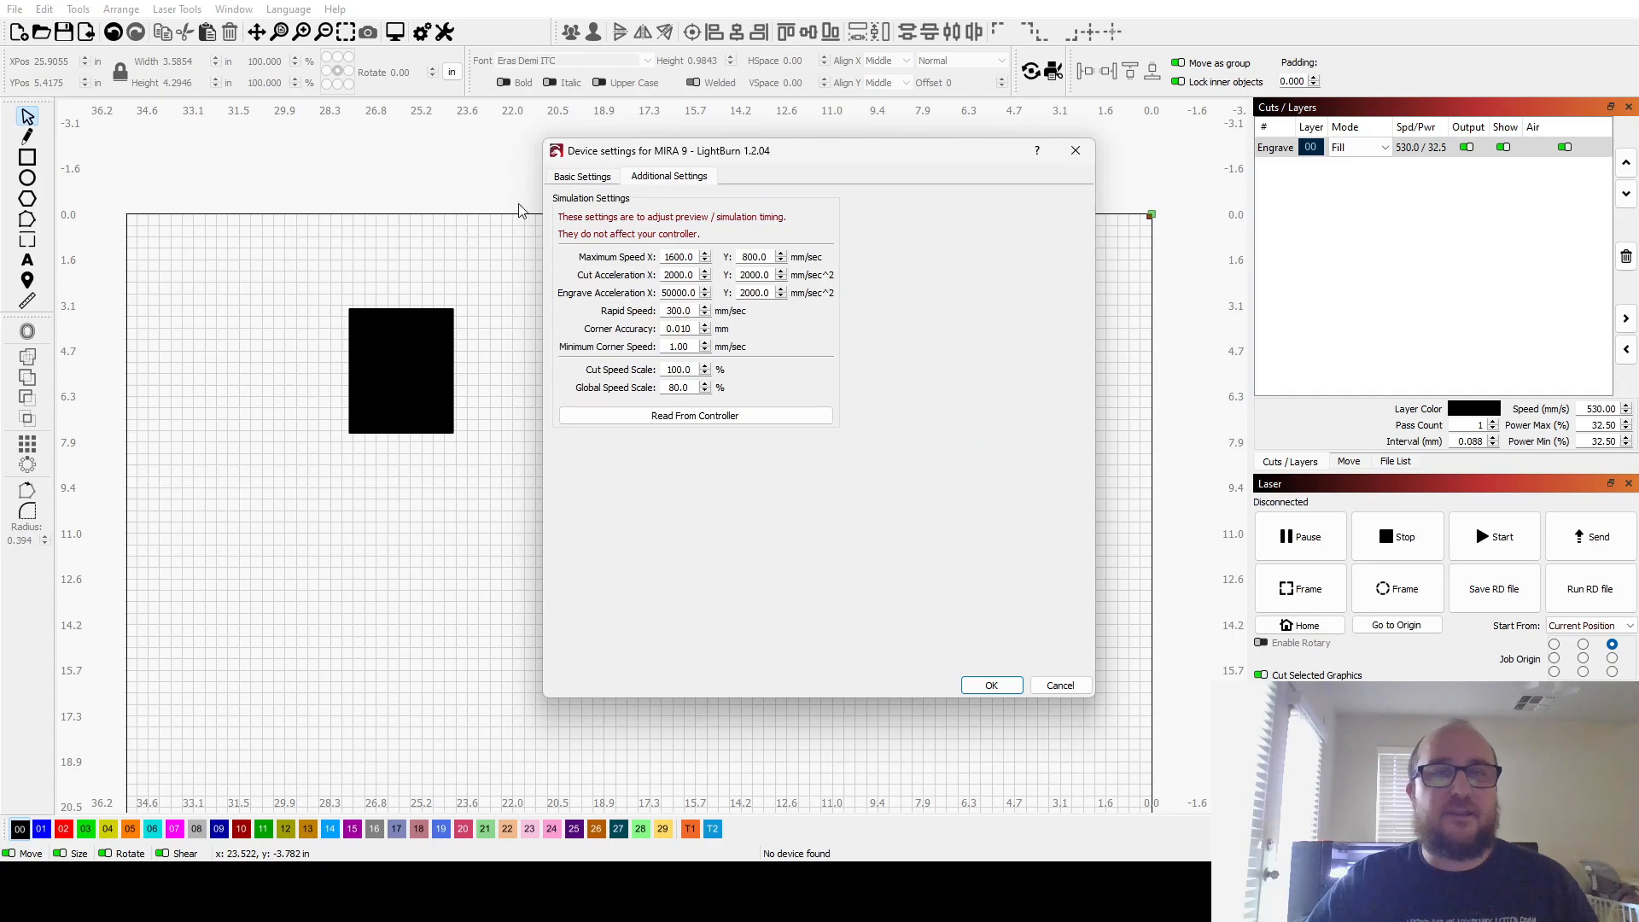
left_click(582, 175)
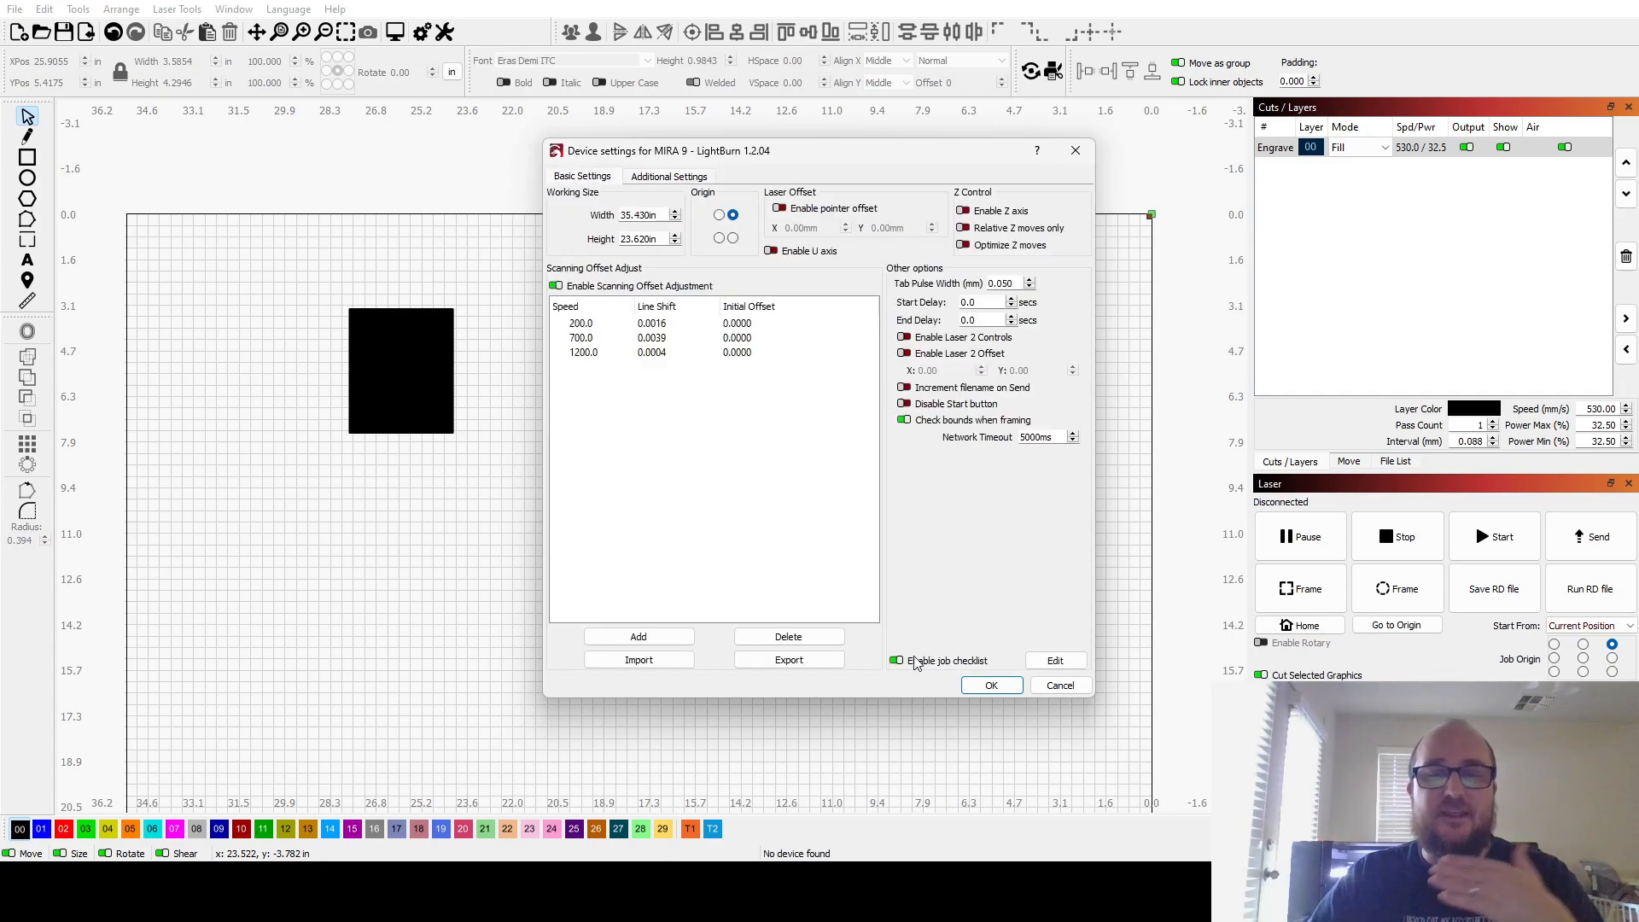
mouse_move(899, 665)
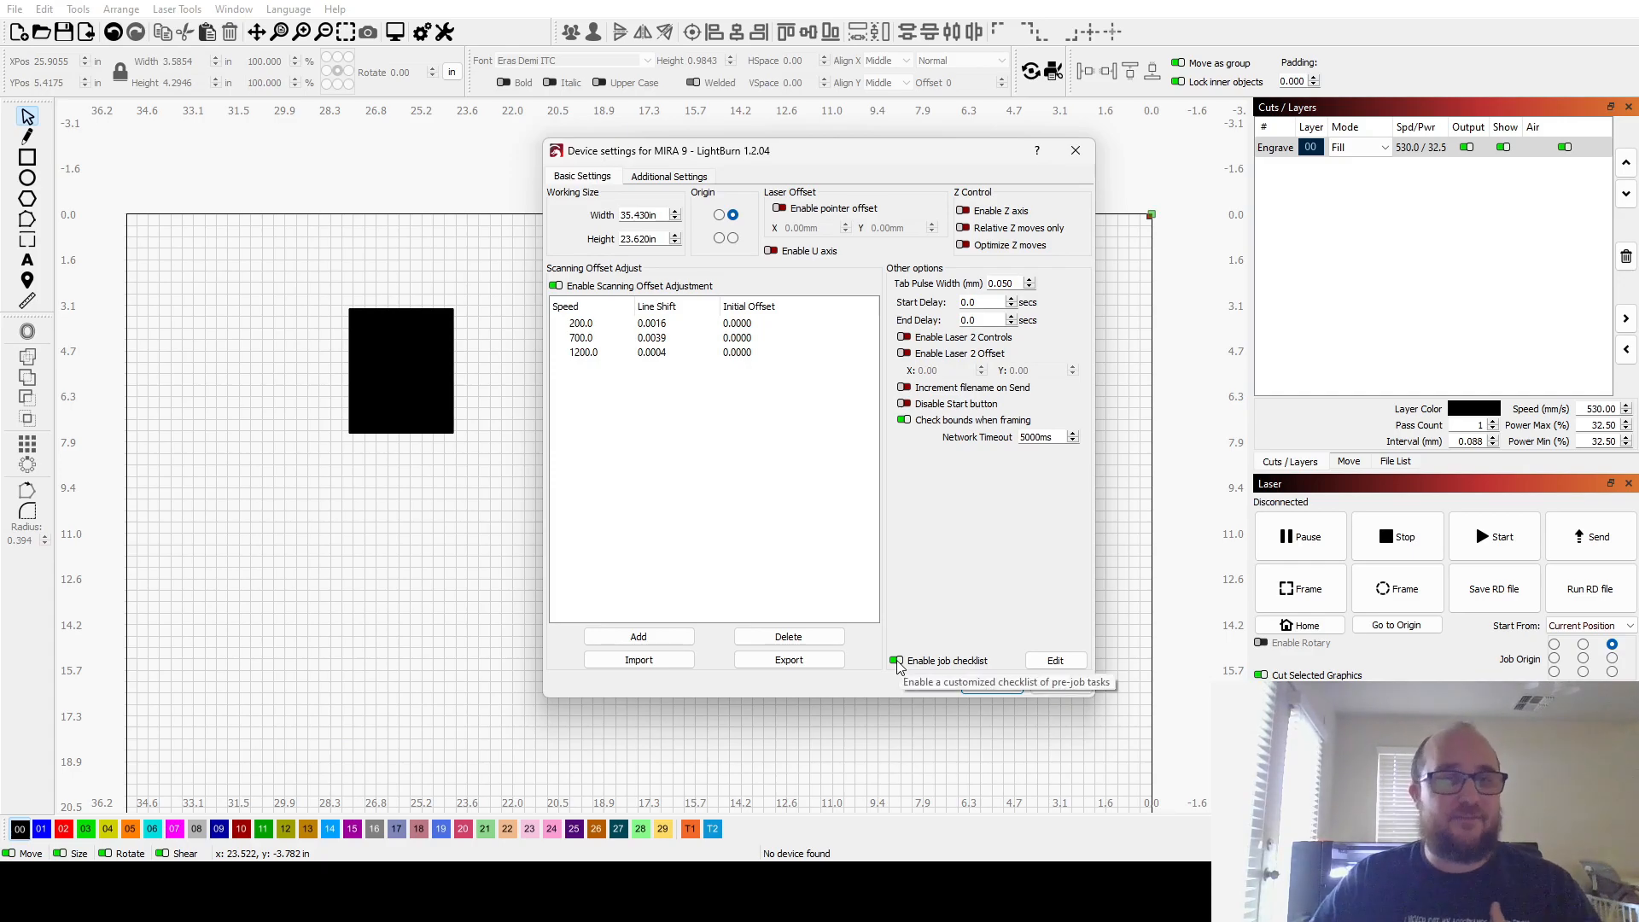
- Review the pre-job checklist with its 'Air turned on?' reminder text
left_click(1055, 659)
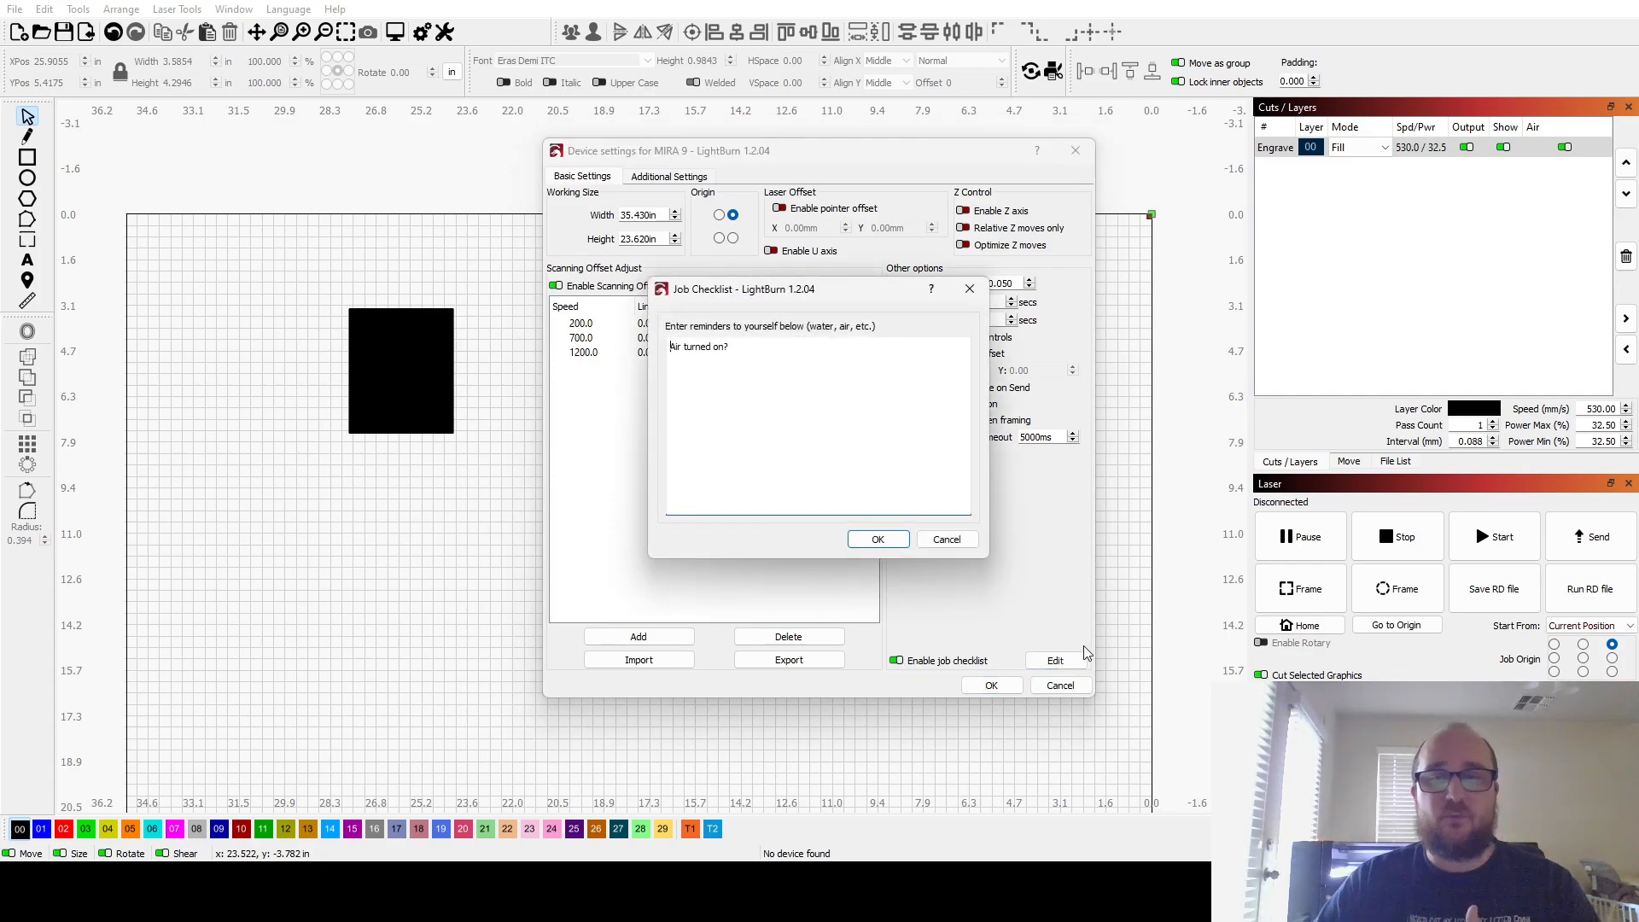
double_click(698, 347)
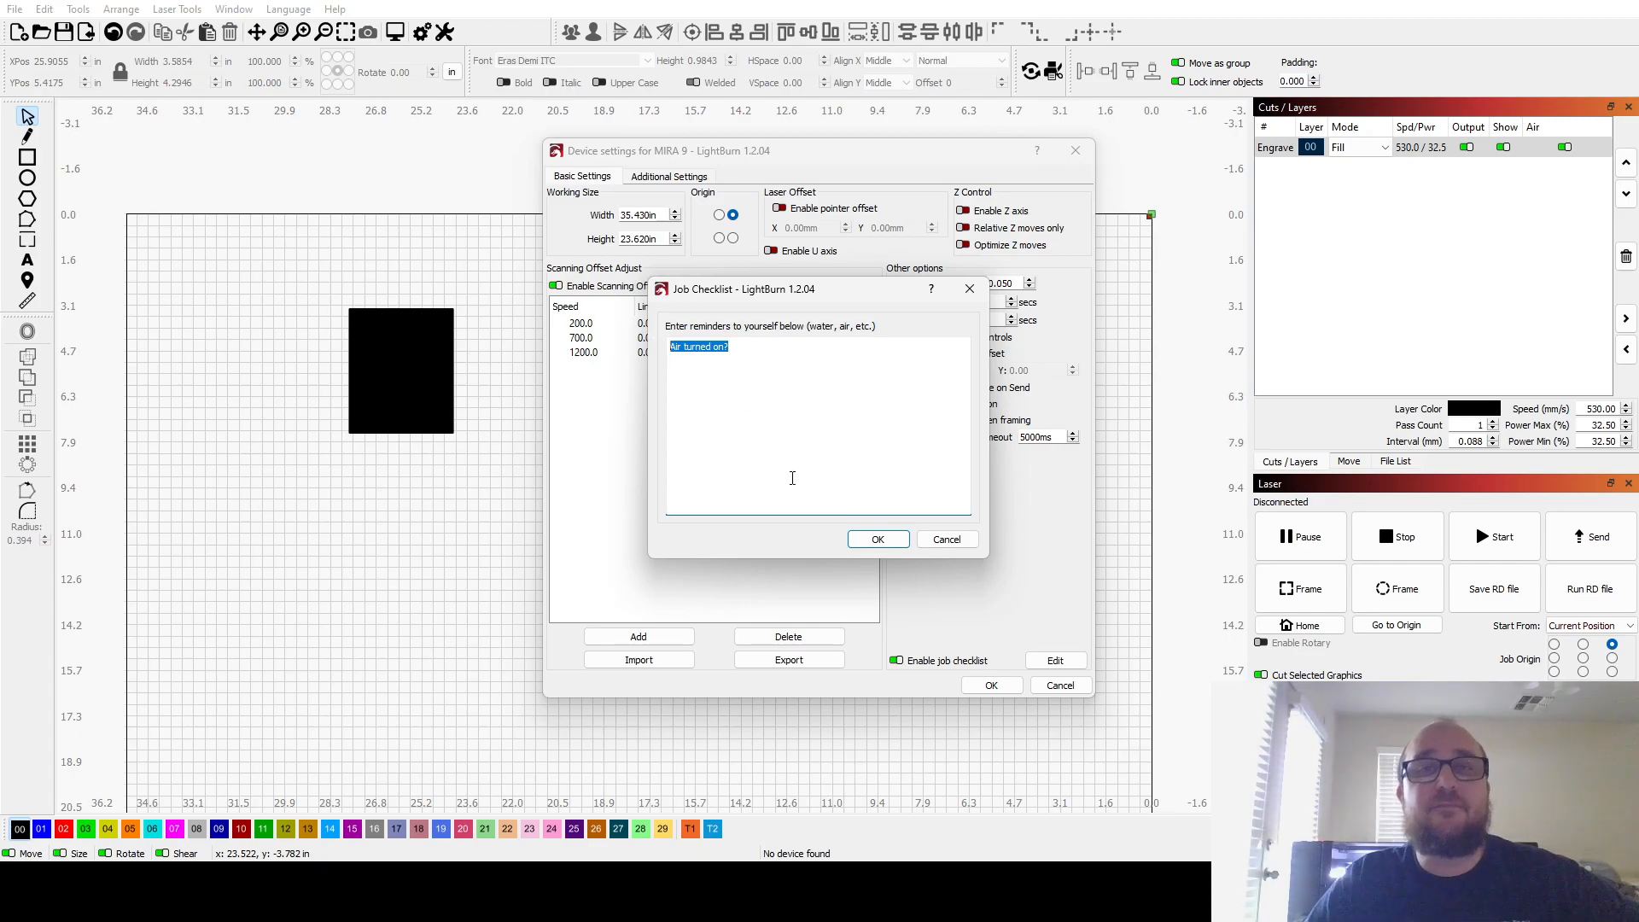
left_click(878, 538)
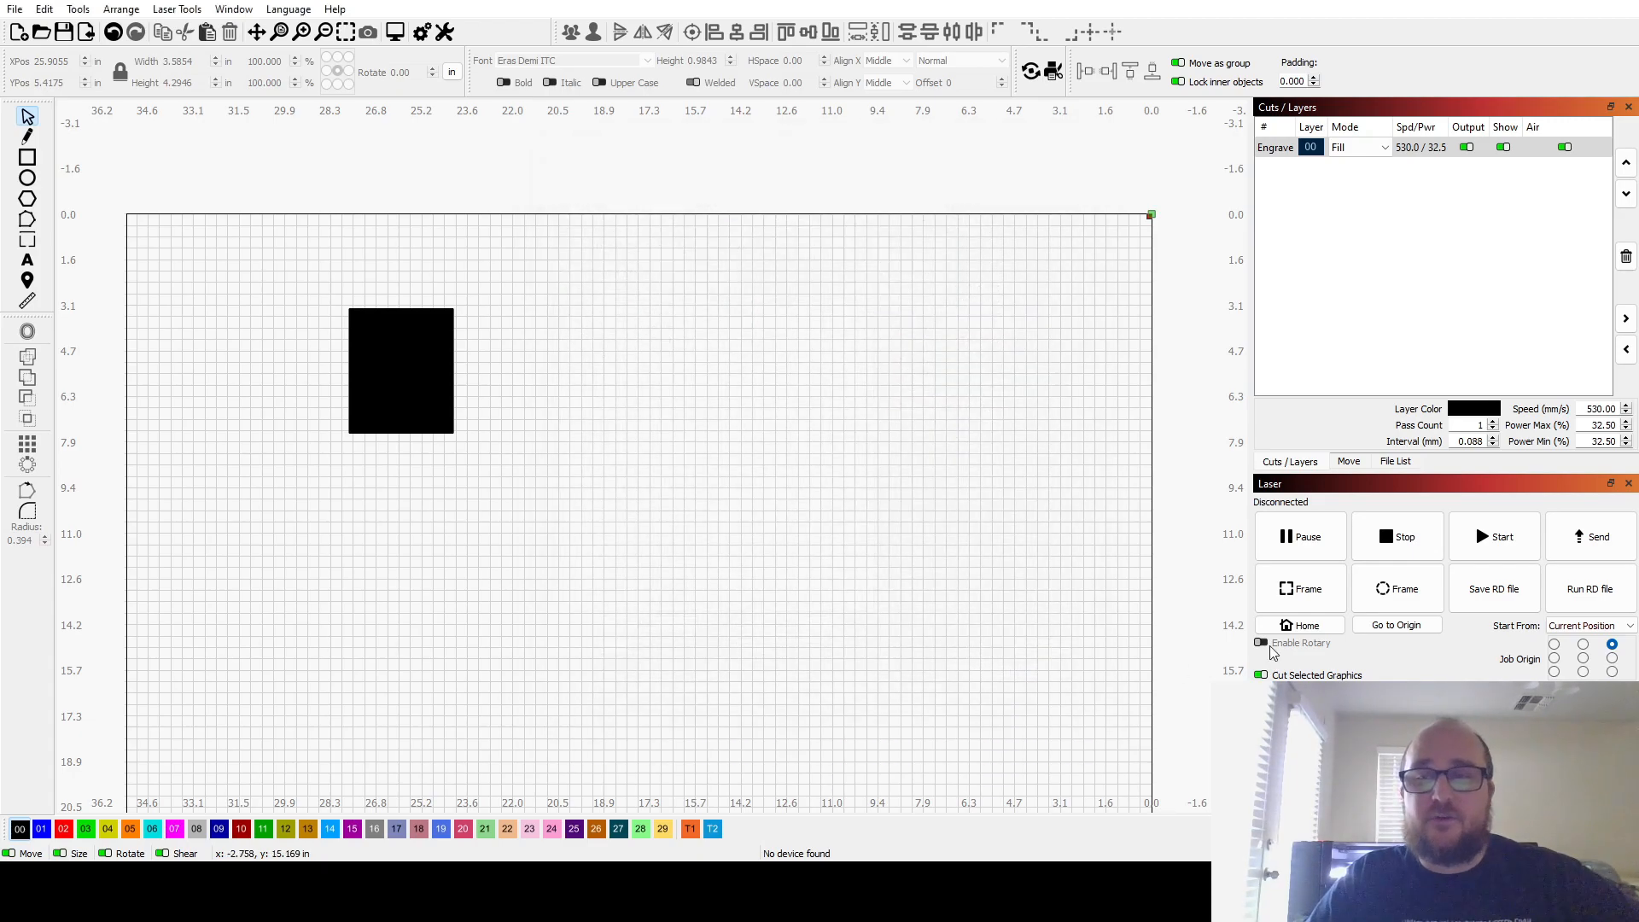
- Close the device settings and select the black rectangle on the canvas
left_click(1494, 536)
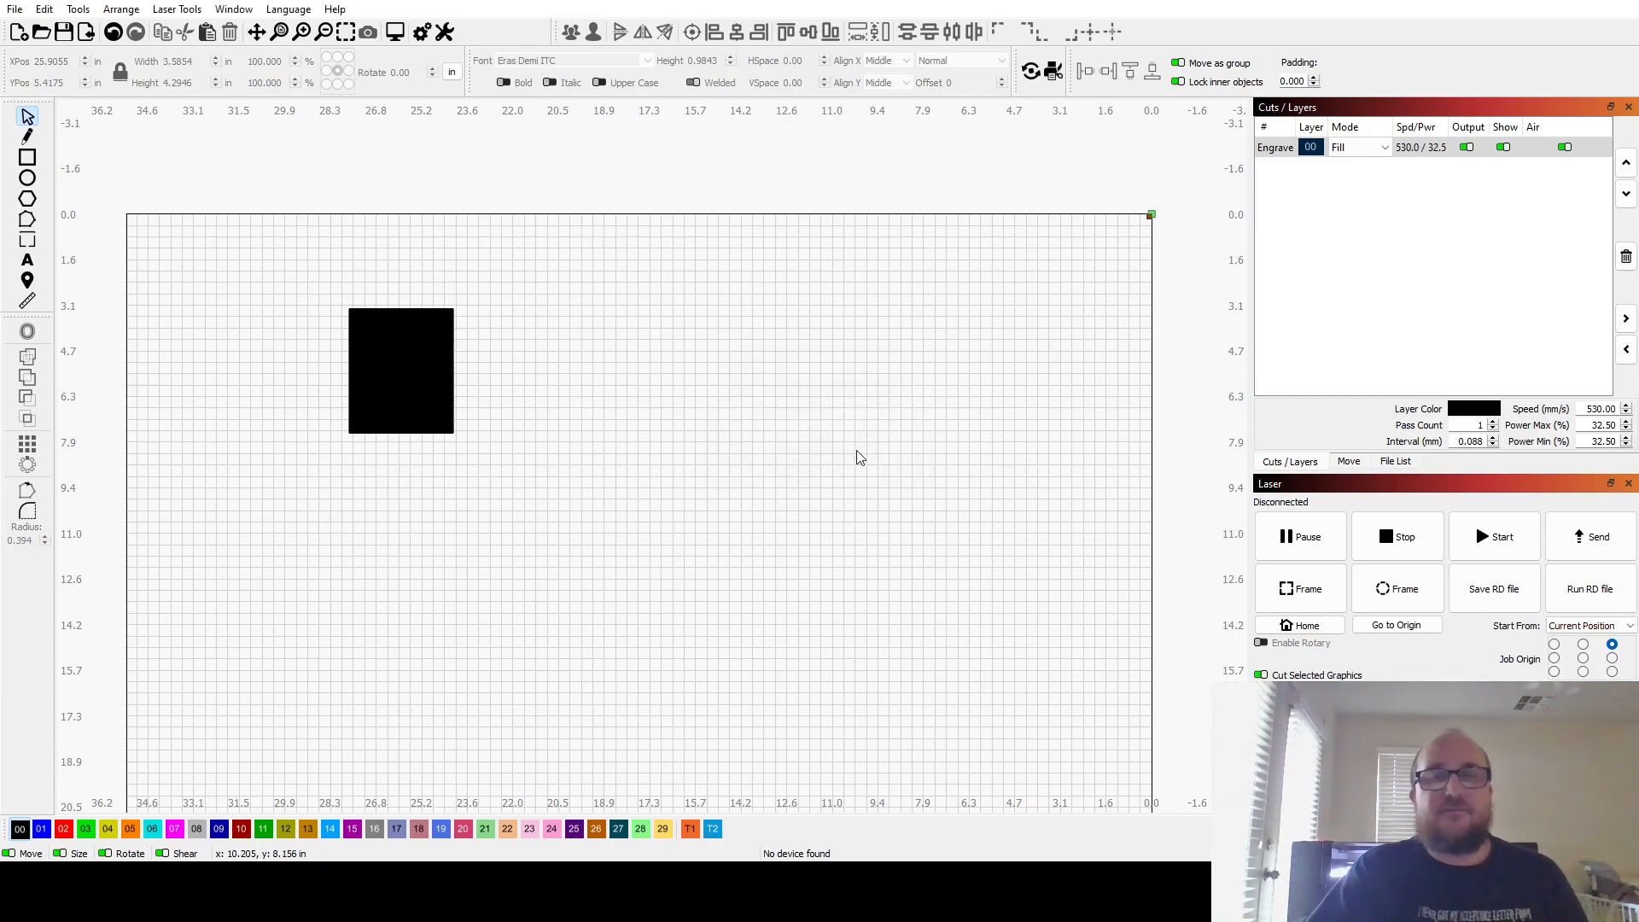
mouse_move(463, 439)
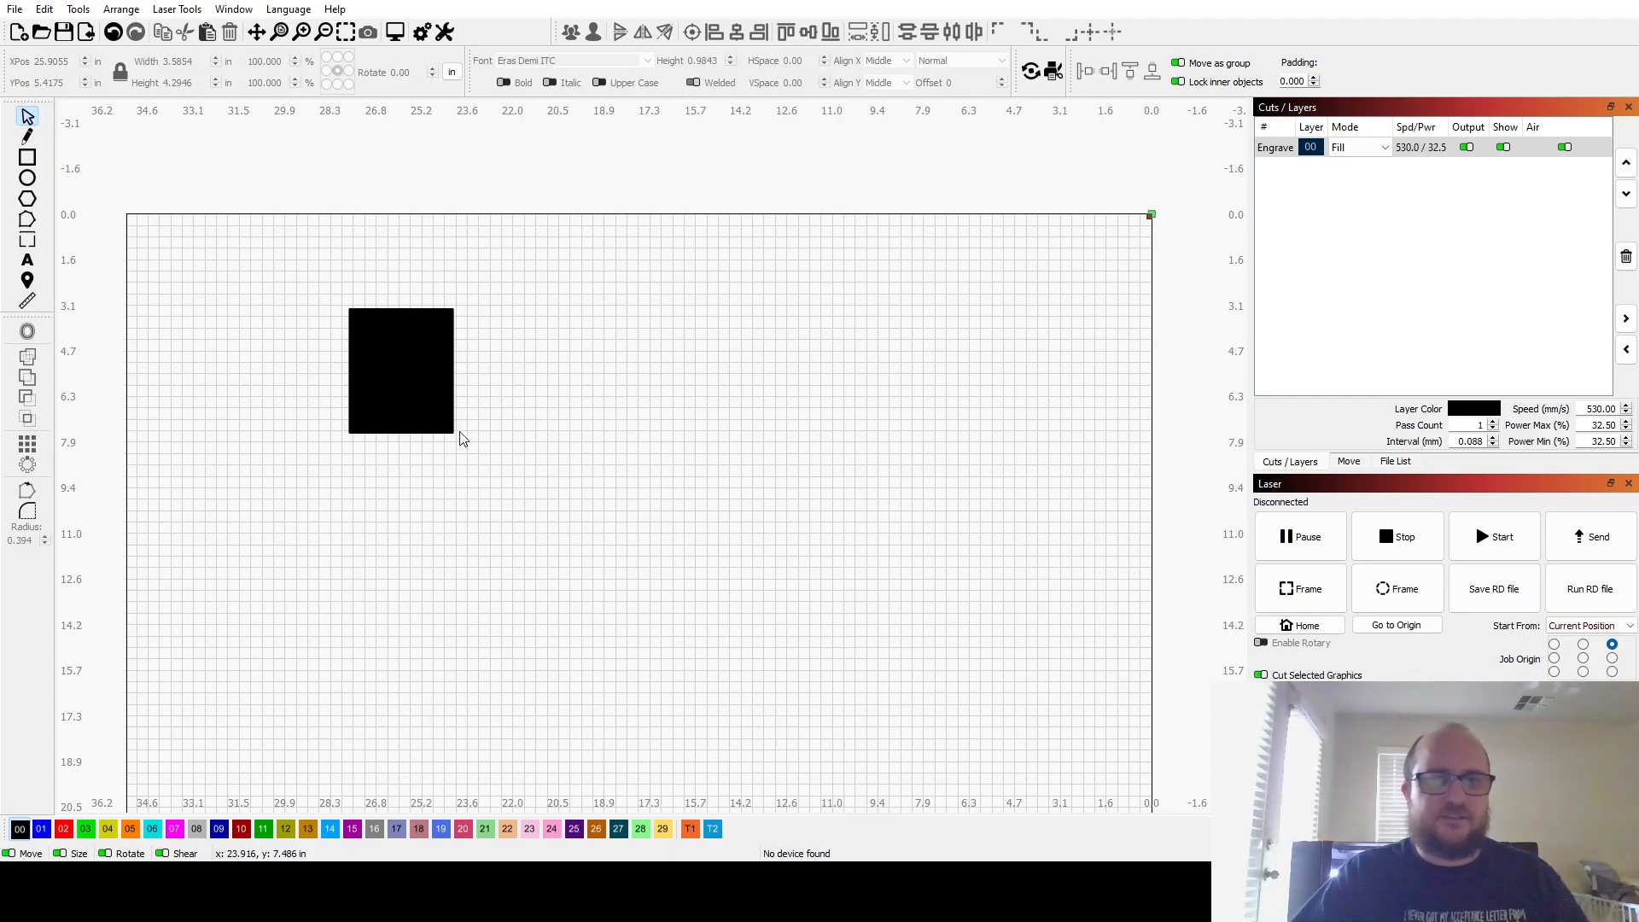
left_click(400, 370)
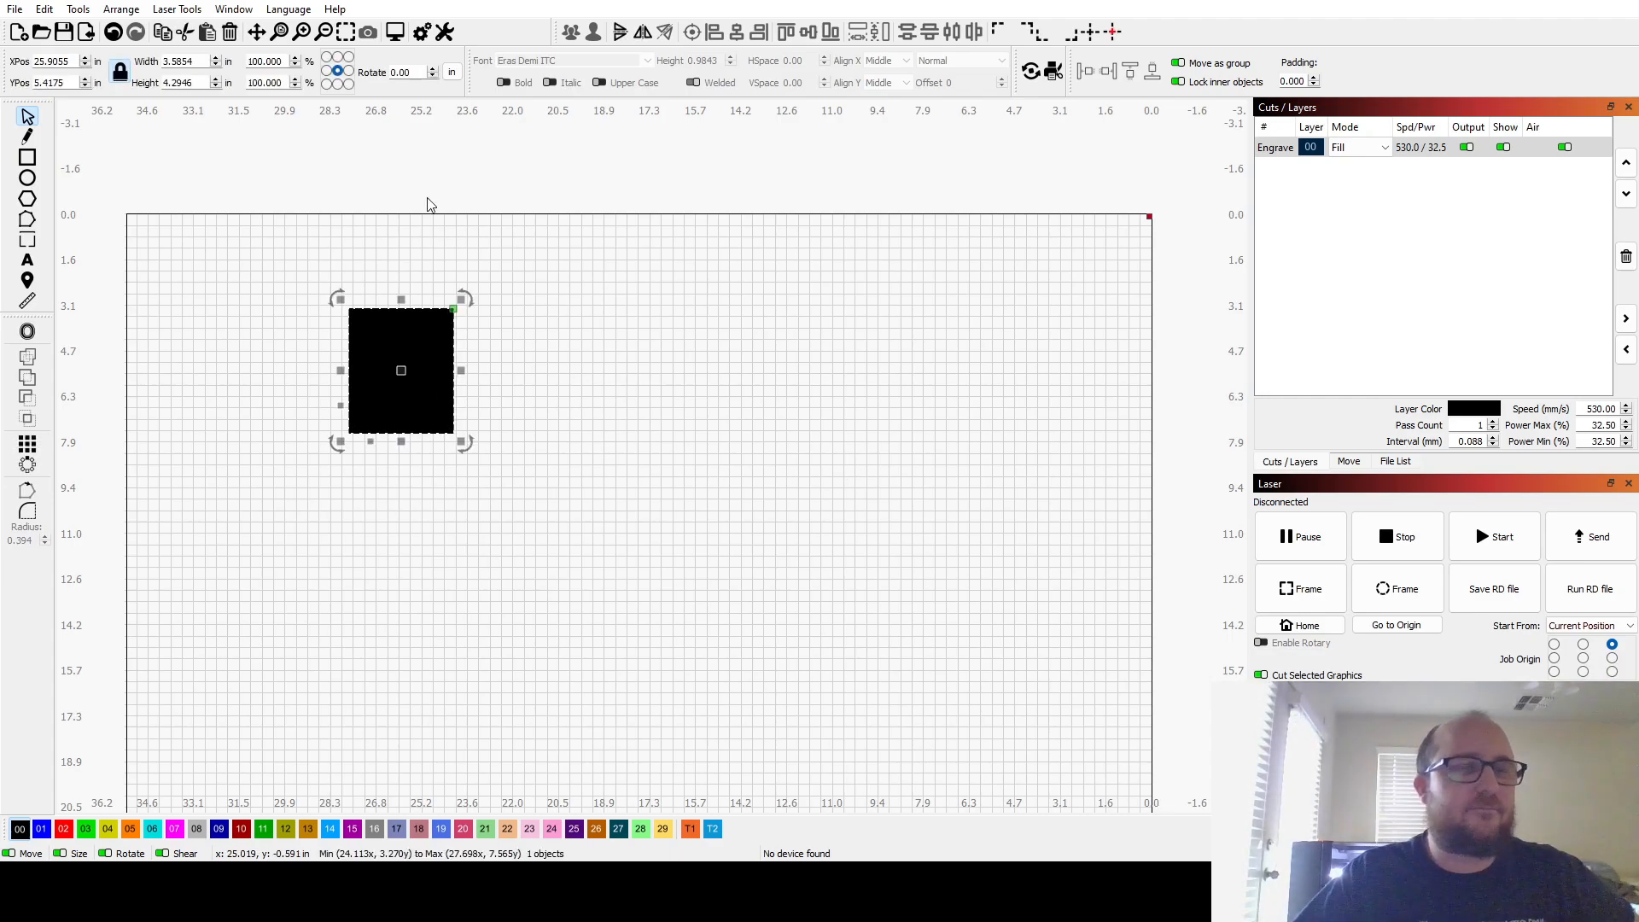
mouse_move(466, 291)
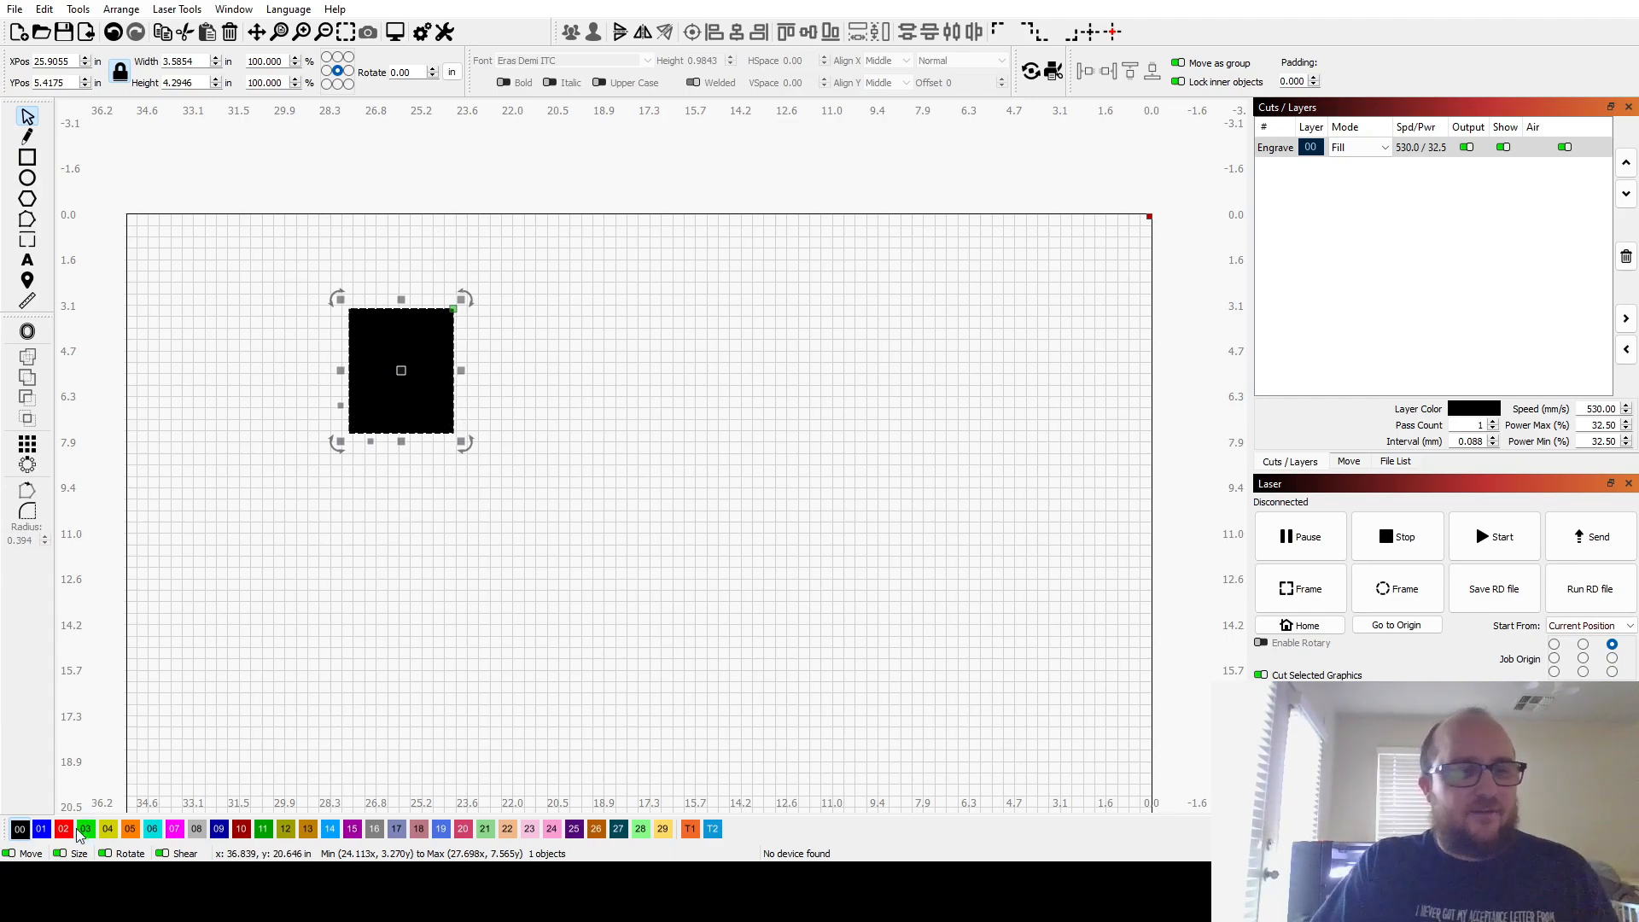
- Move the rectangle to the blue Score Line layer and draw a larger Engrave square beside it
left_click(41, 829)
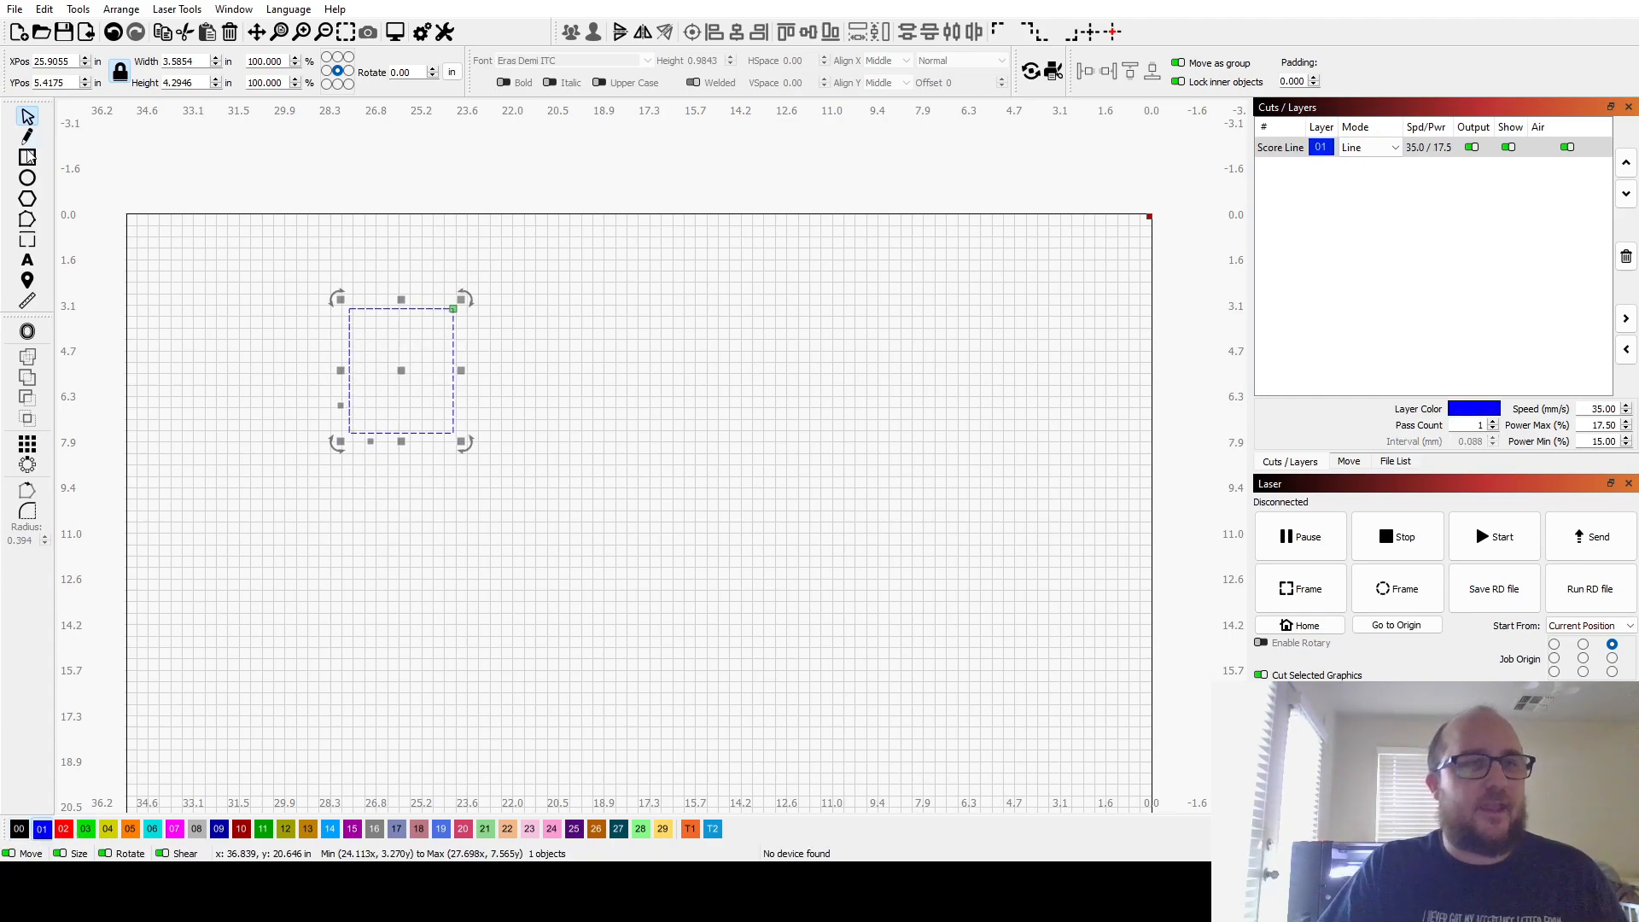
left_click_drag(481, 291, 636, 449)
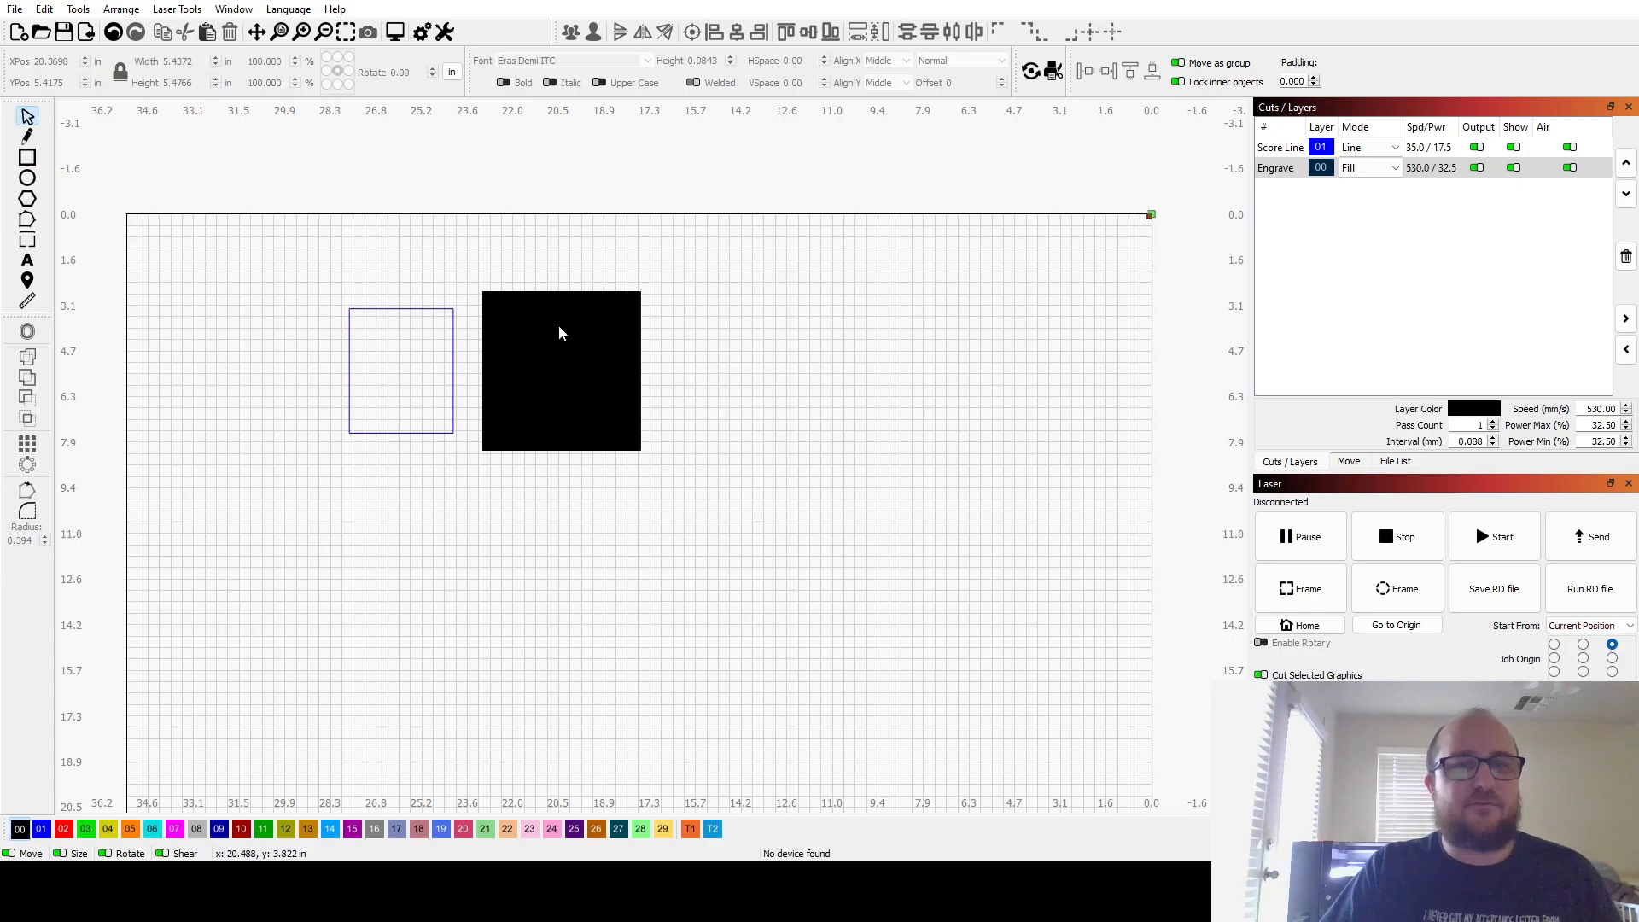
left_click(232, 9)
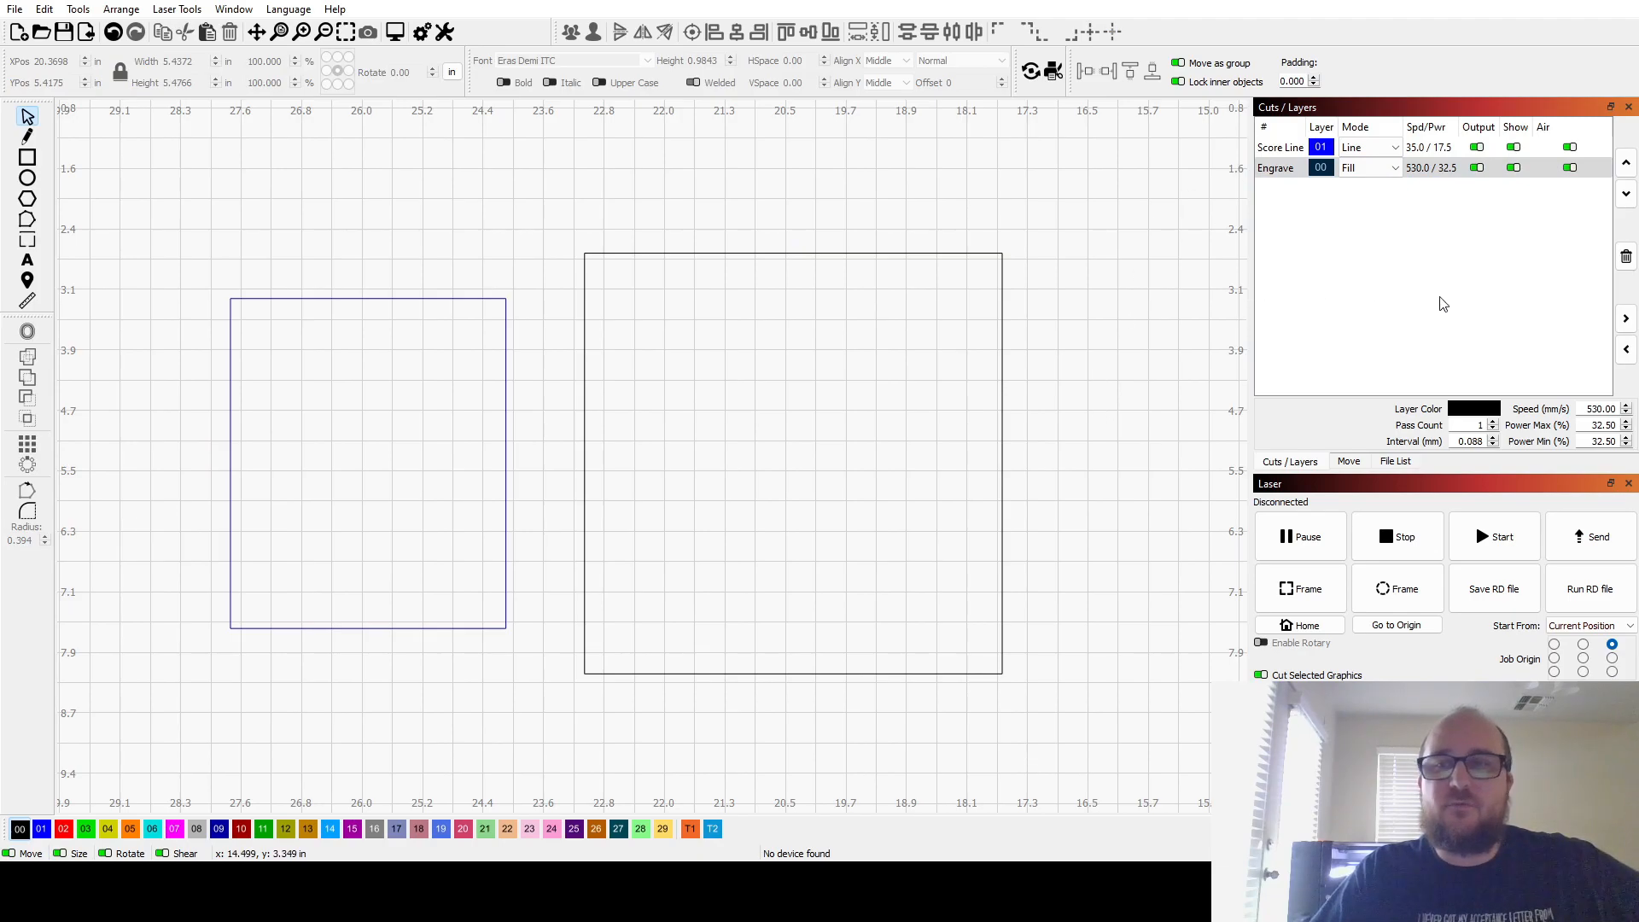
left_click(1349, 461)
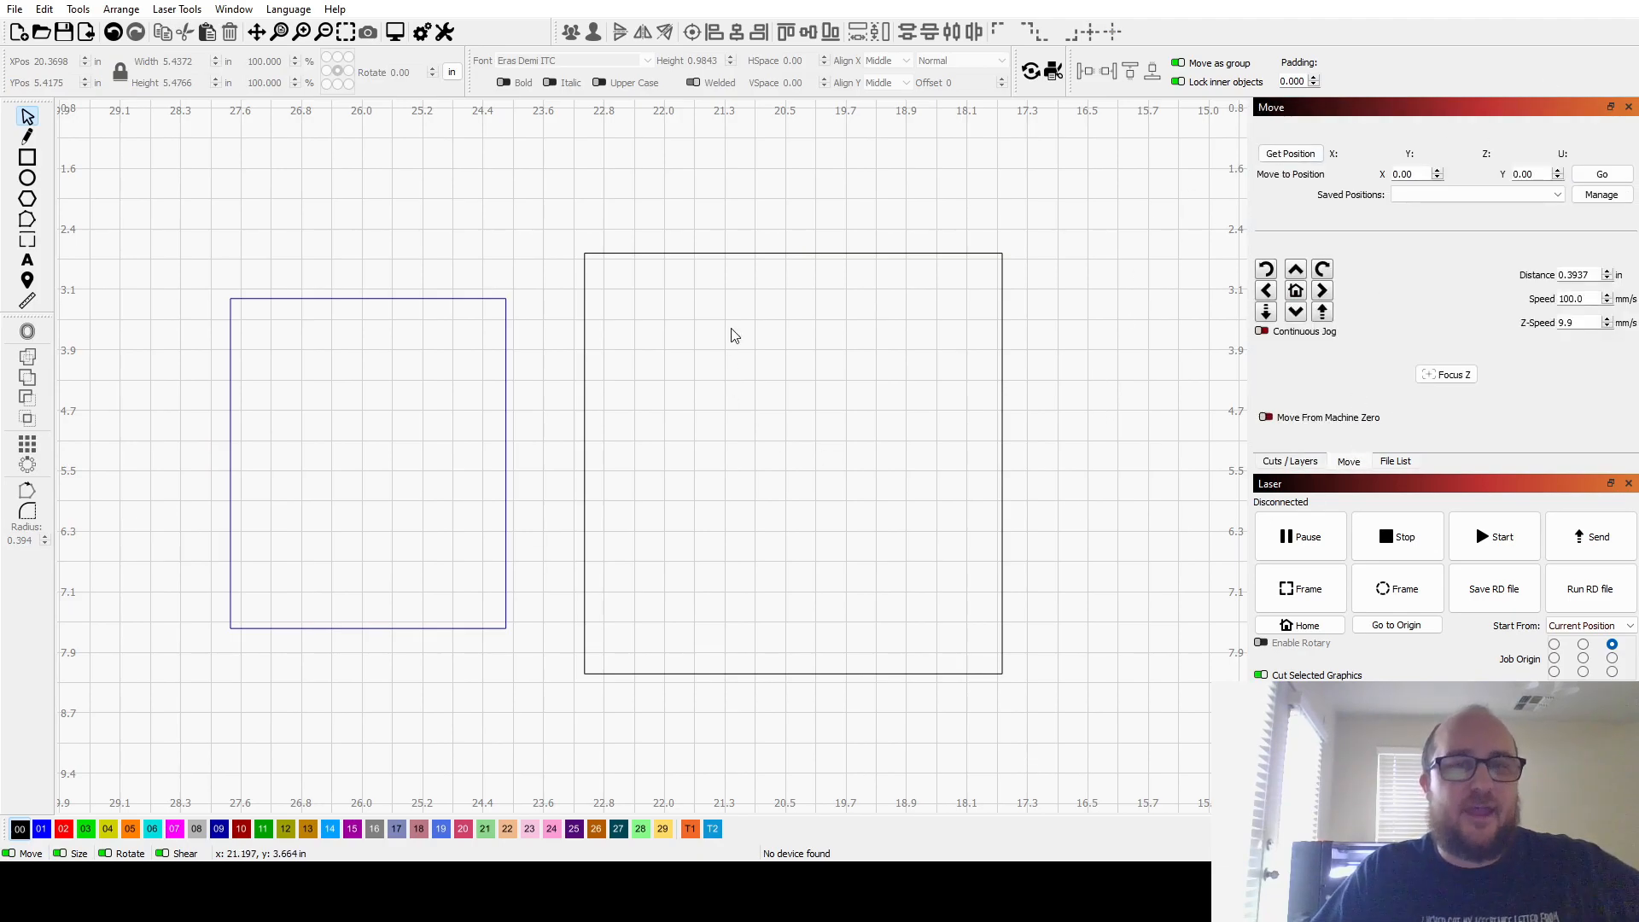
mouse_move(584, 413)
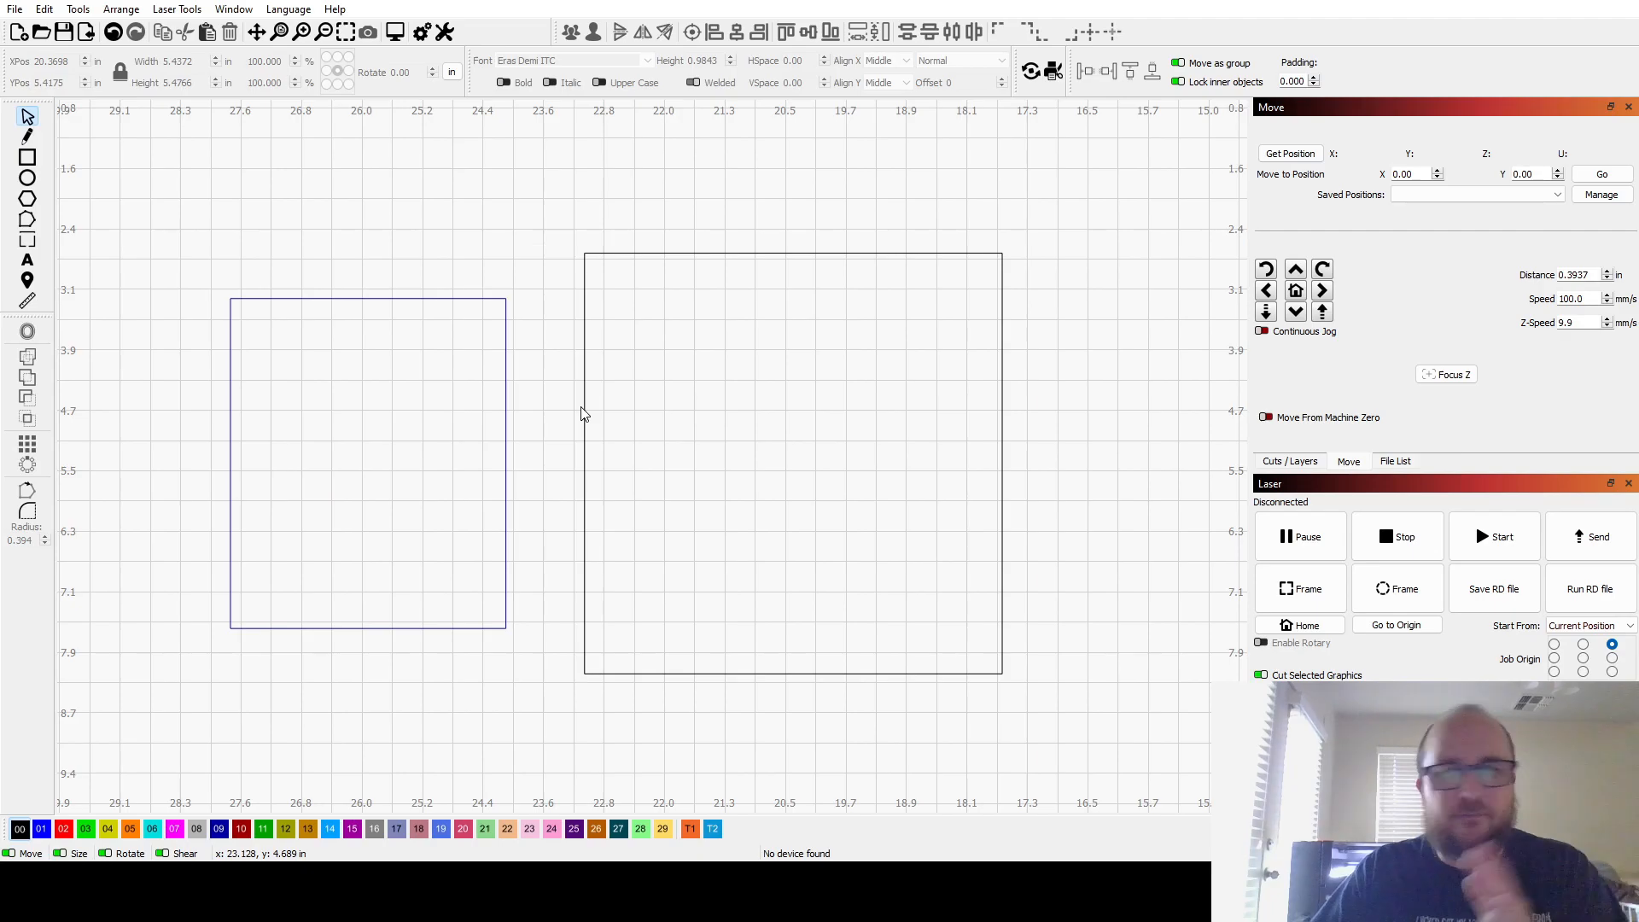
mouse_move(1023, 482)
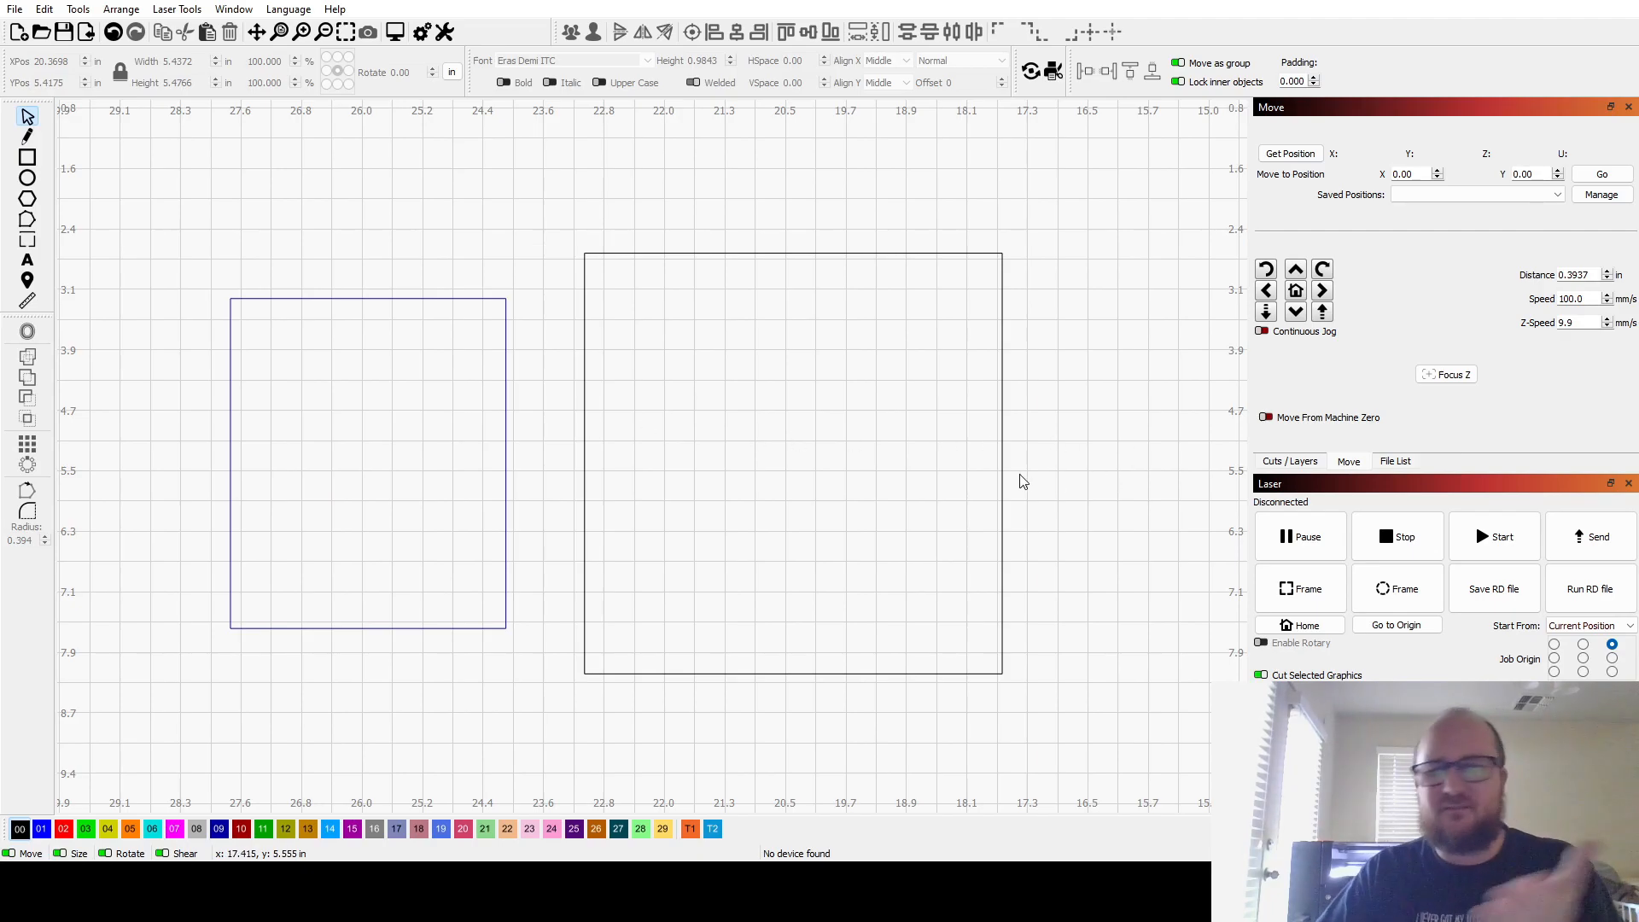
- Return to the Cuts/Layers list and switch the view to Filled / Smooth rendering
left_click(1291, 460)
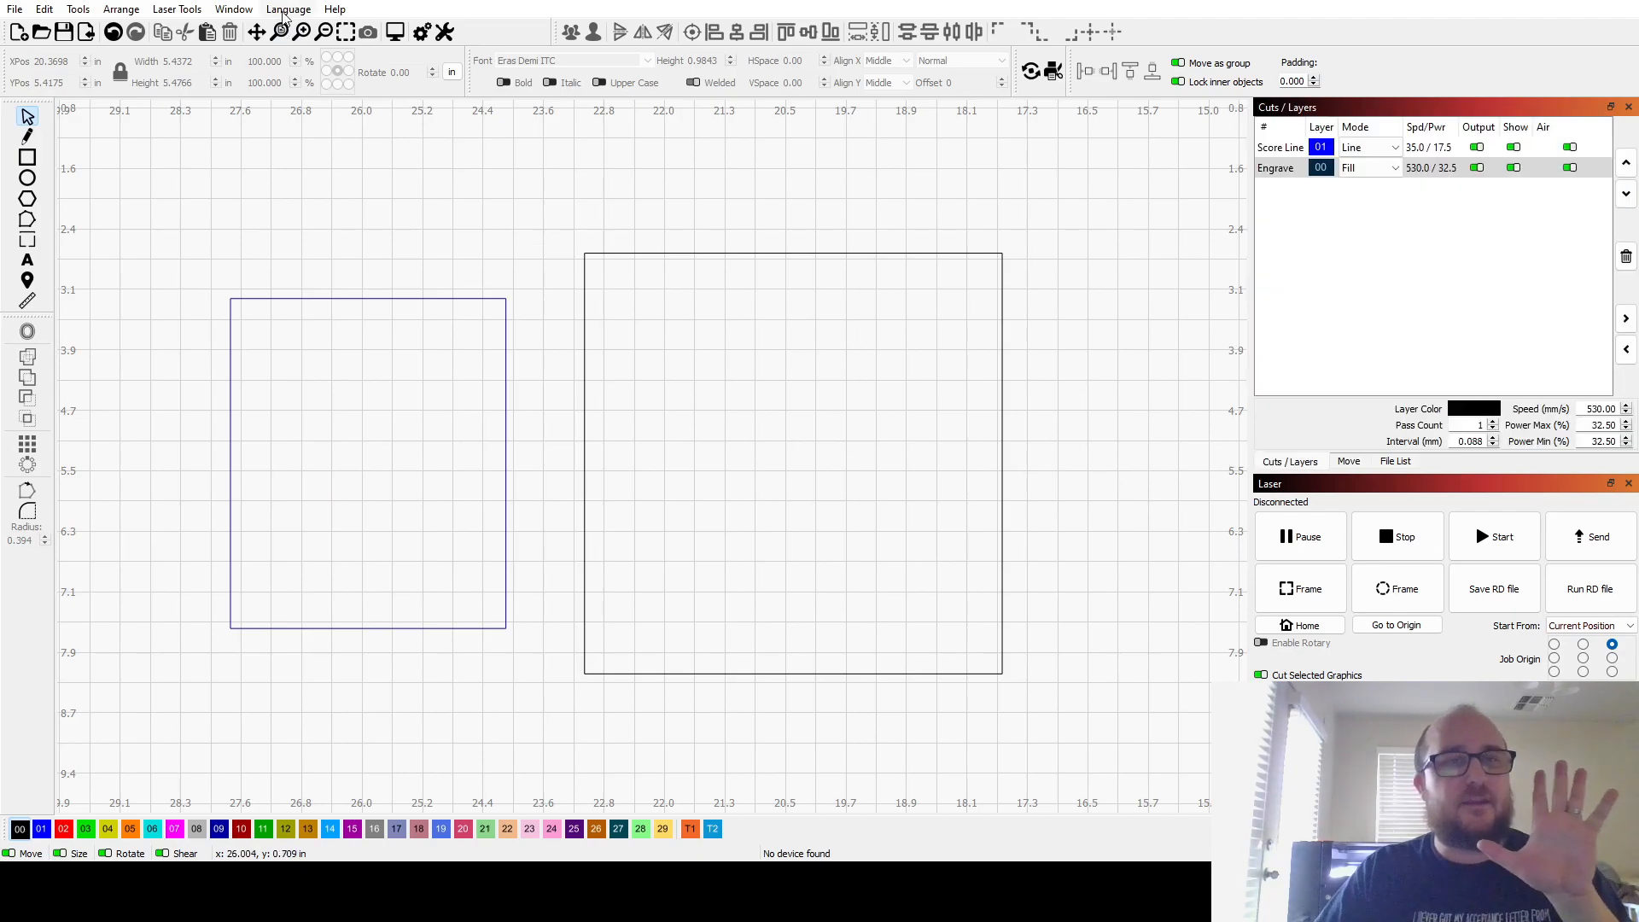
left_click(234, 9)
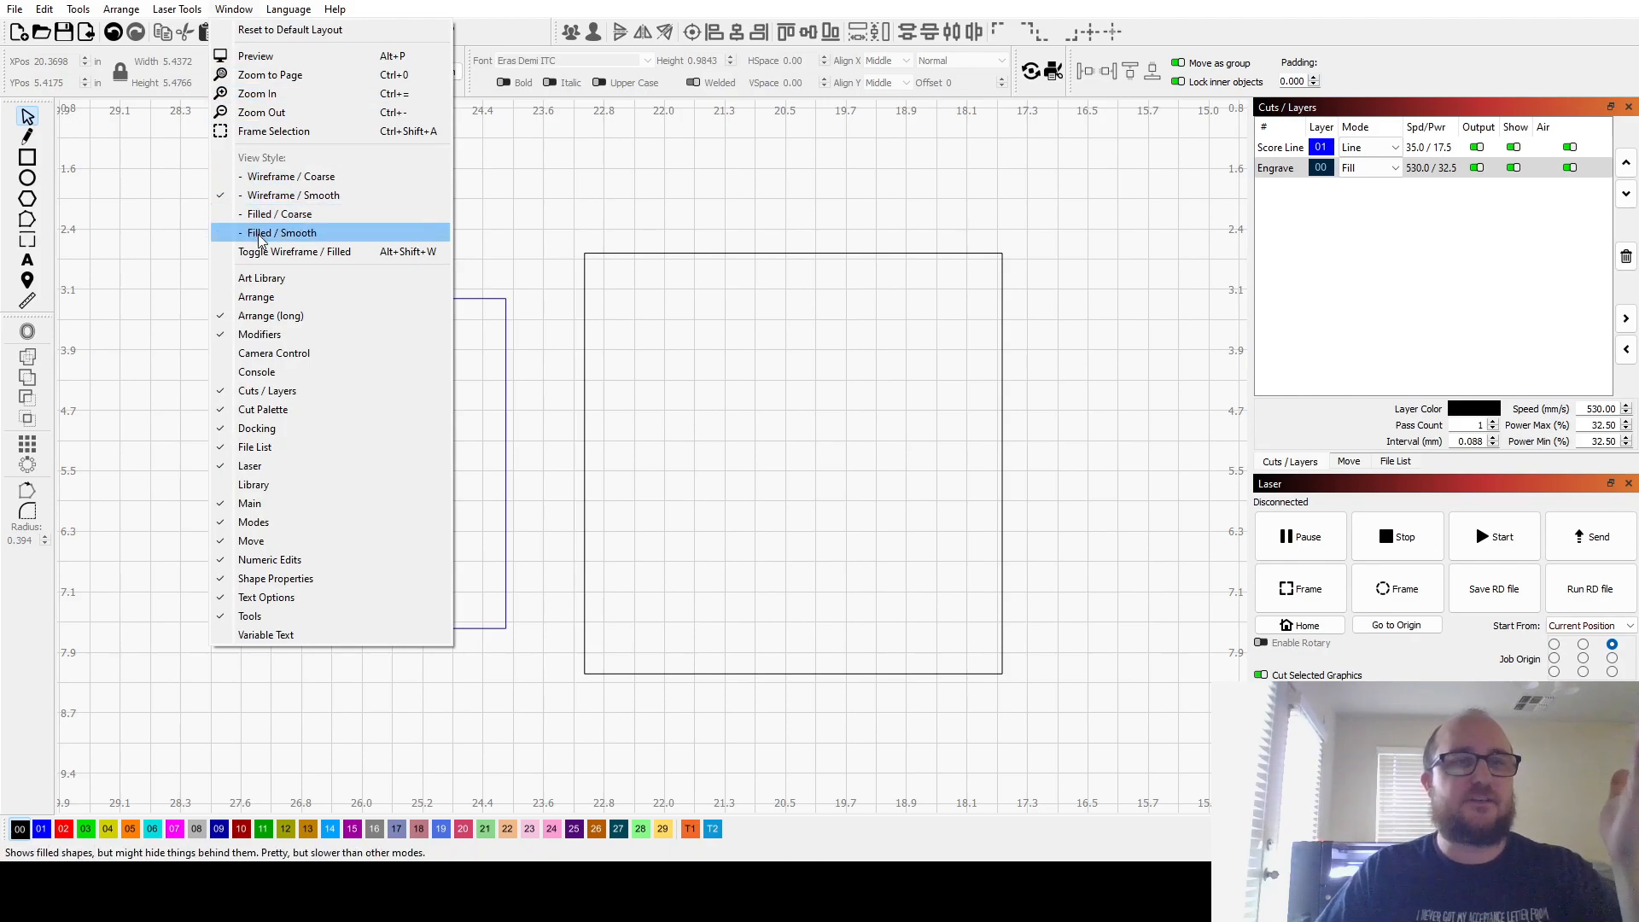
left_click(282, 232)
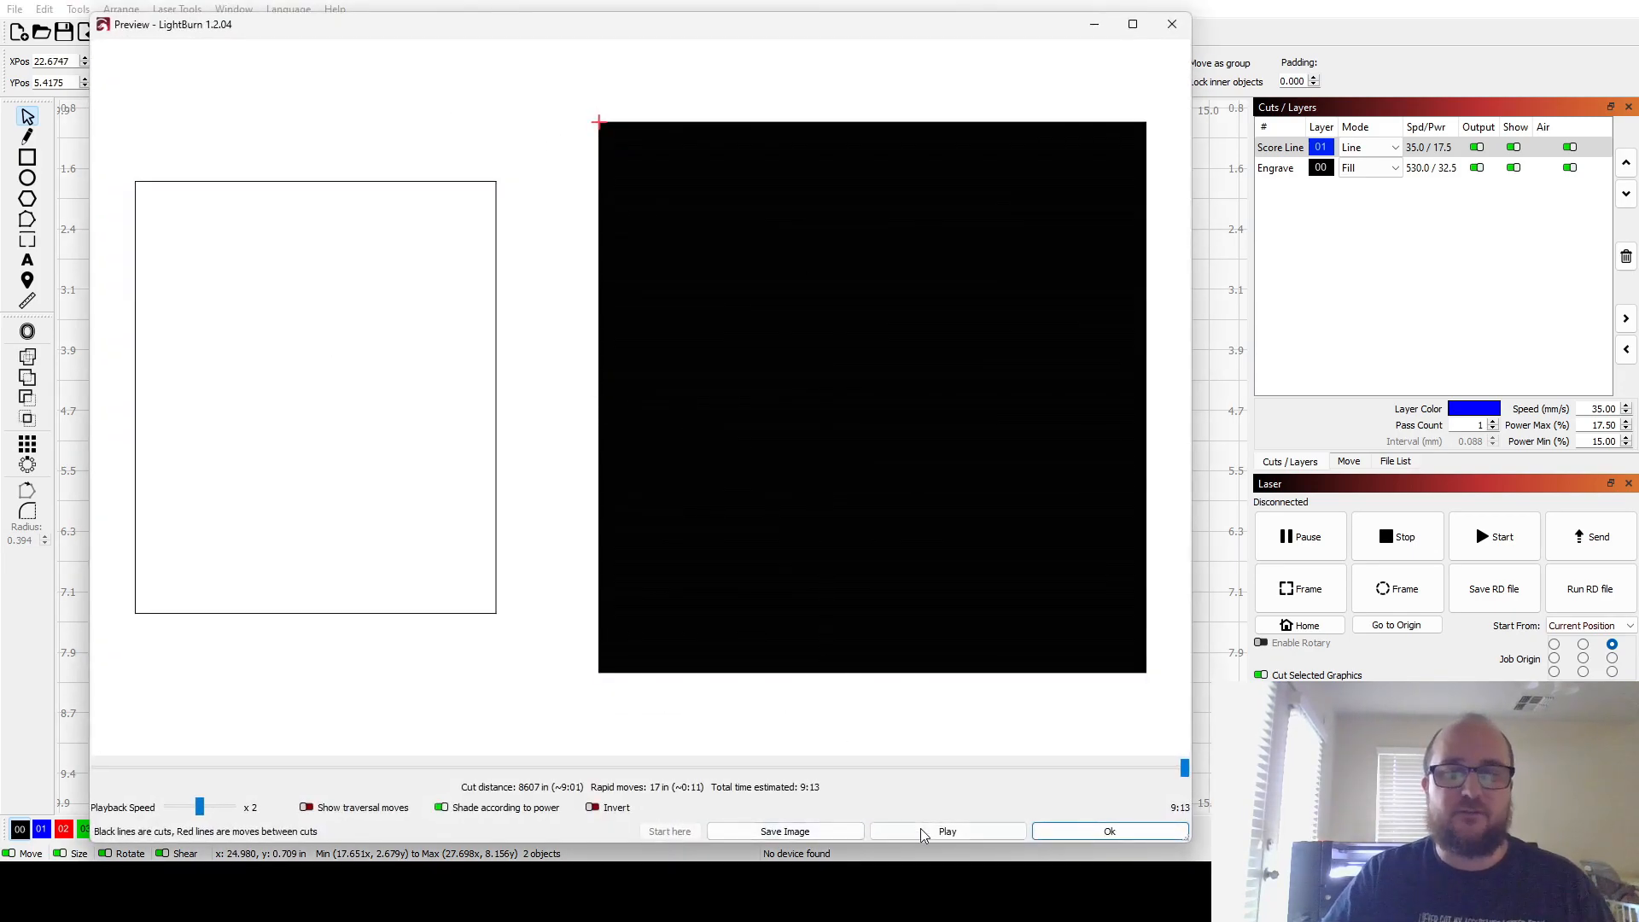
- Play the job simulation at x40 speed, then close the Preview window
left_click(945, 830)
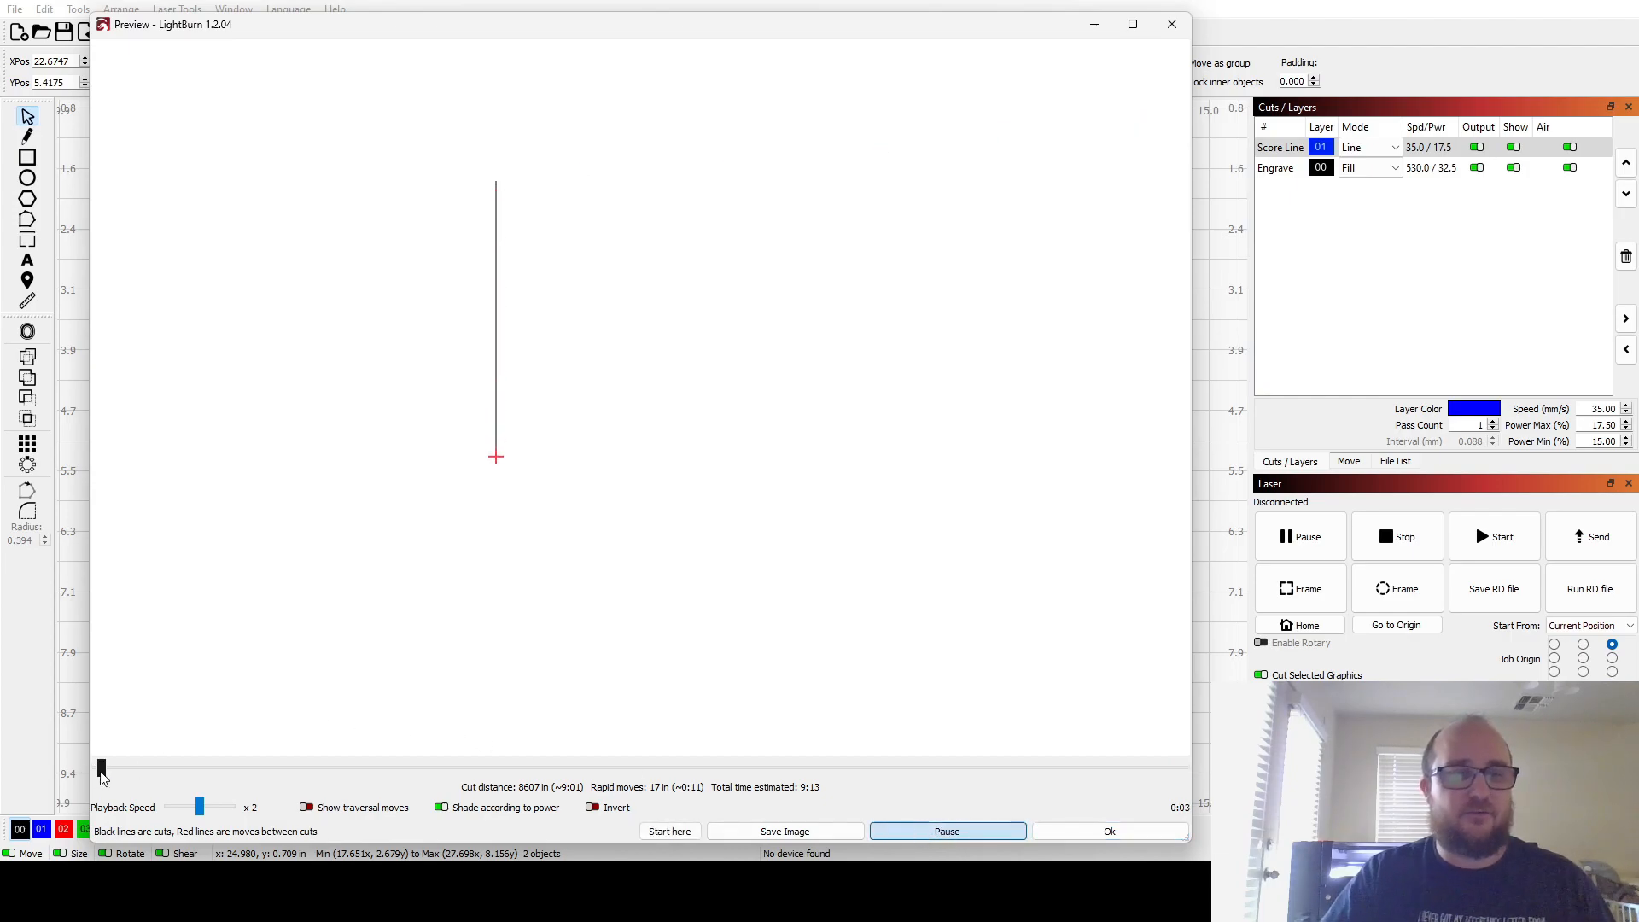
left_click_drag(199, 806, 227, 806)
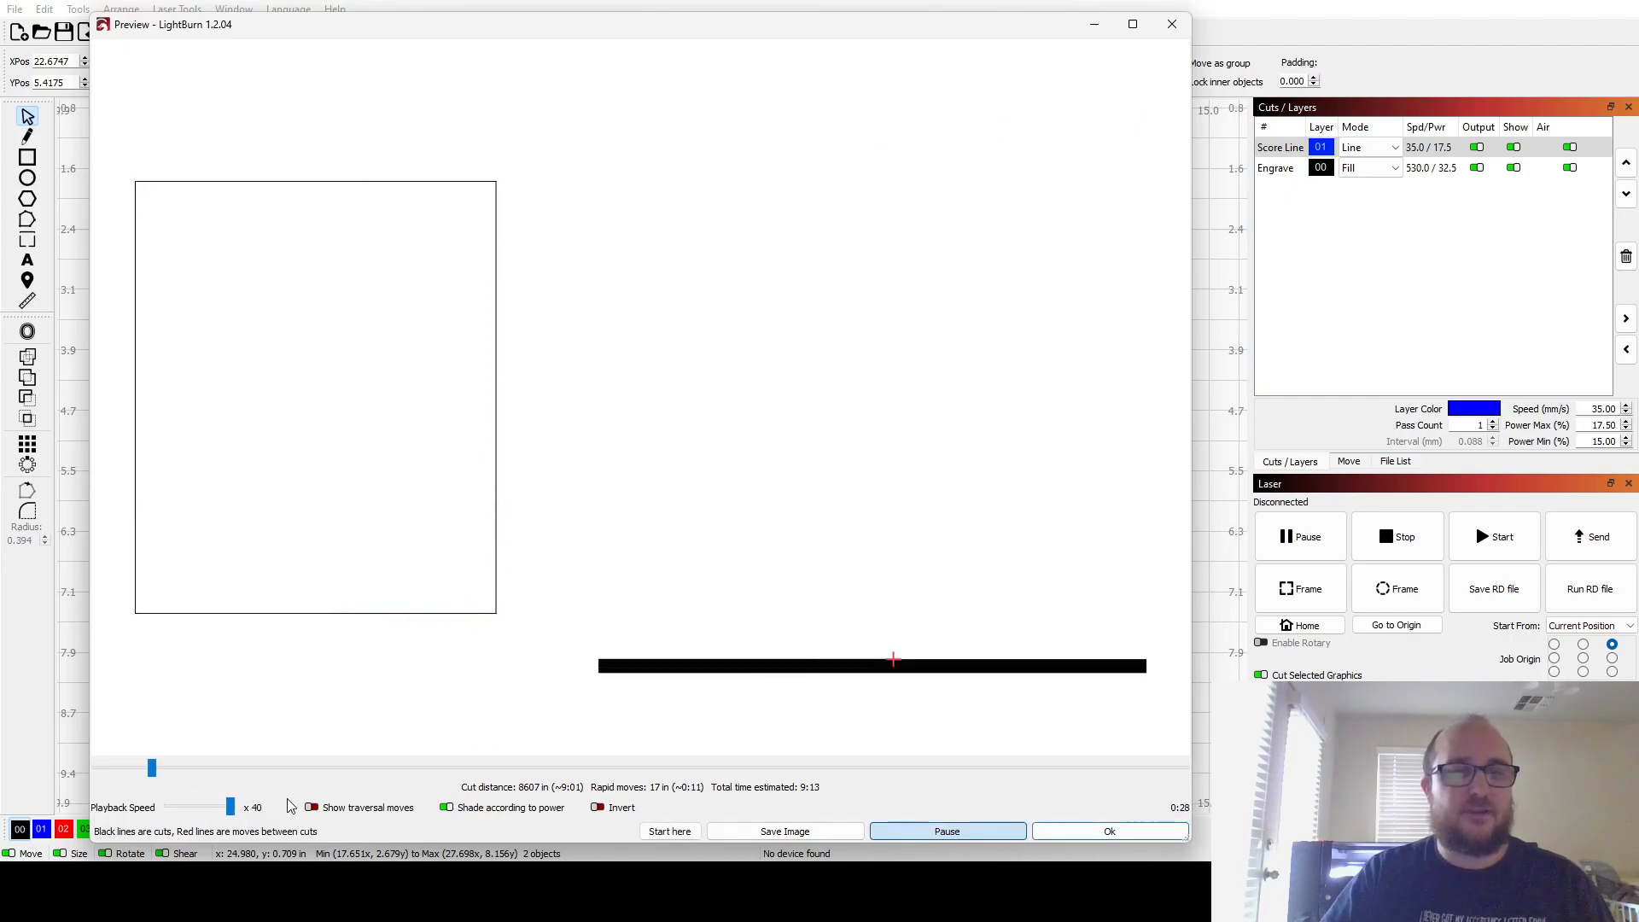
left_click(1110, 830)
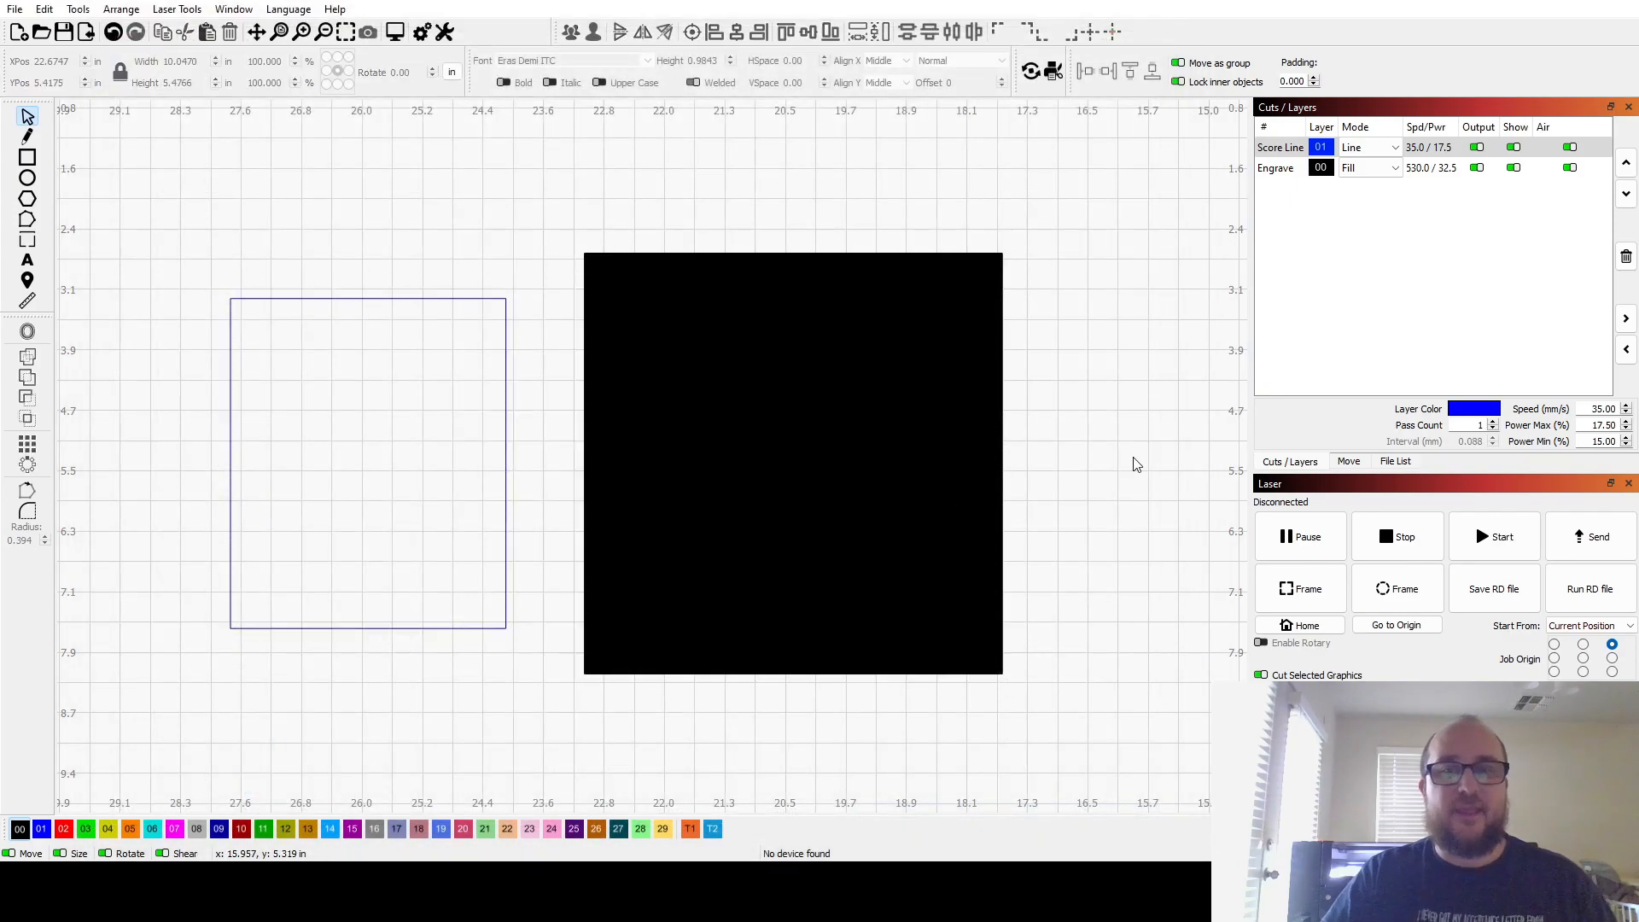
mouse_move(831, 368)
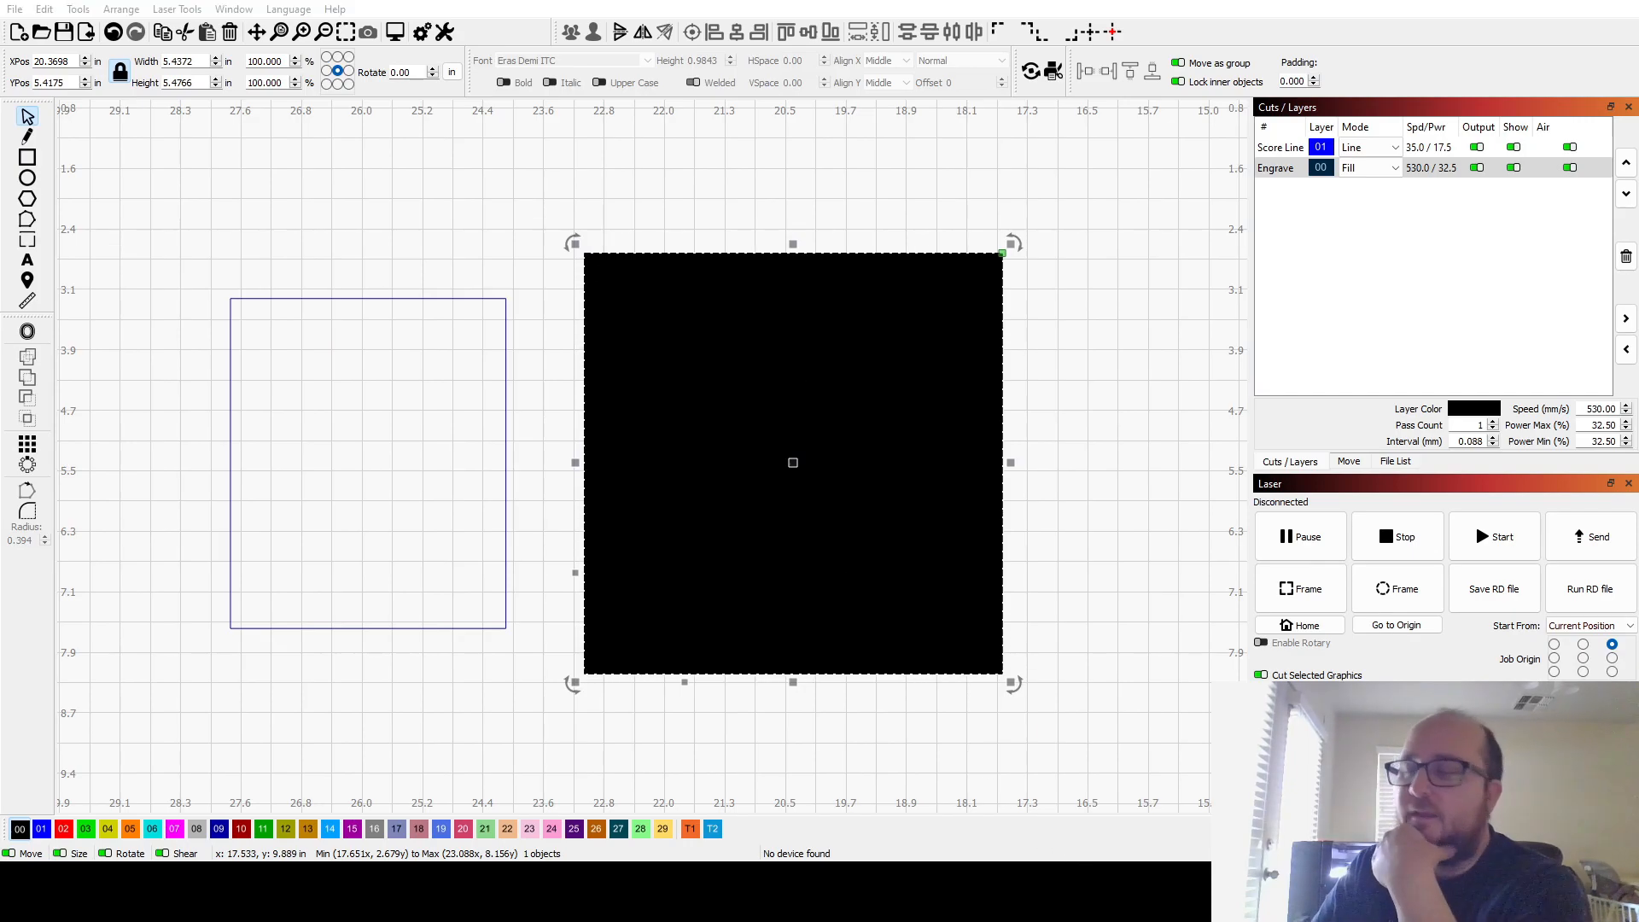
mouse_move(1188, 432)
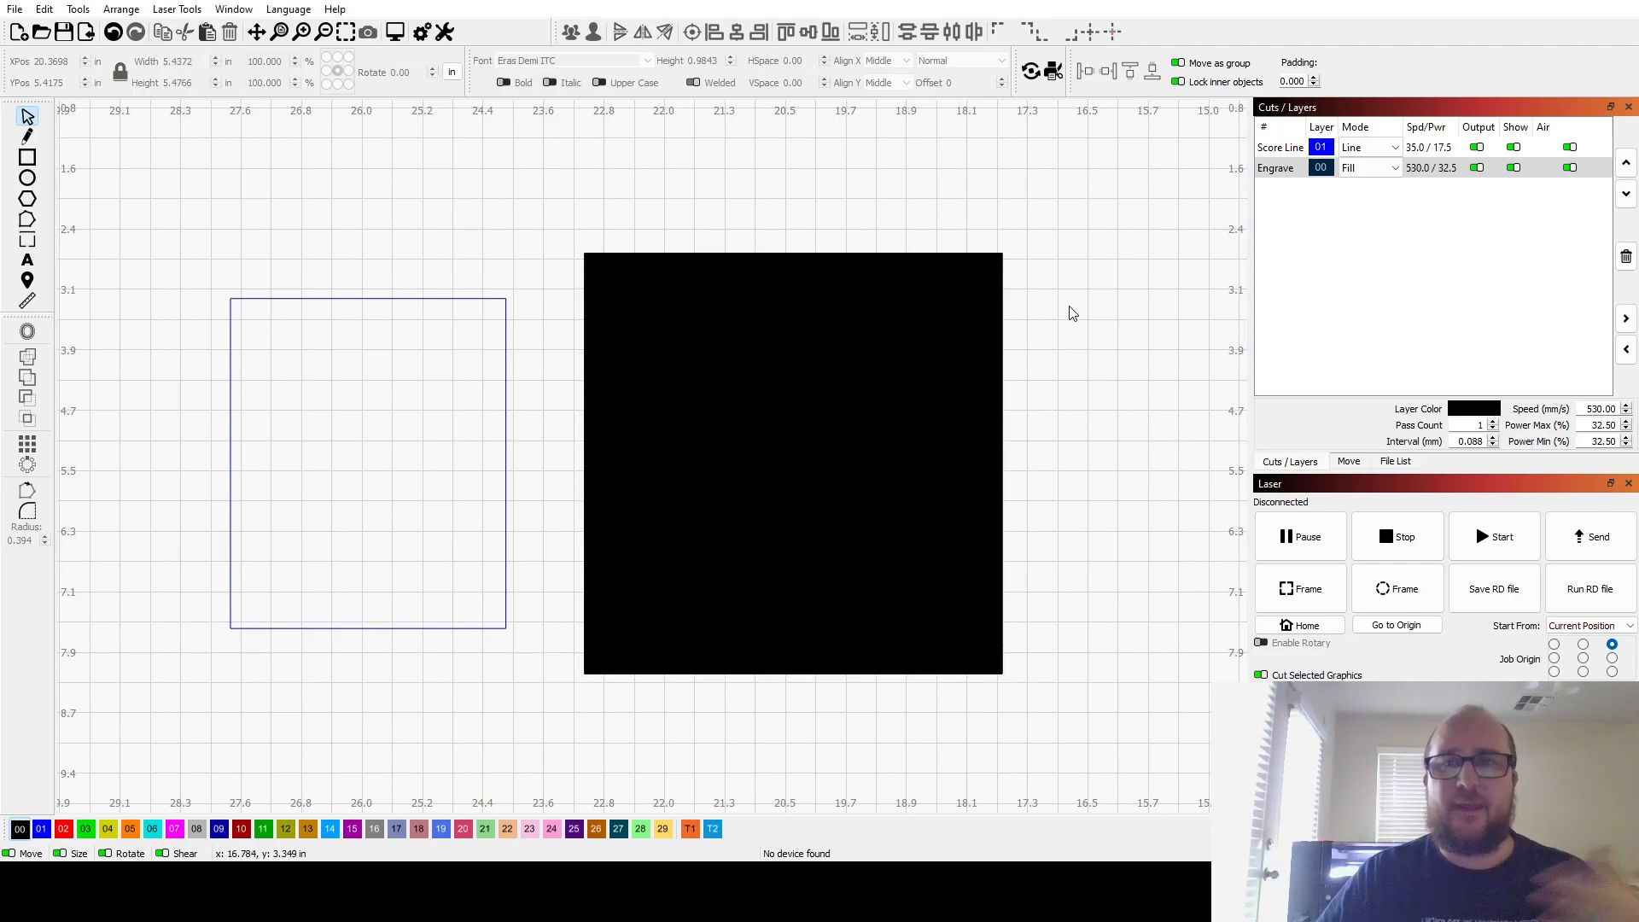
mouse_move(622, 343)
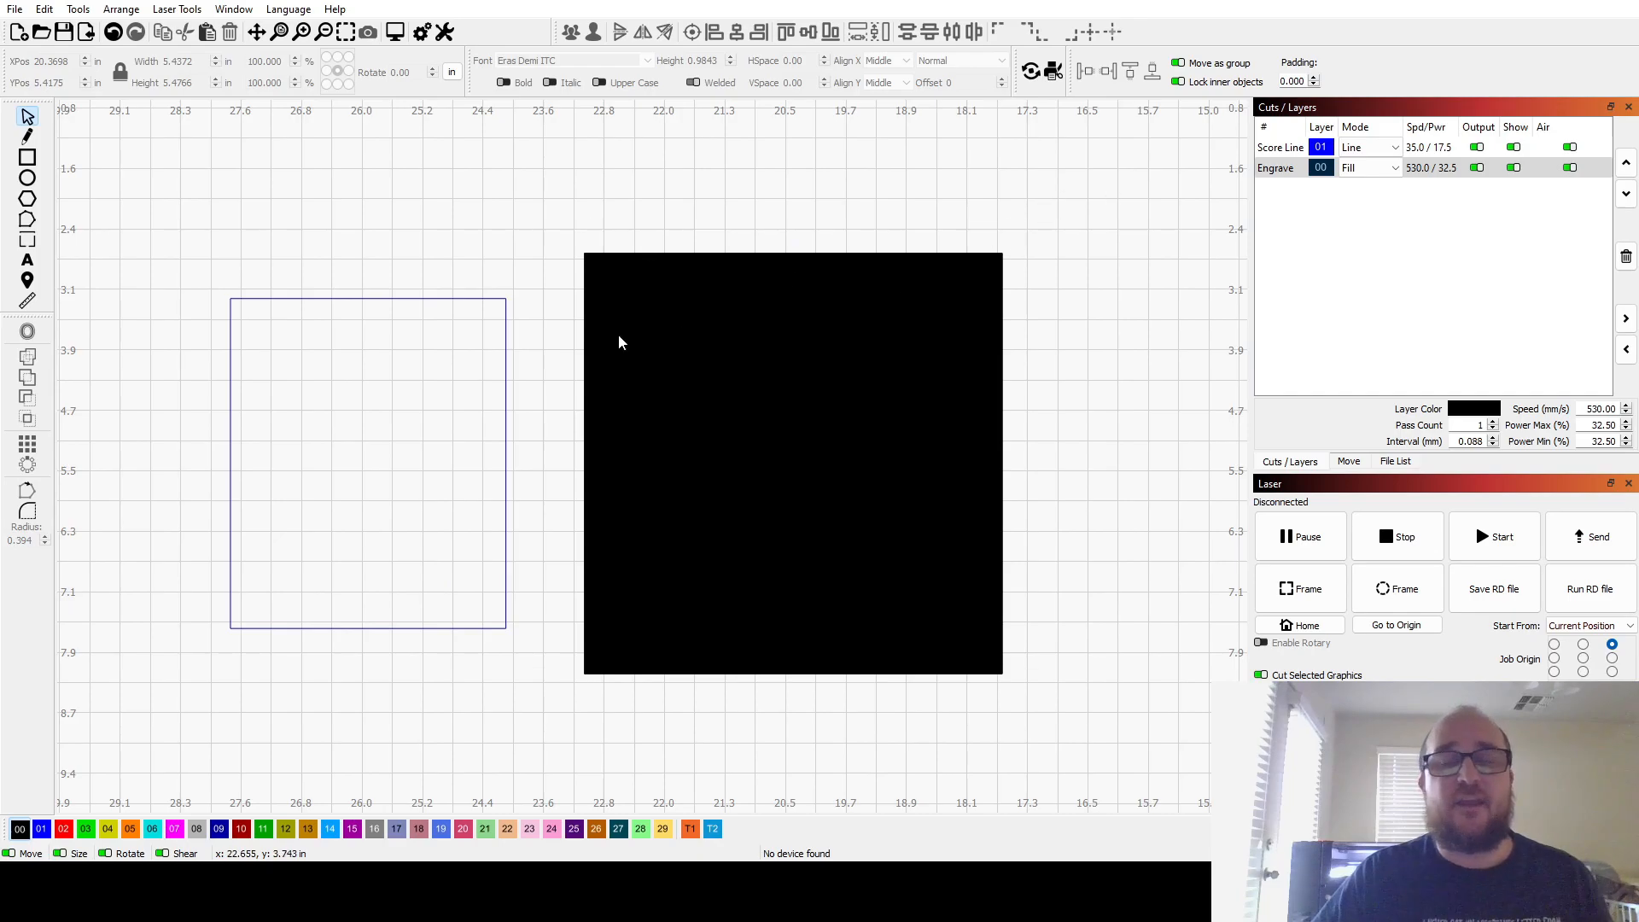
- Review Device Settings, then load the hexagon box design with layers 00–03
left_click(423, 33)
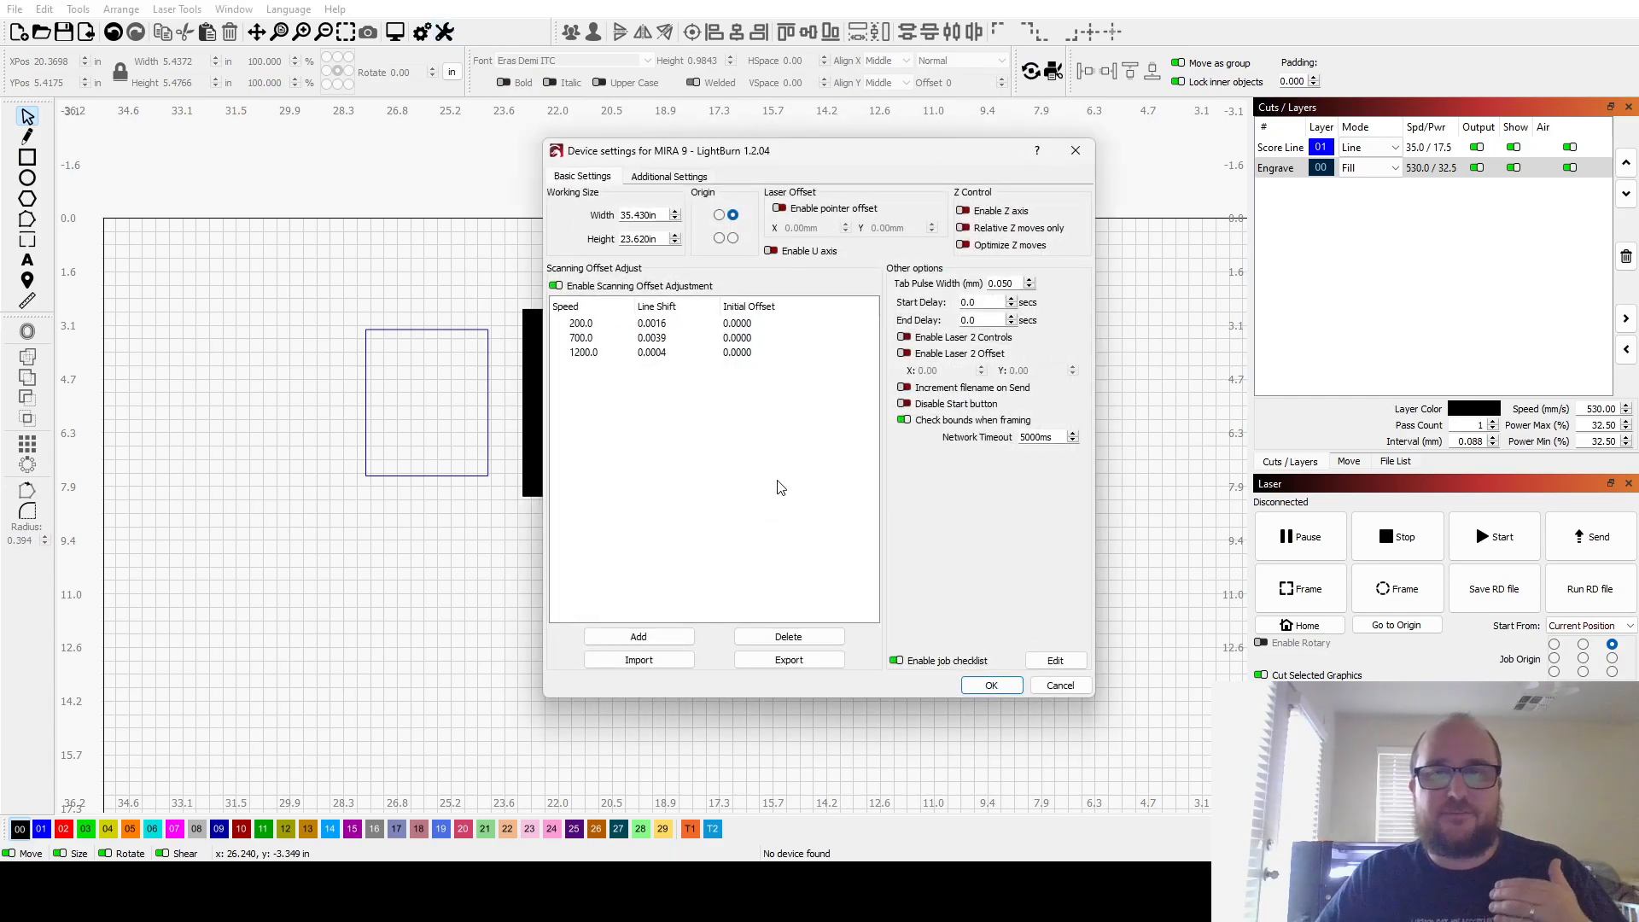
left_click(990, 685)
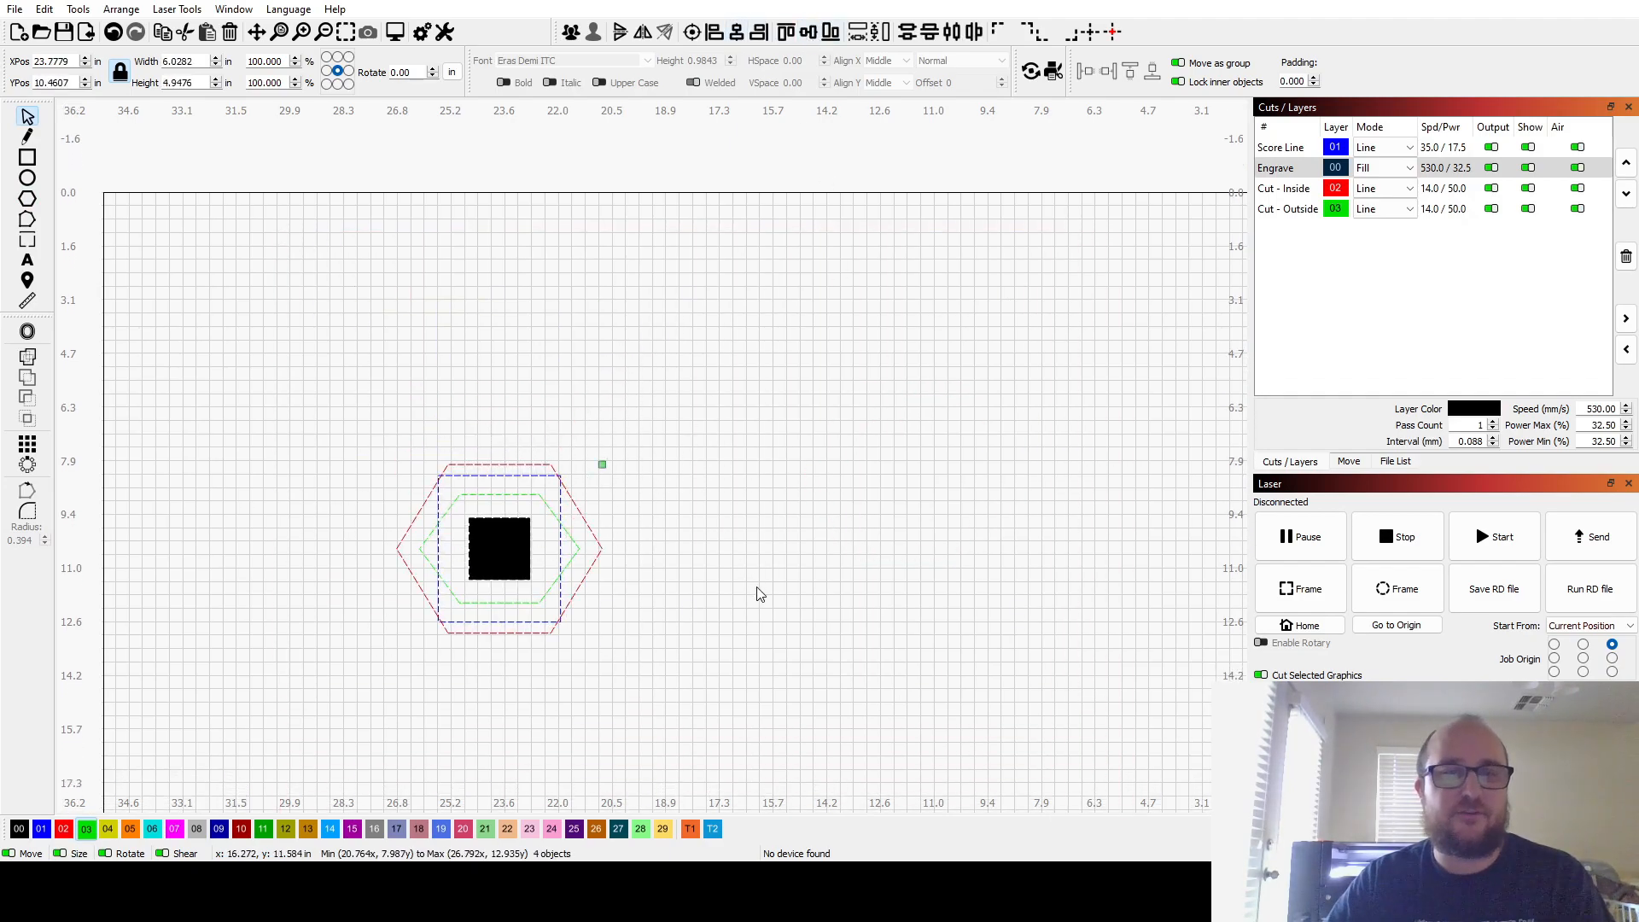
- Nudge the hexagon design right toward the page centre and marquee-select all four shapes
left_click_drag(498, 548, 528, 551)
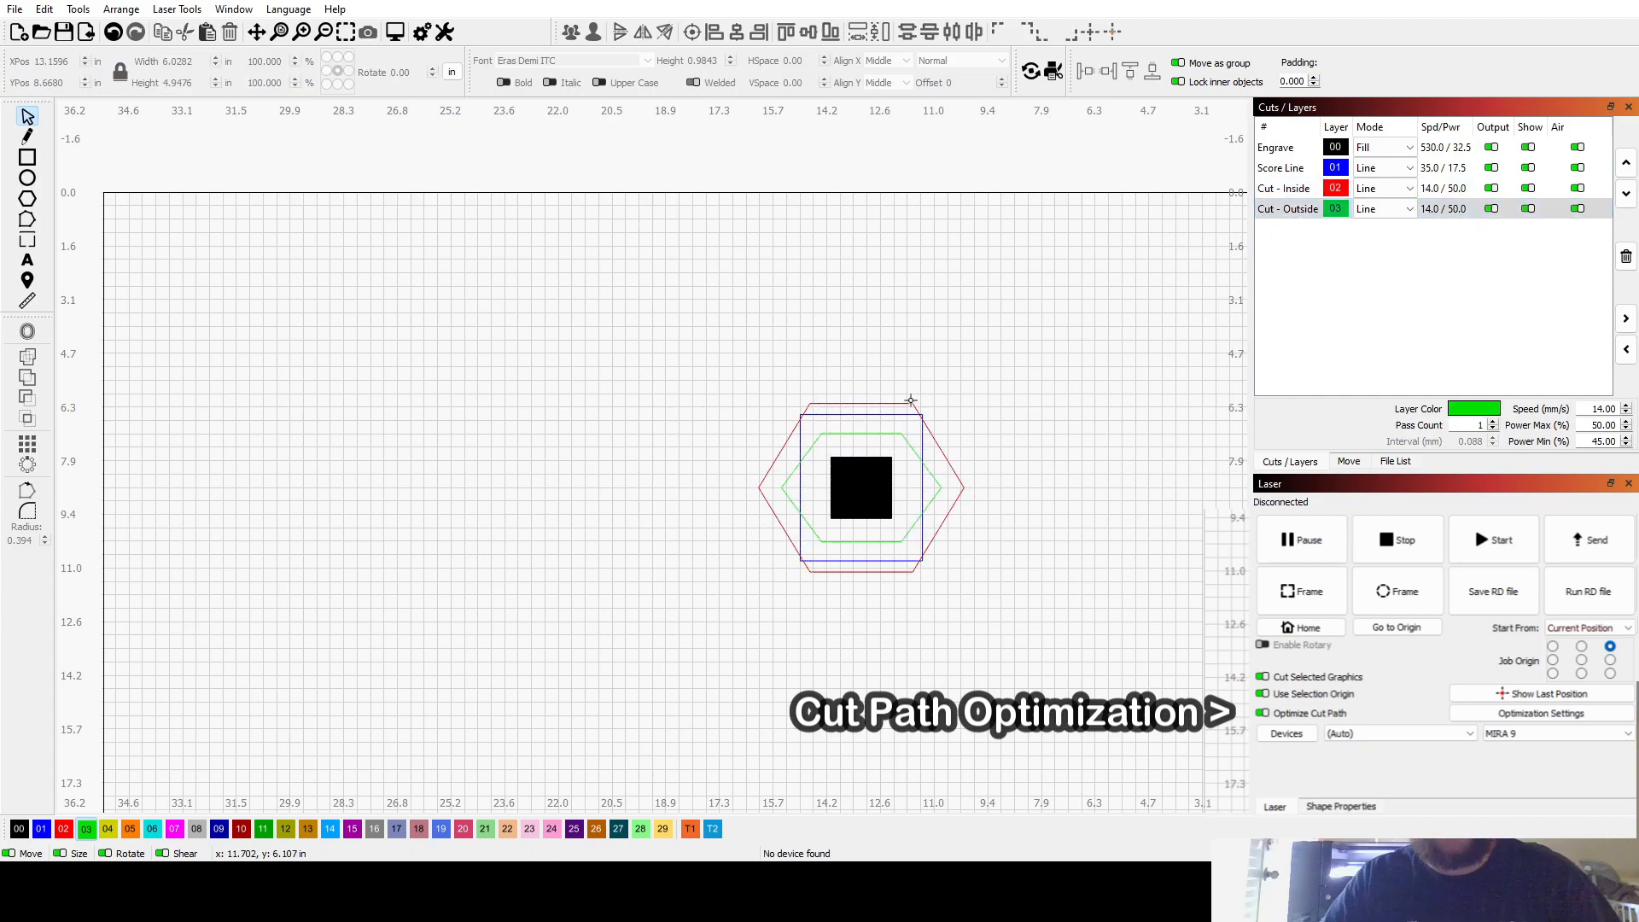
mouse_move(717, 389)
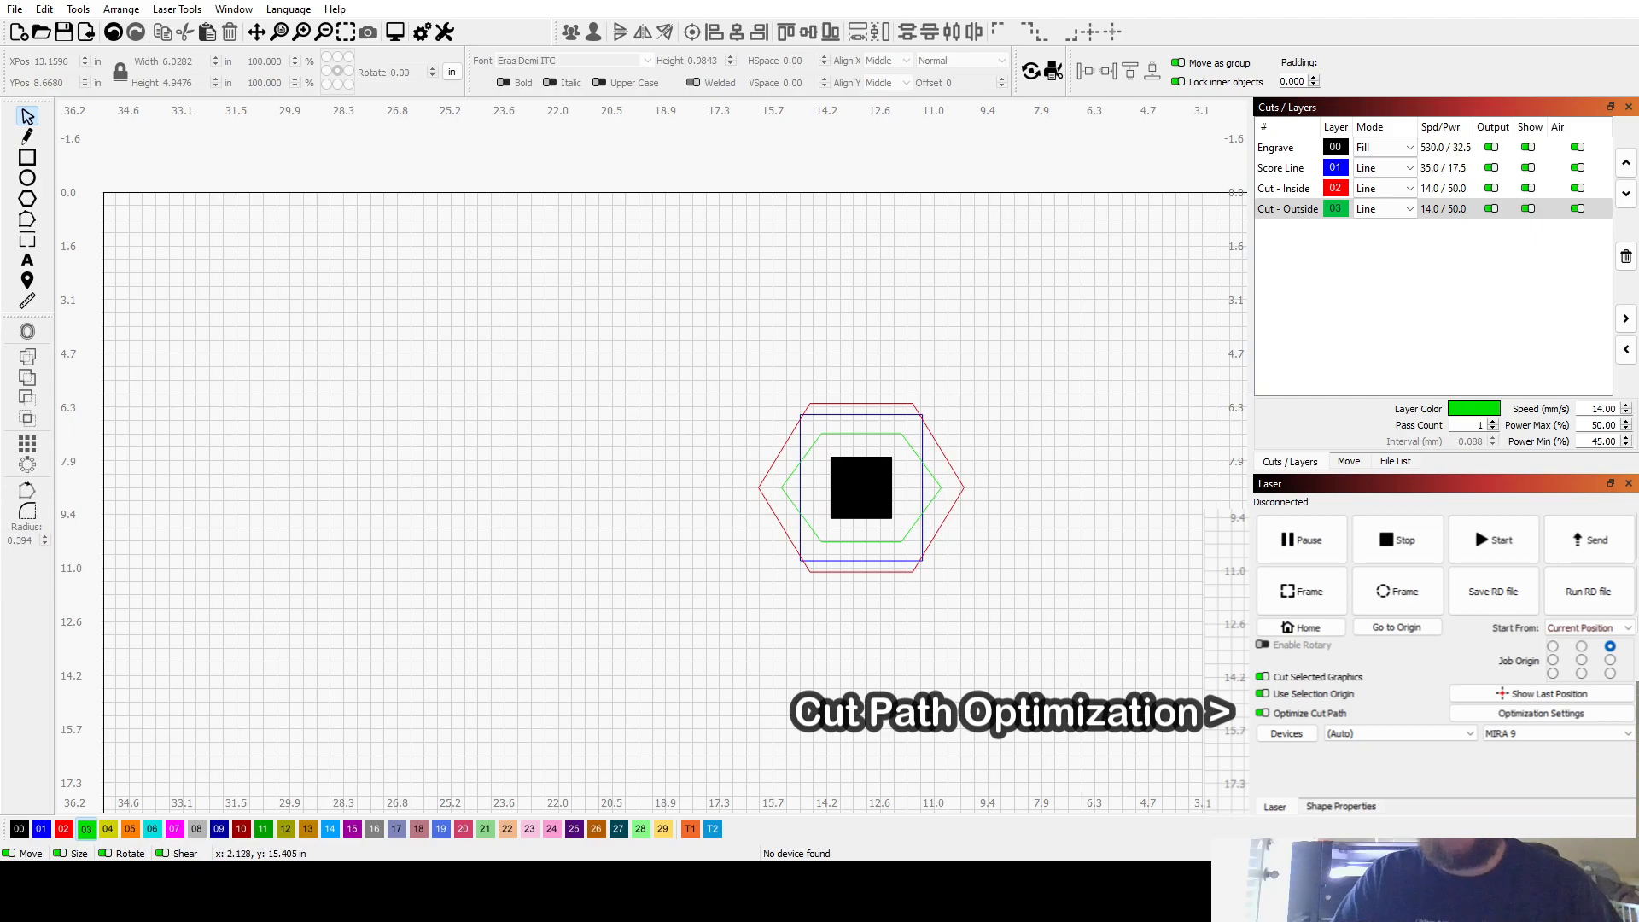
left_click_drag(694, 305, 1065, 610)
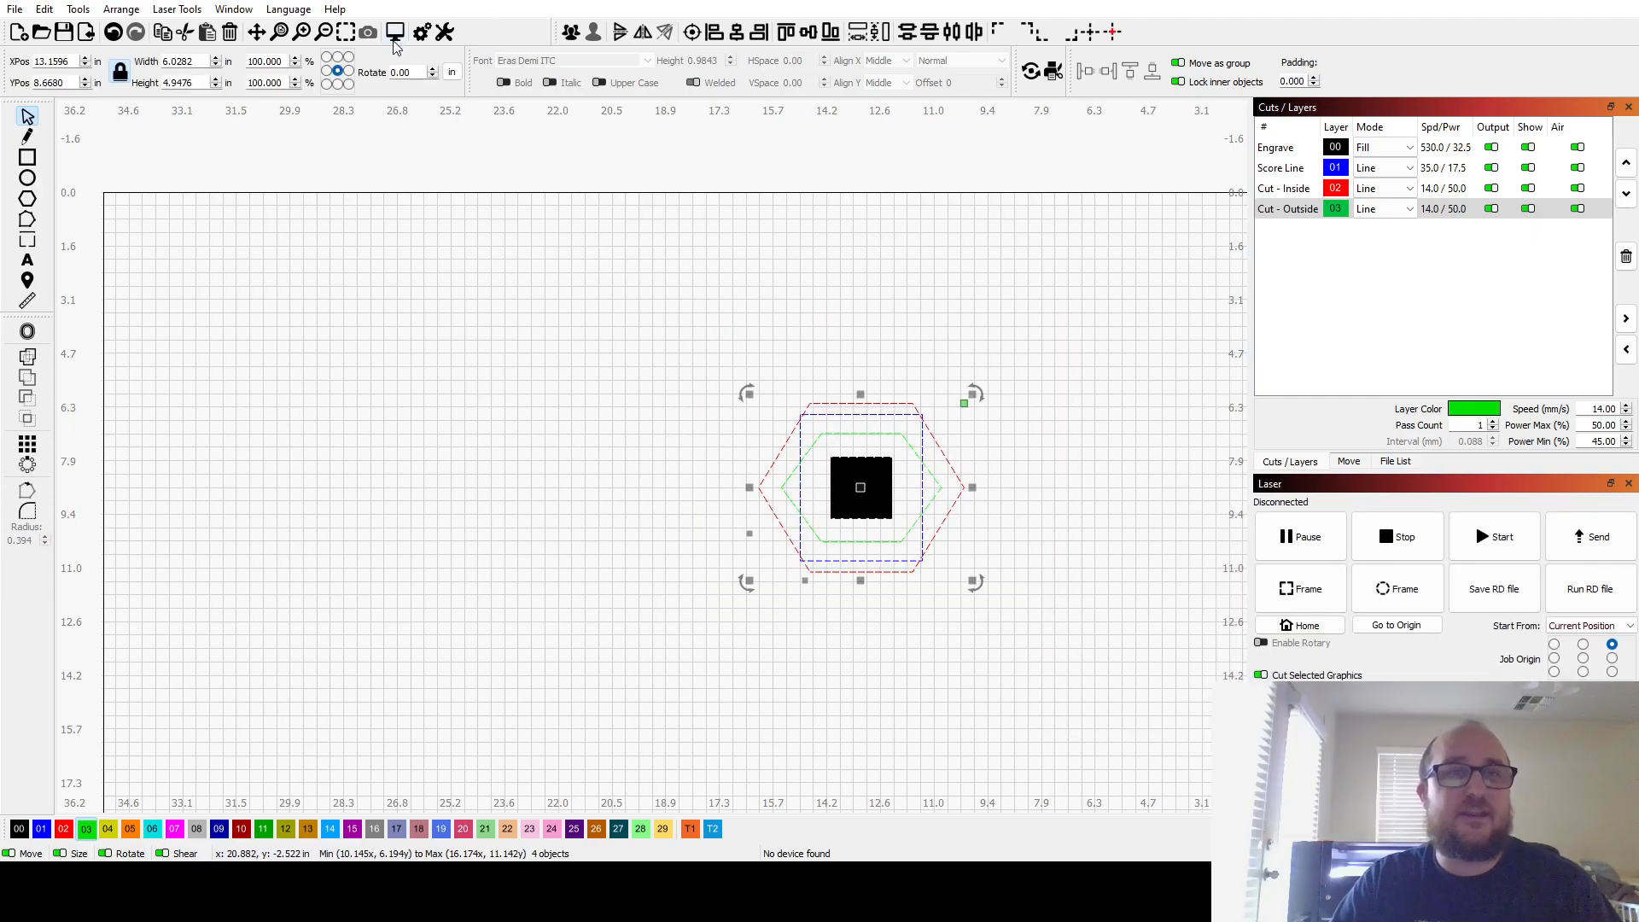
left_click(394, 30)
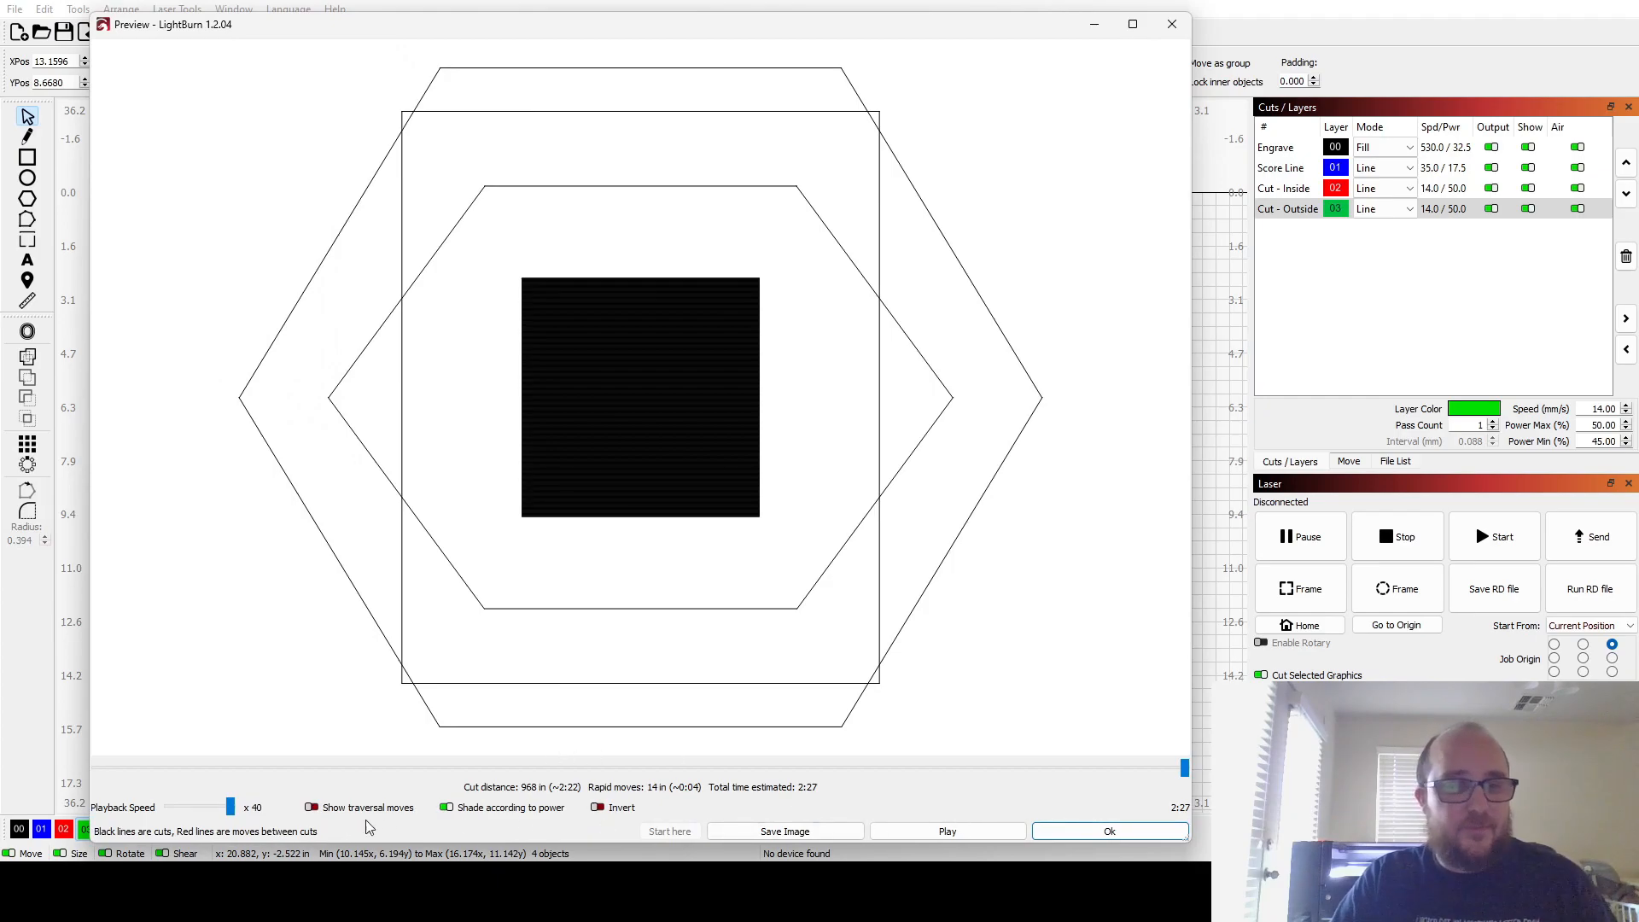
left_click_drag(230, 808, 198, 808)
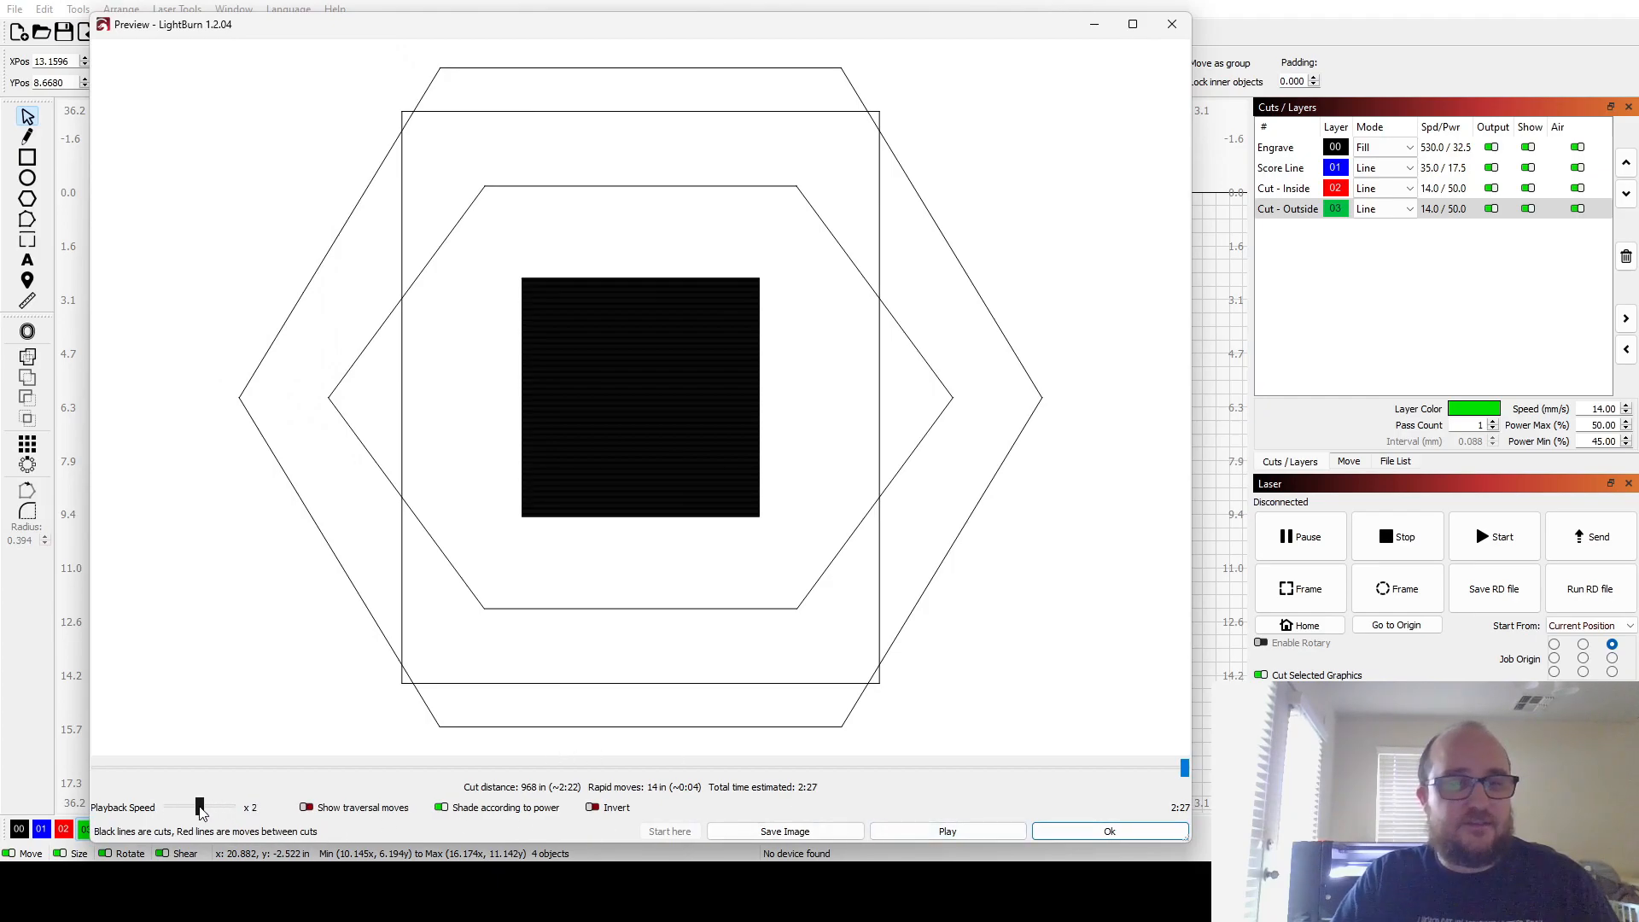
left_click(947, 830)
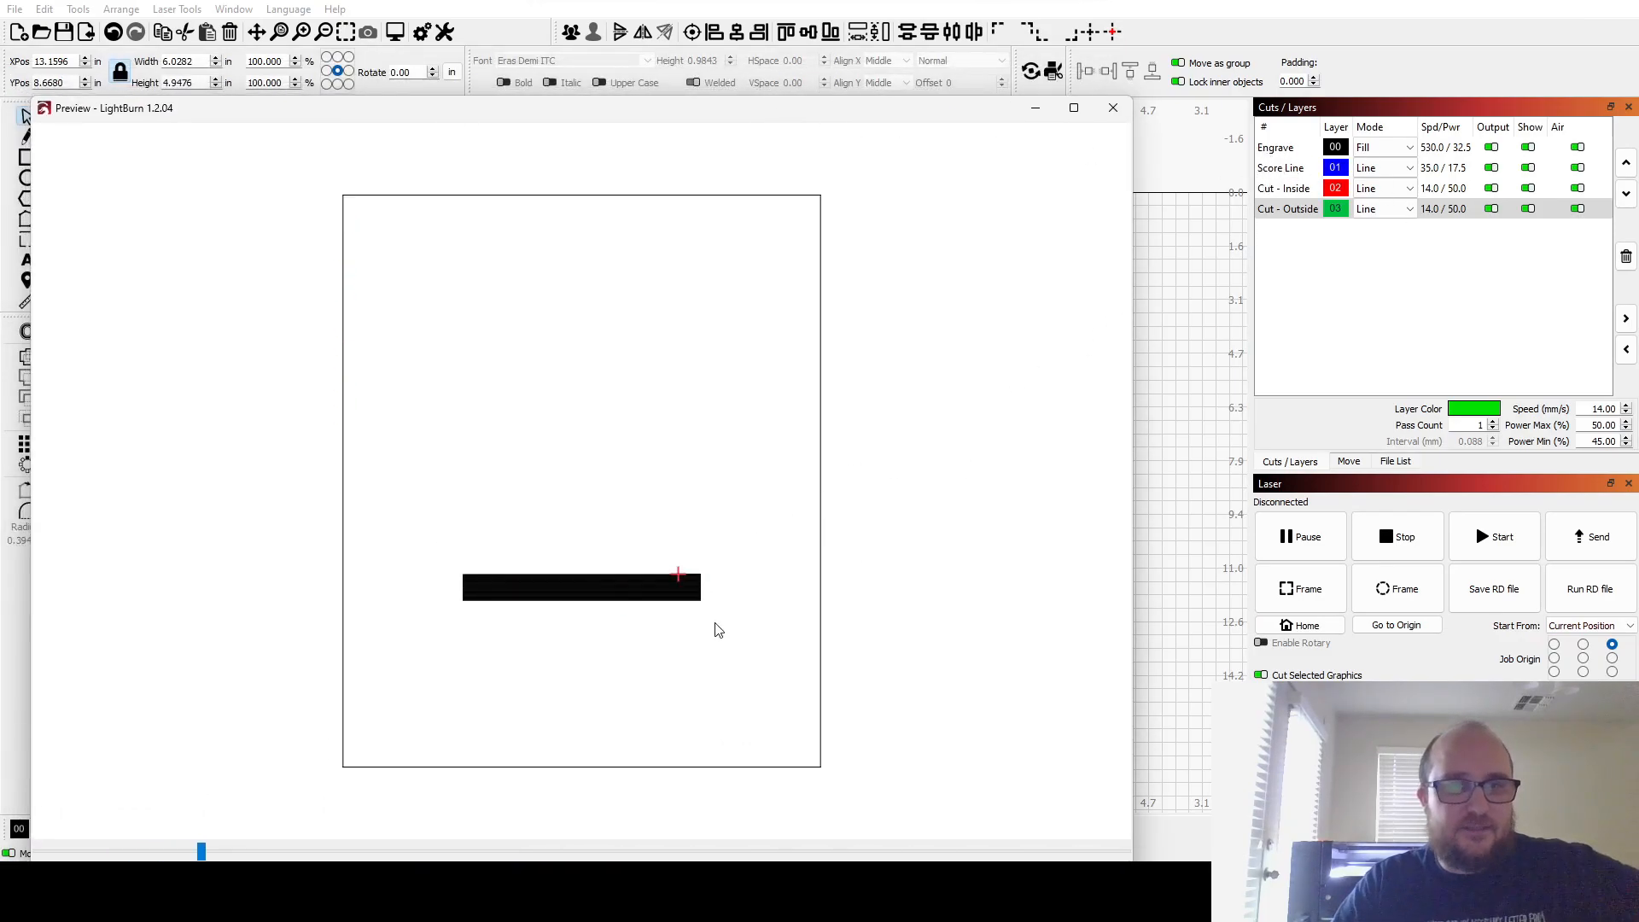
left_click_drag(201, 850, 567, 850)
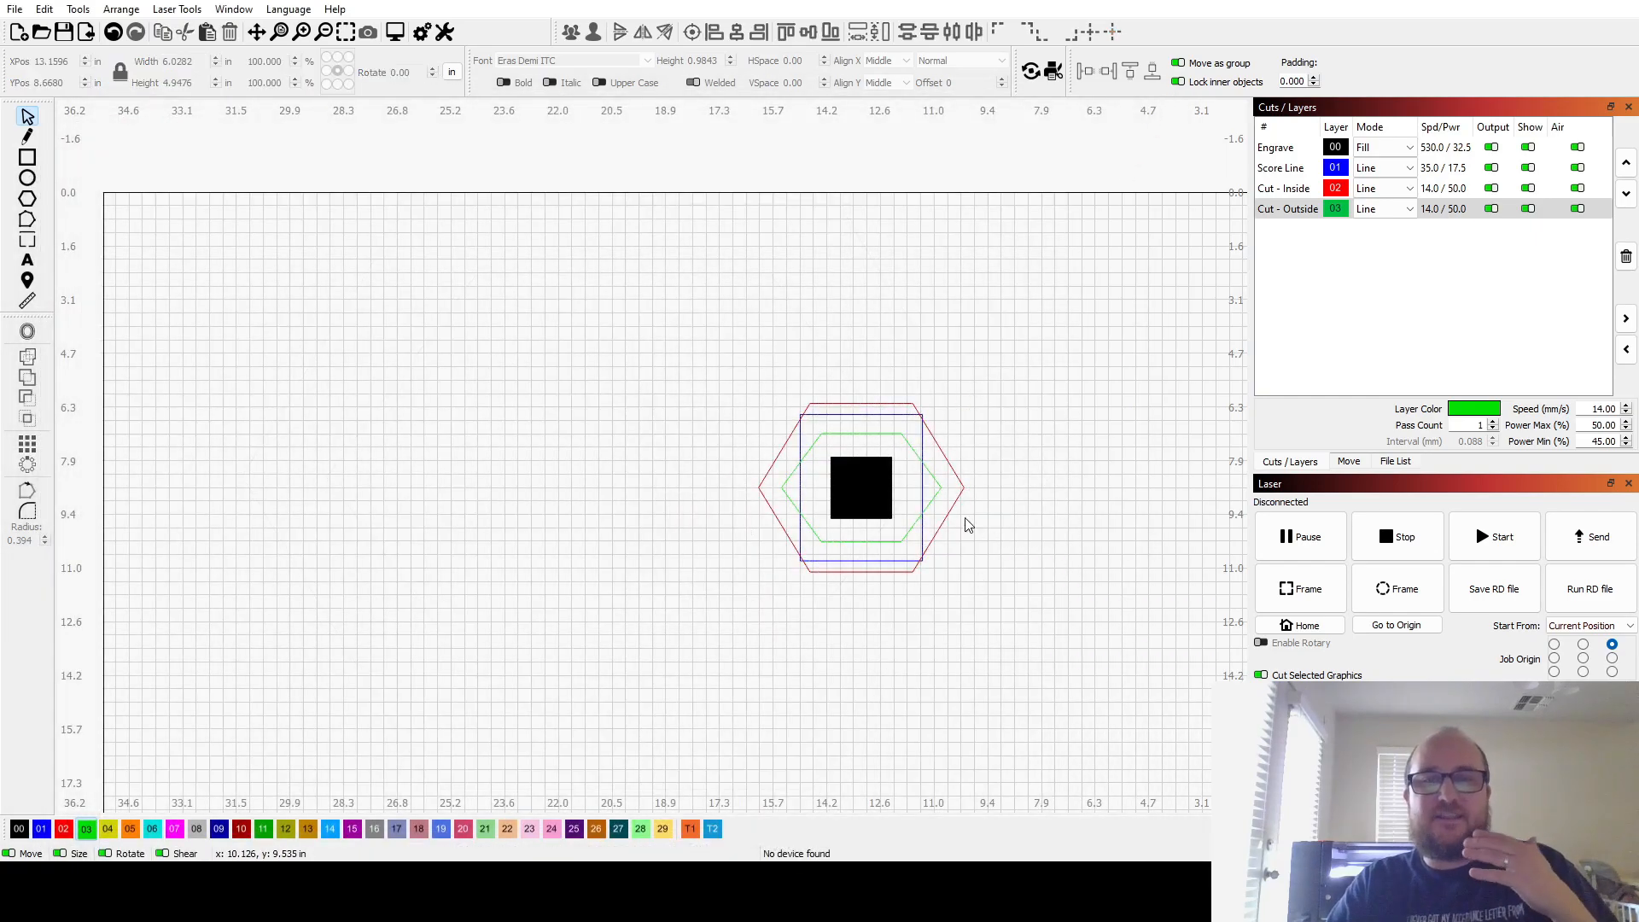
mouse_move(935, 492)
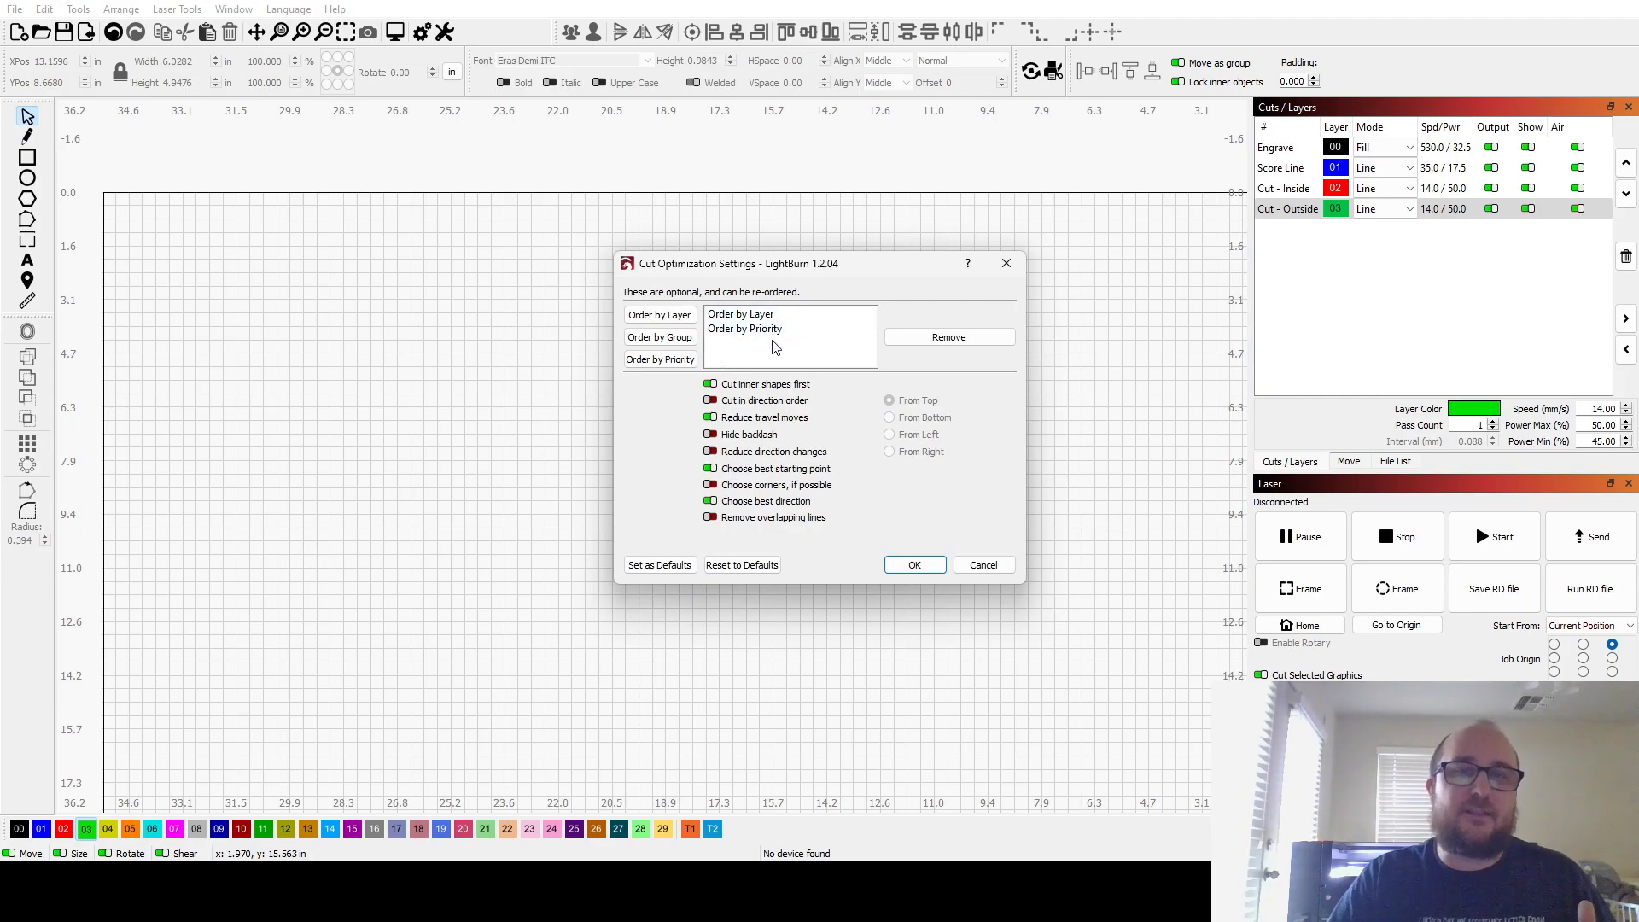
mouse_move(1395, 186)
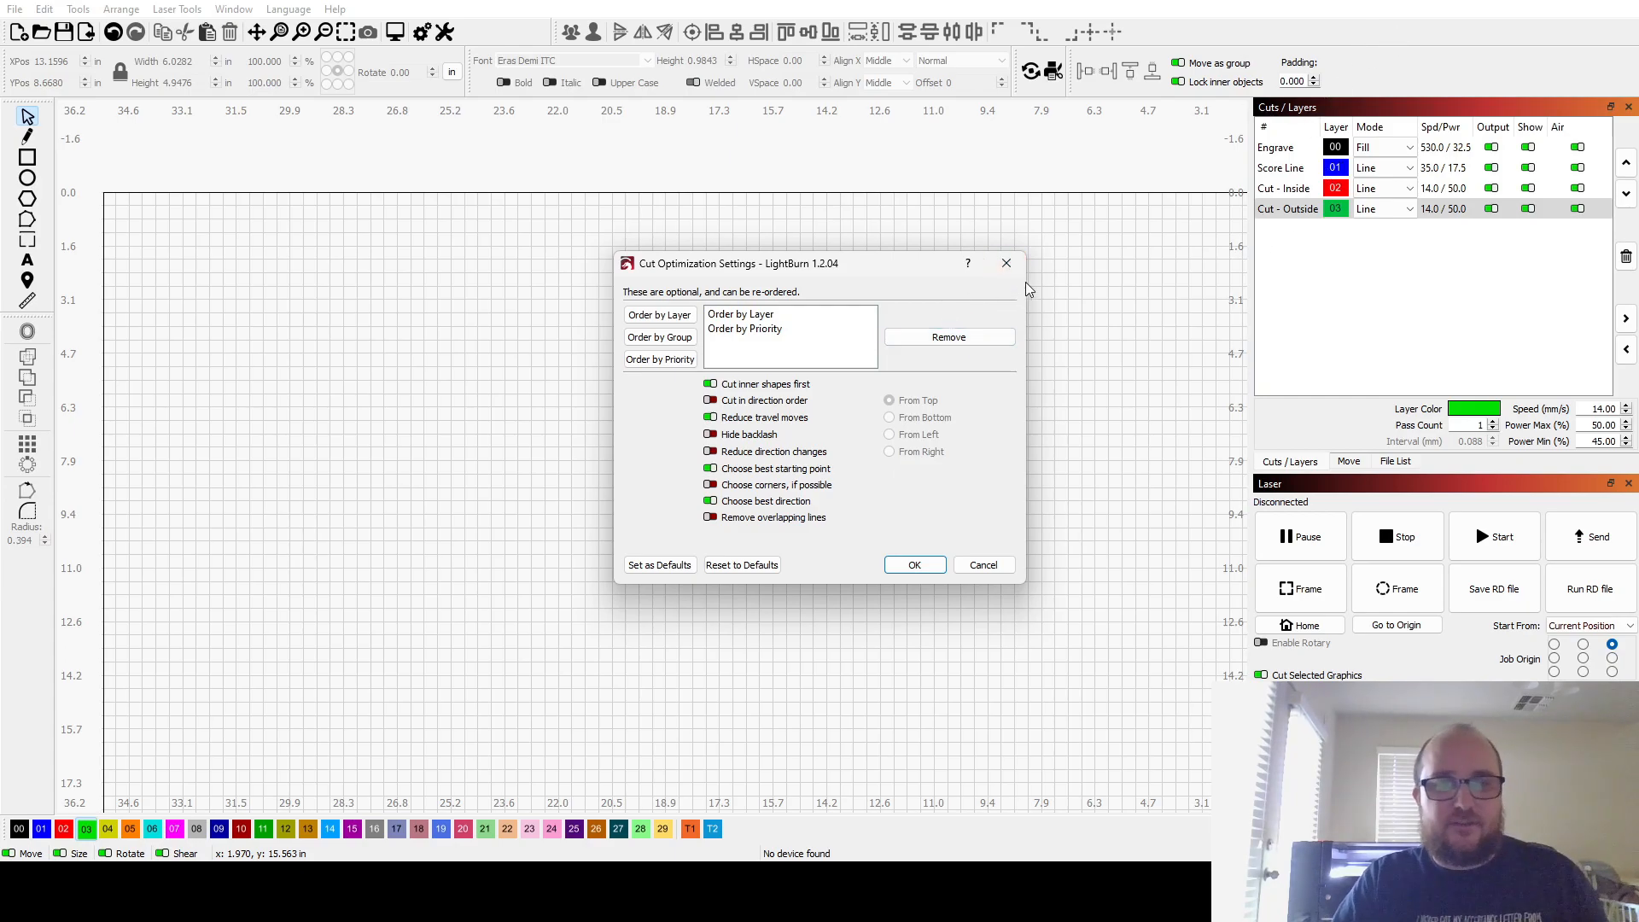
mouse_move(1005, 263)
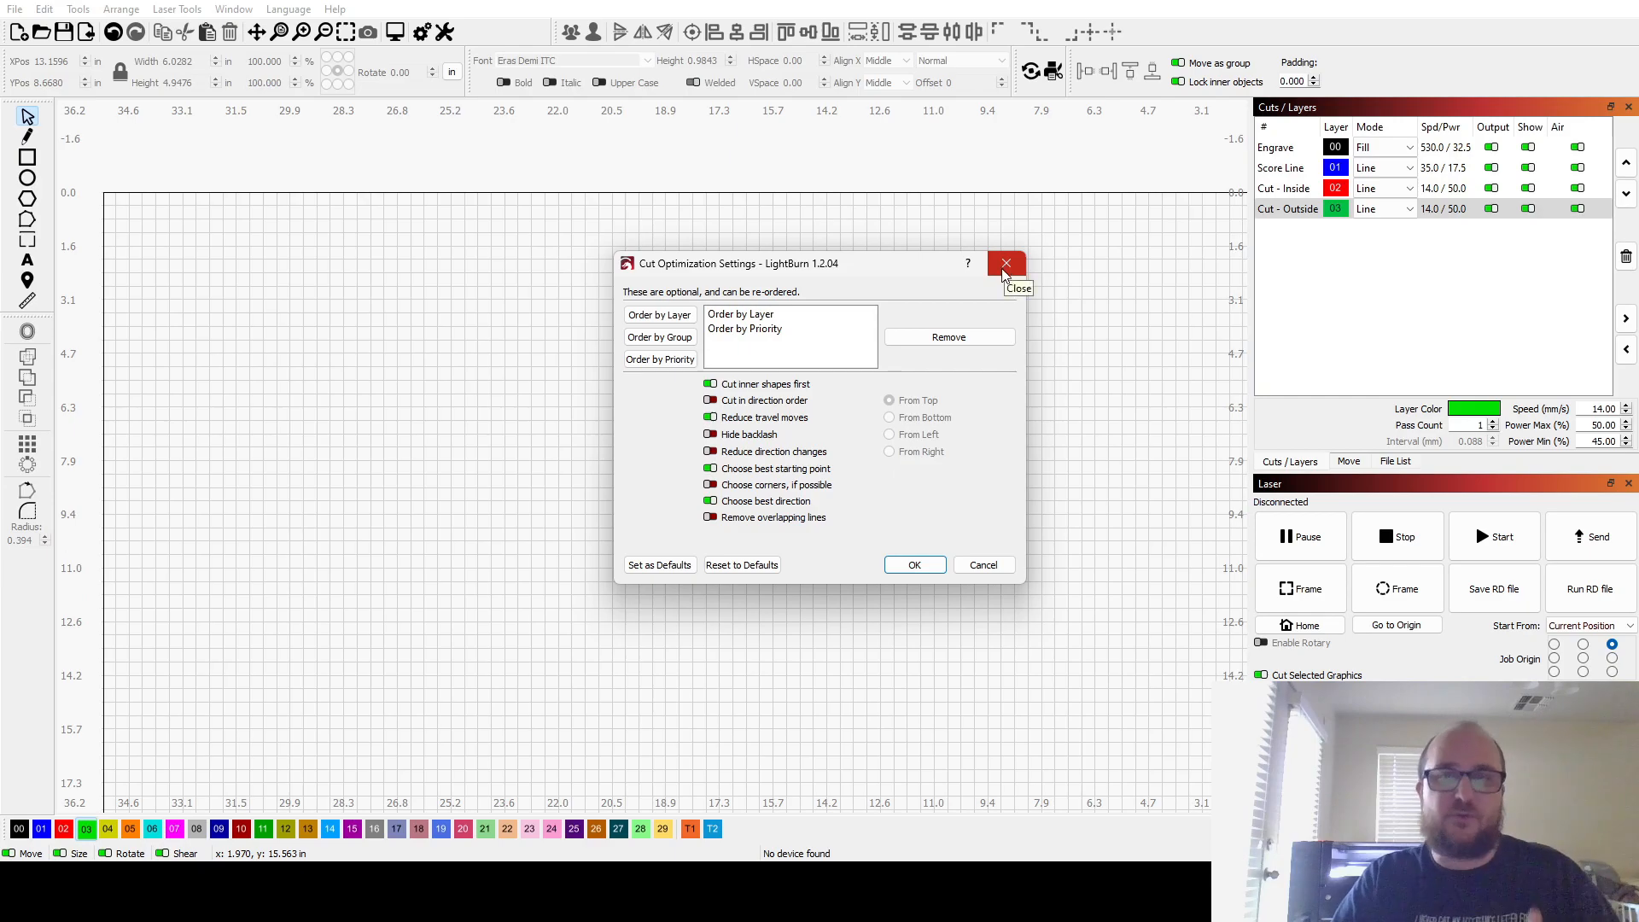
left_click(1005, 263)
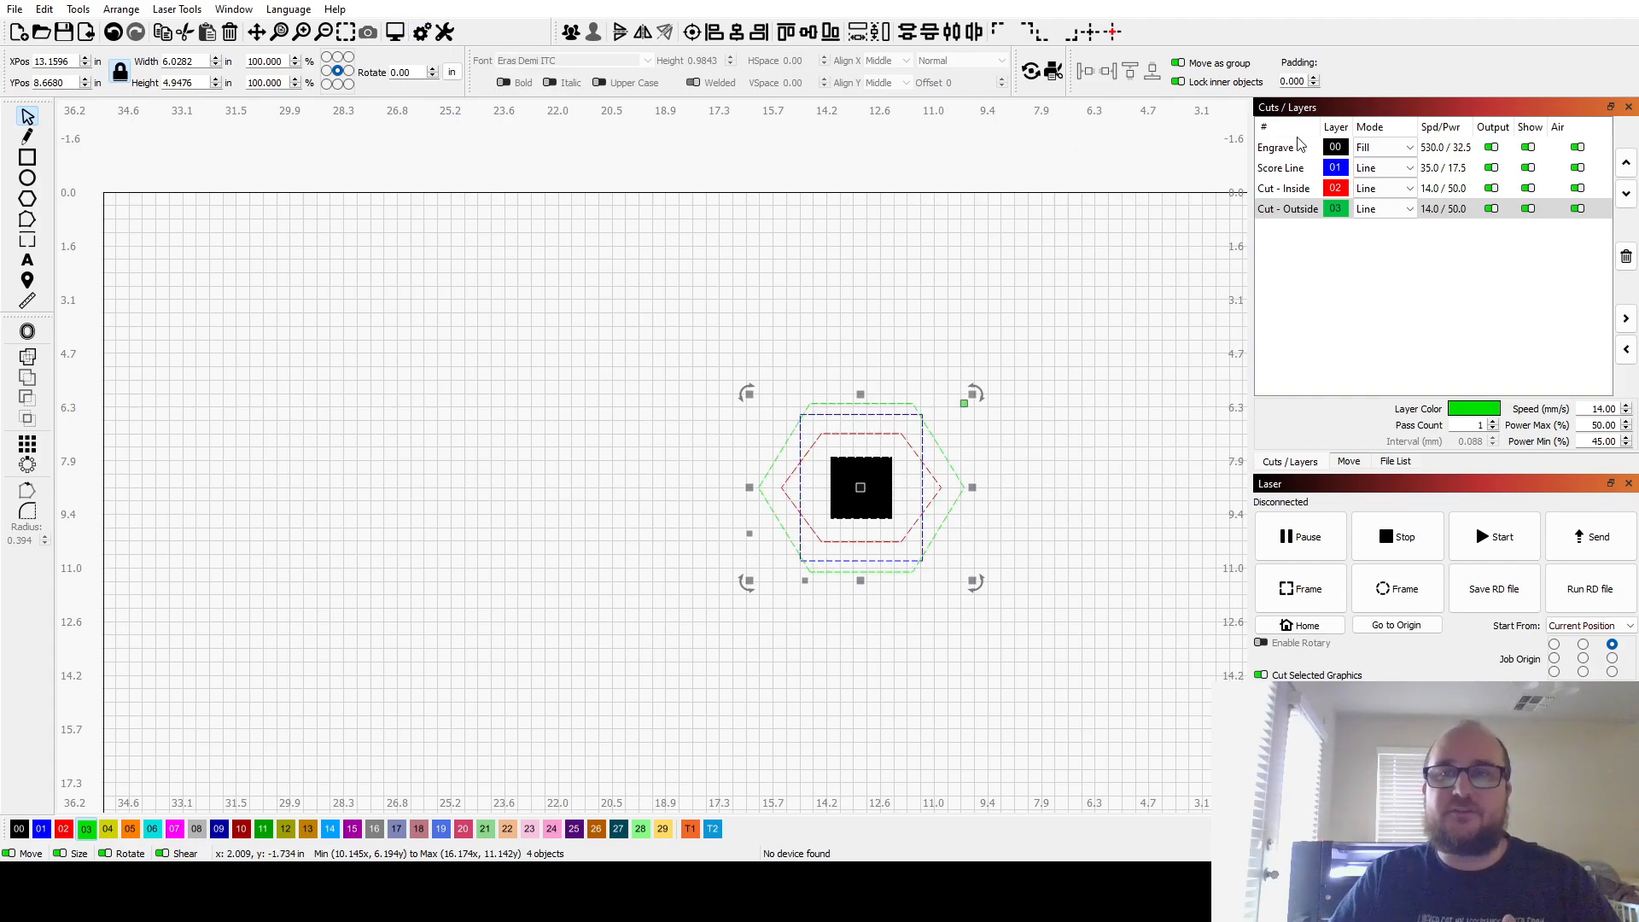
left_click(1281, 167)
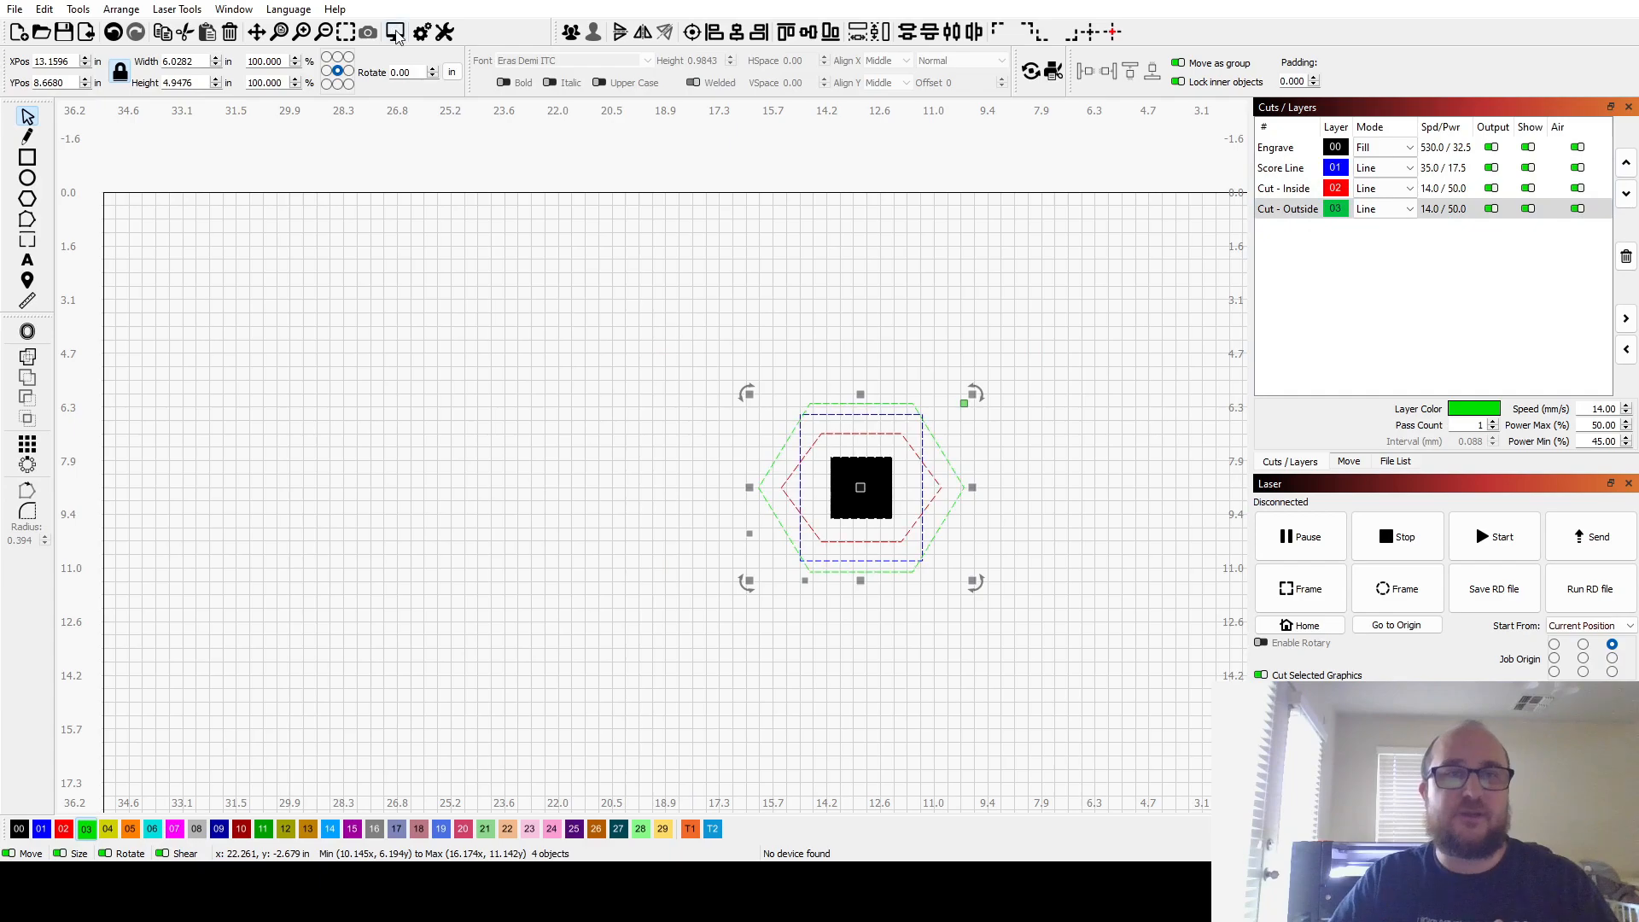
left_click(392, 31)
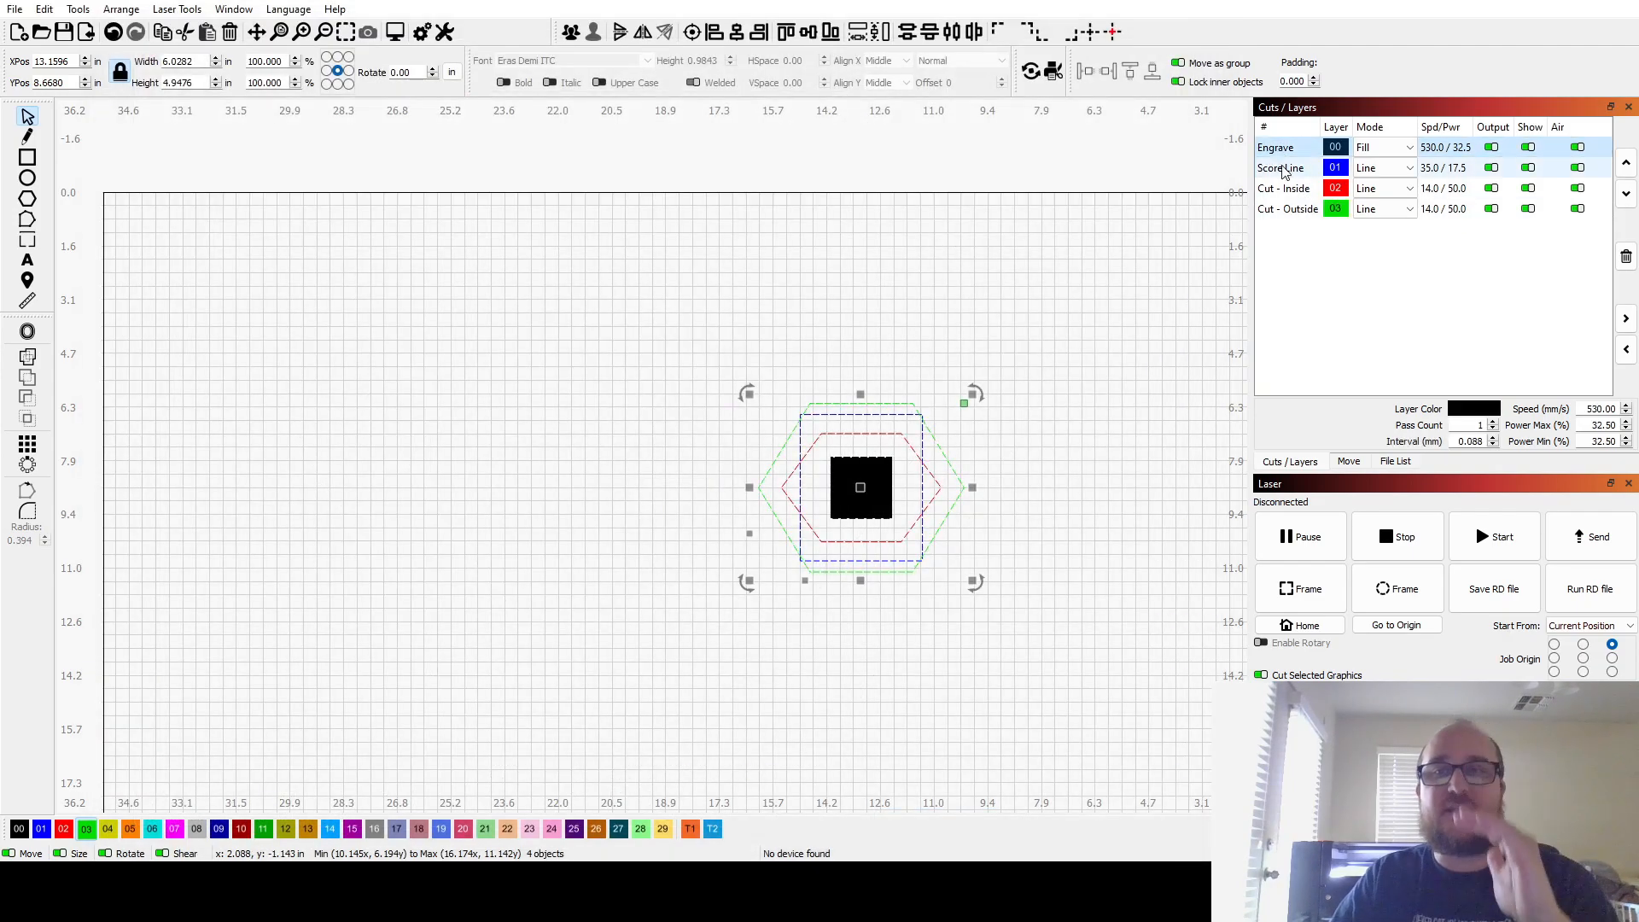
left_click(1287, 208)
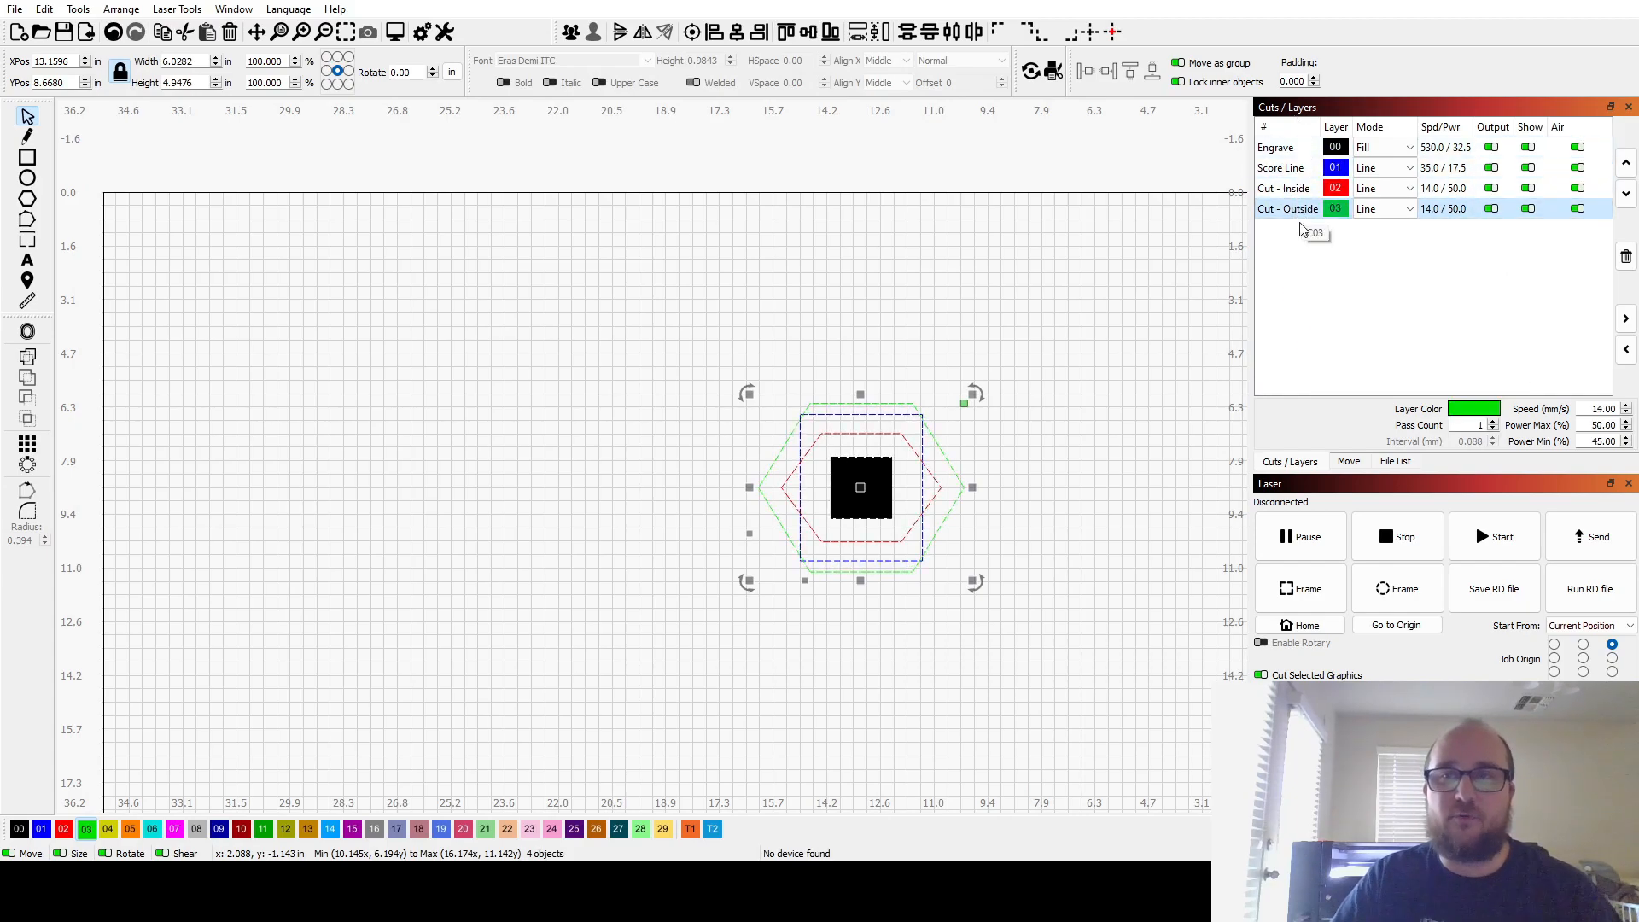
left_click(1280, 167)
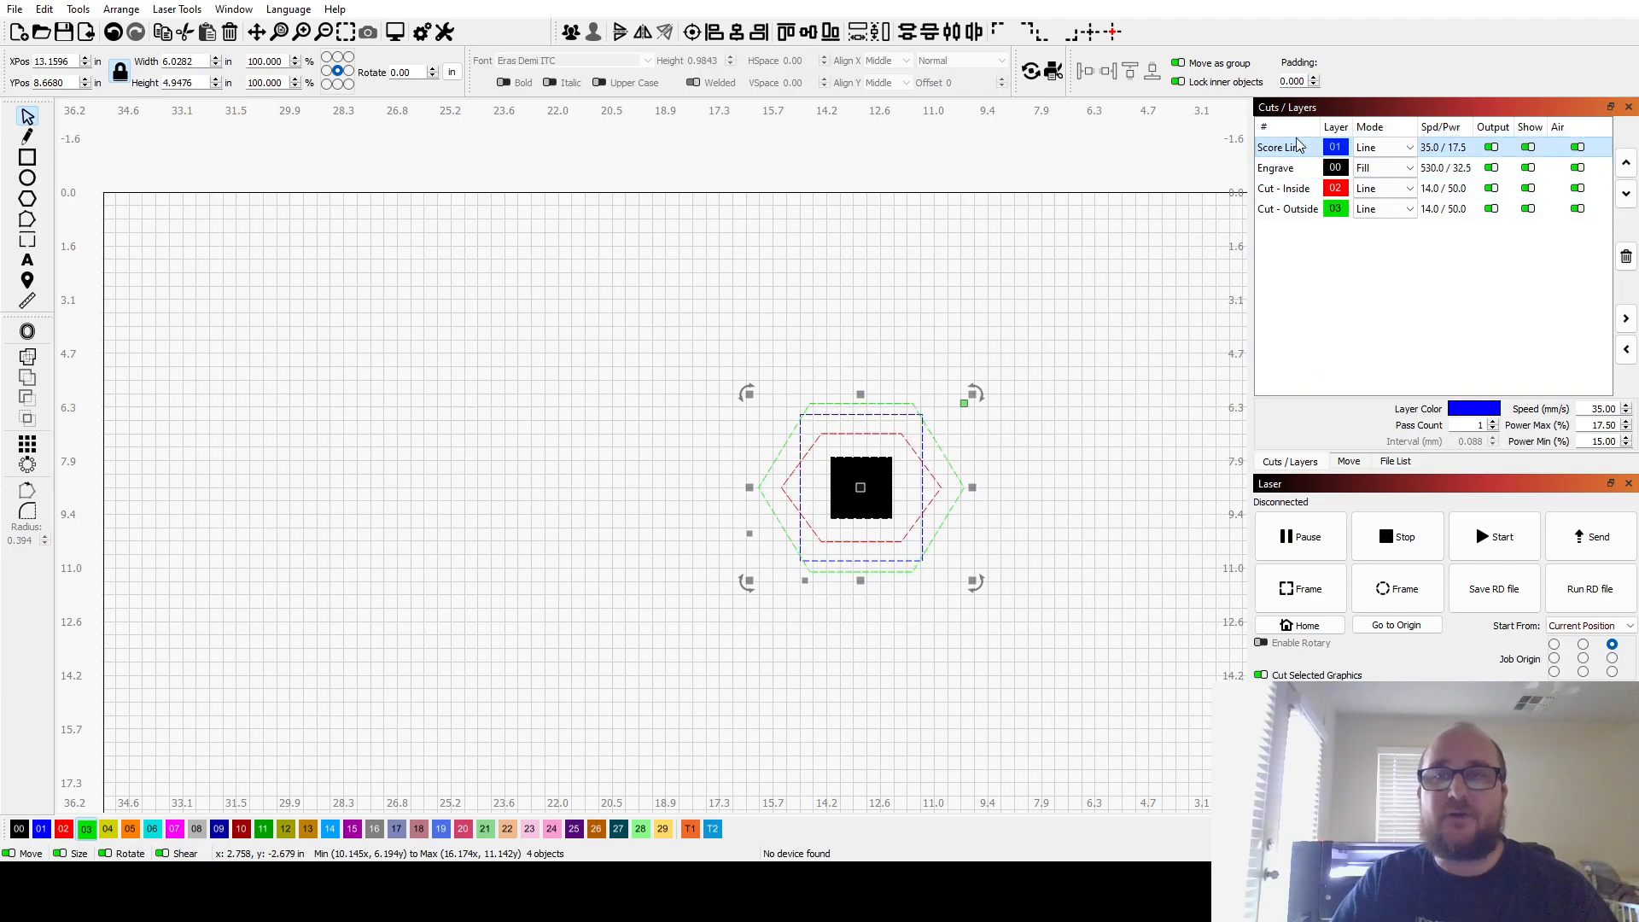
left_click(1625, 193)
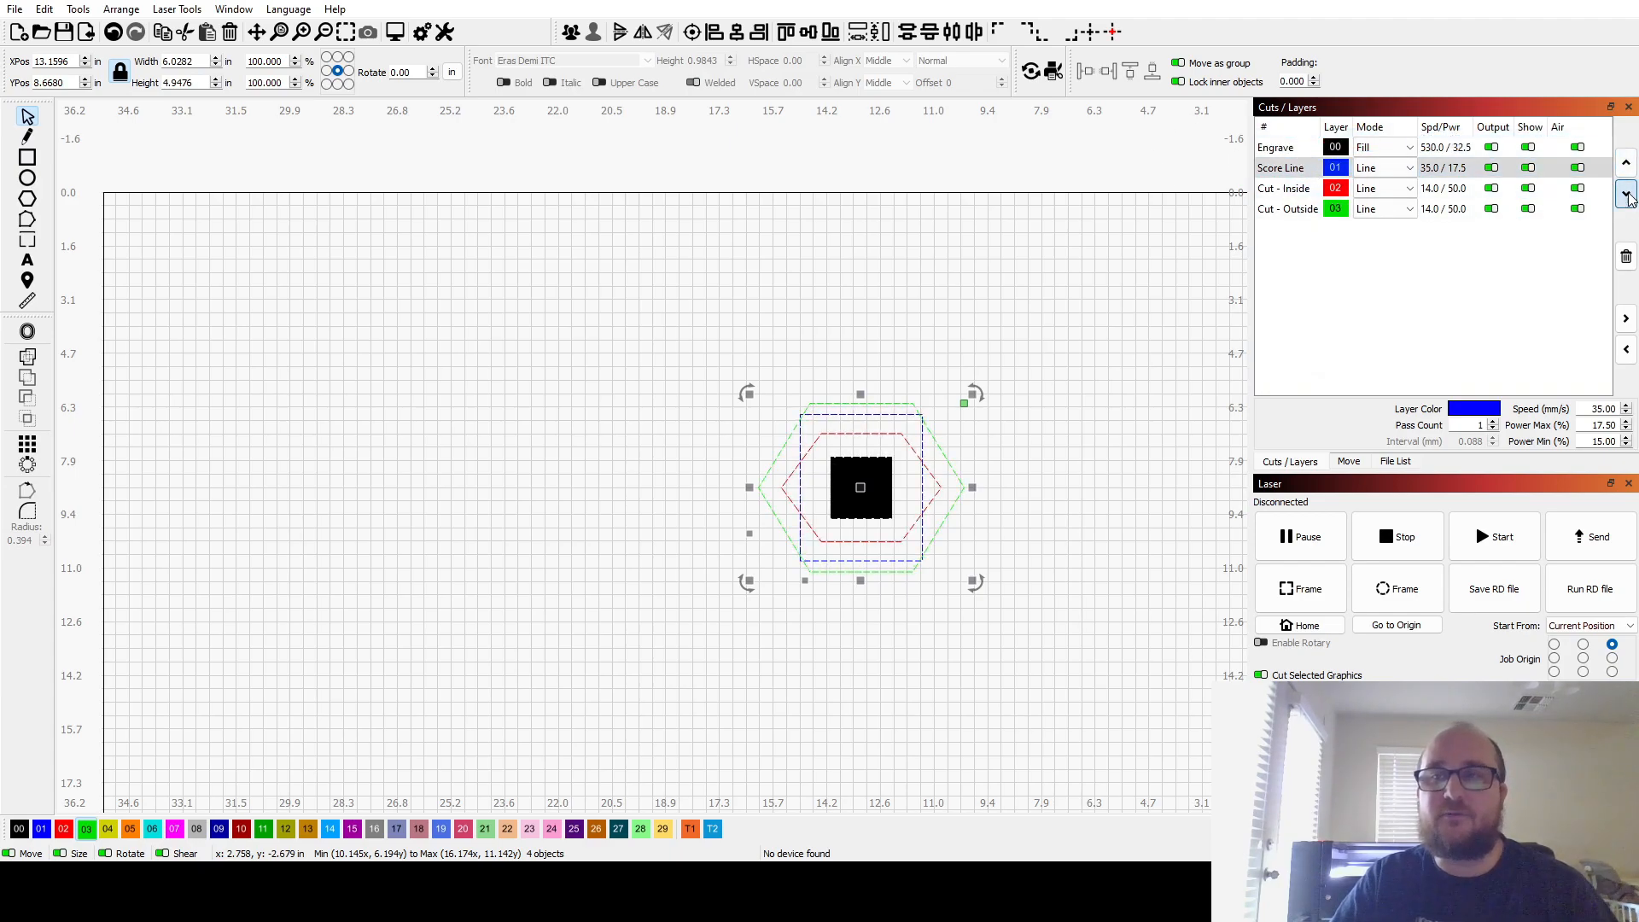
- Move Score Line above Engrave in the layer order and confirm the job preview
left_click(1624, 191)
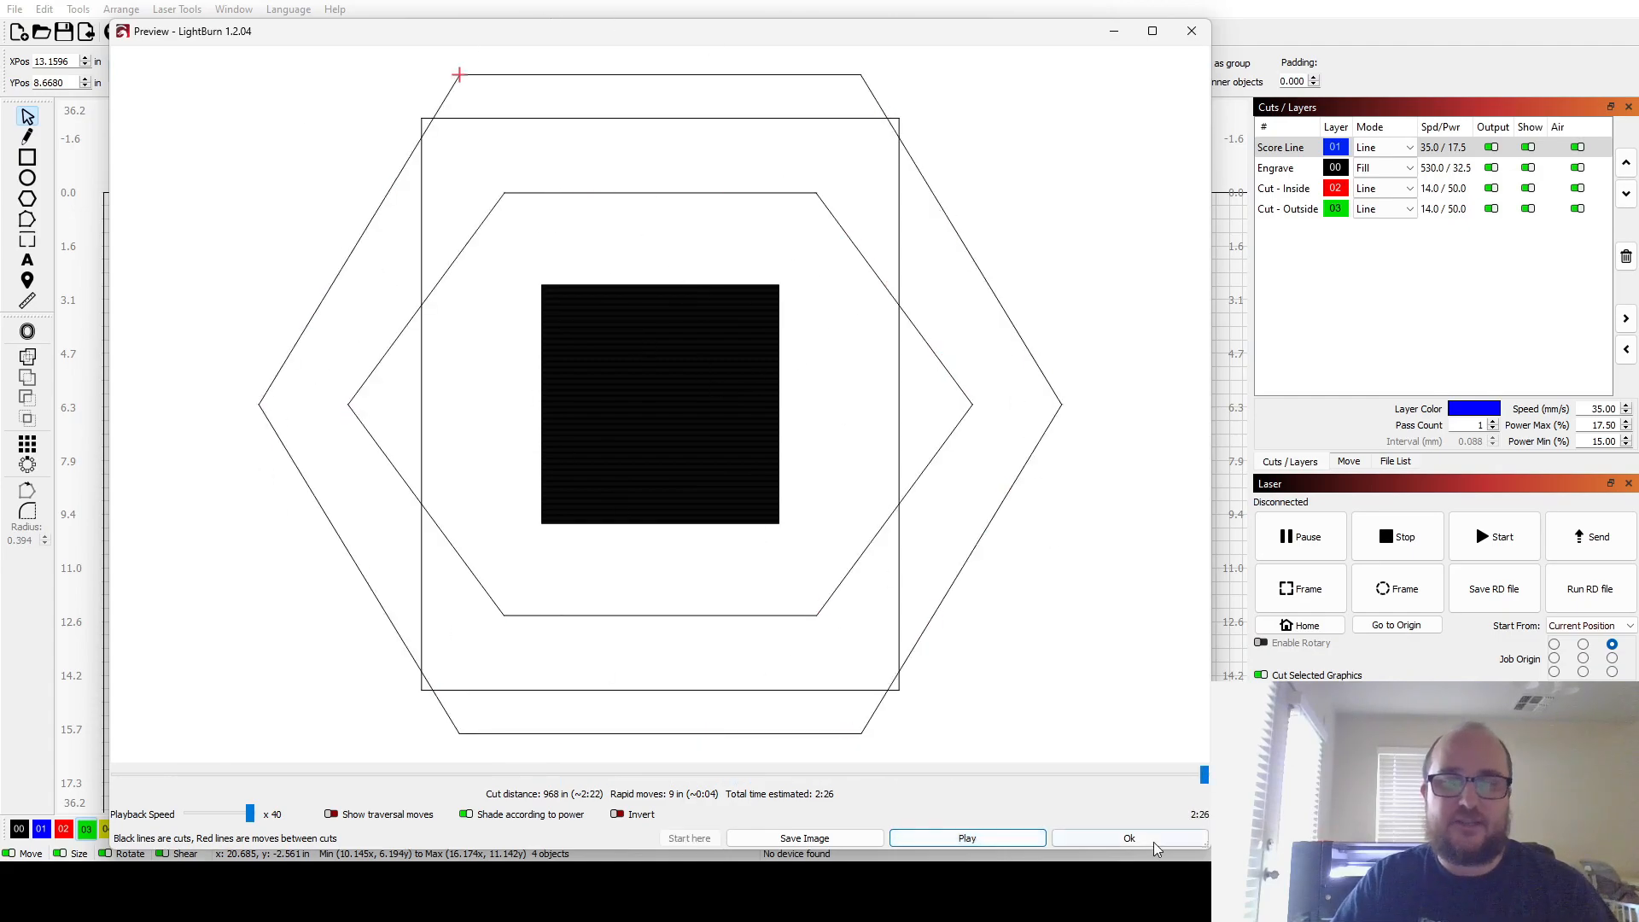
left_click(1130, 836)
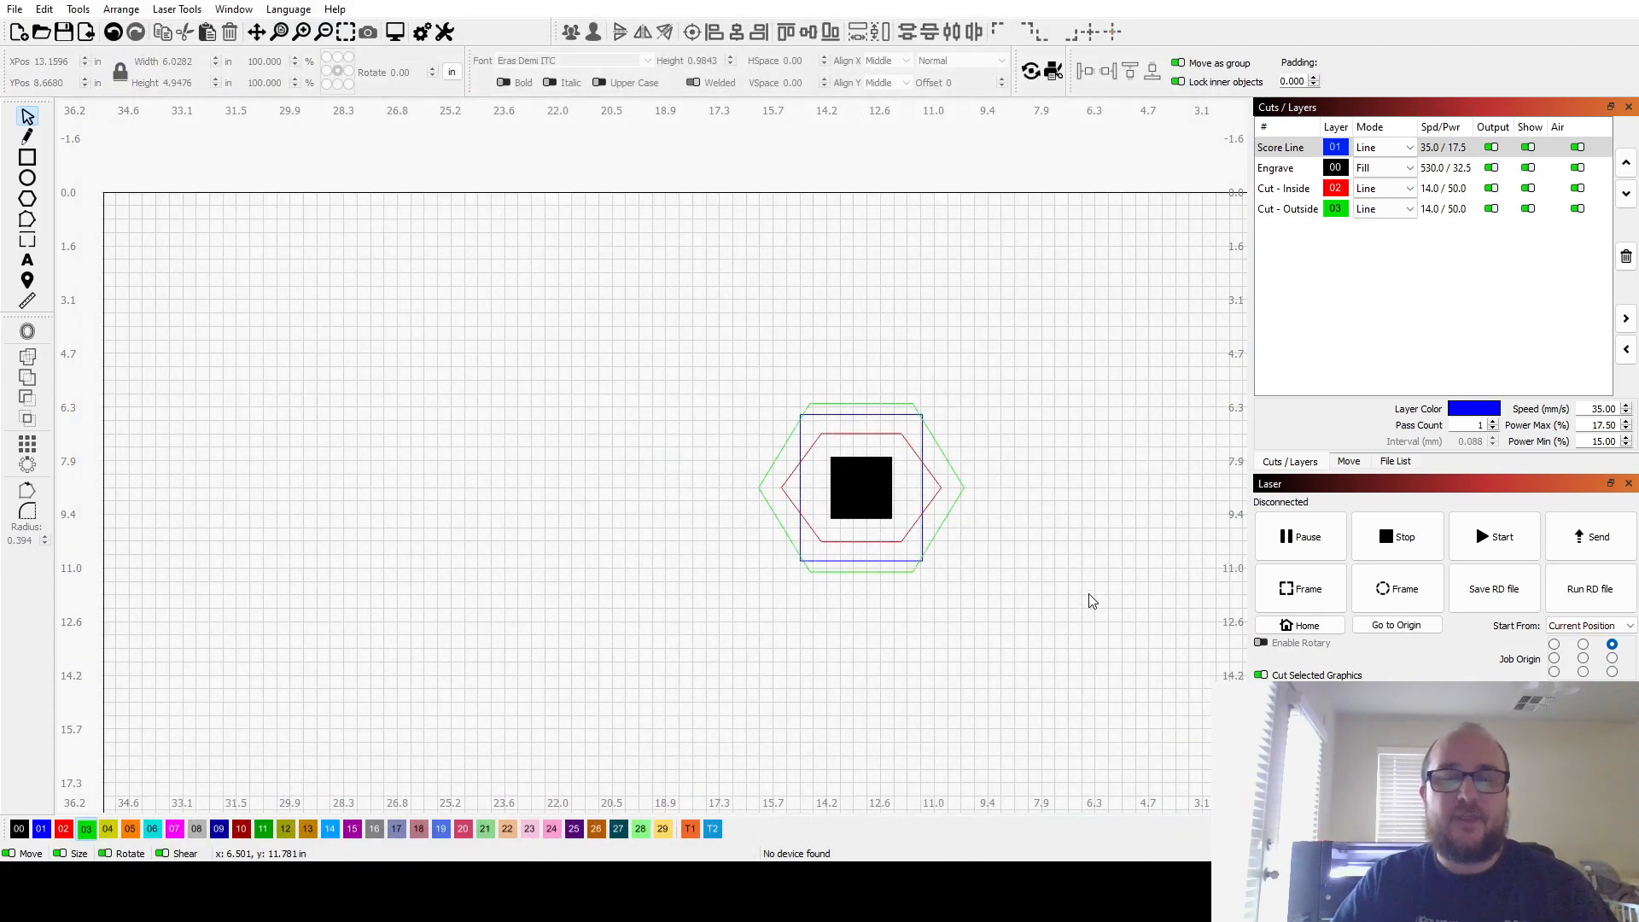
mouse_move(1035, 384)
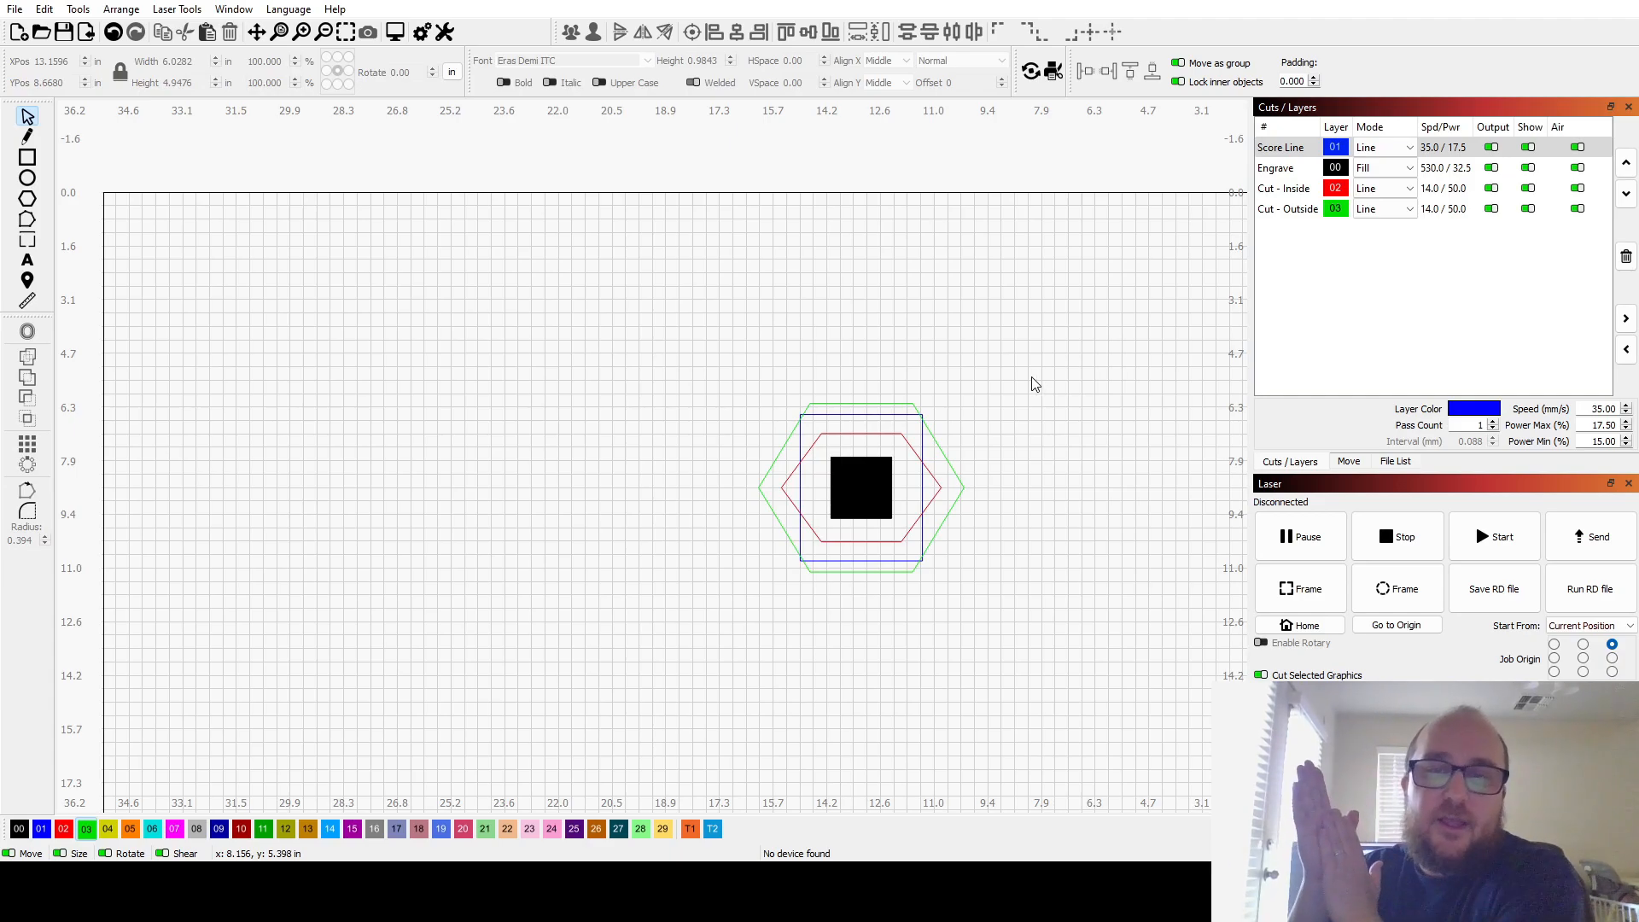
- Start the donut's concentric circles on the Cut - Outside layer beside the hexagon
left_click(1283, 188)
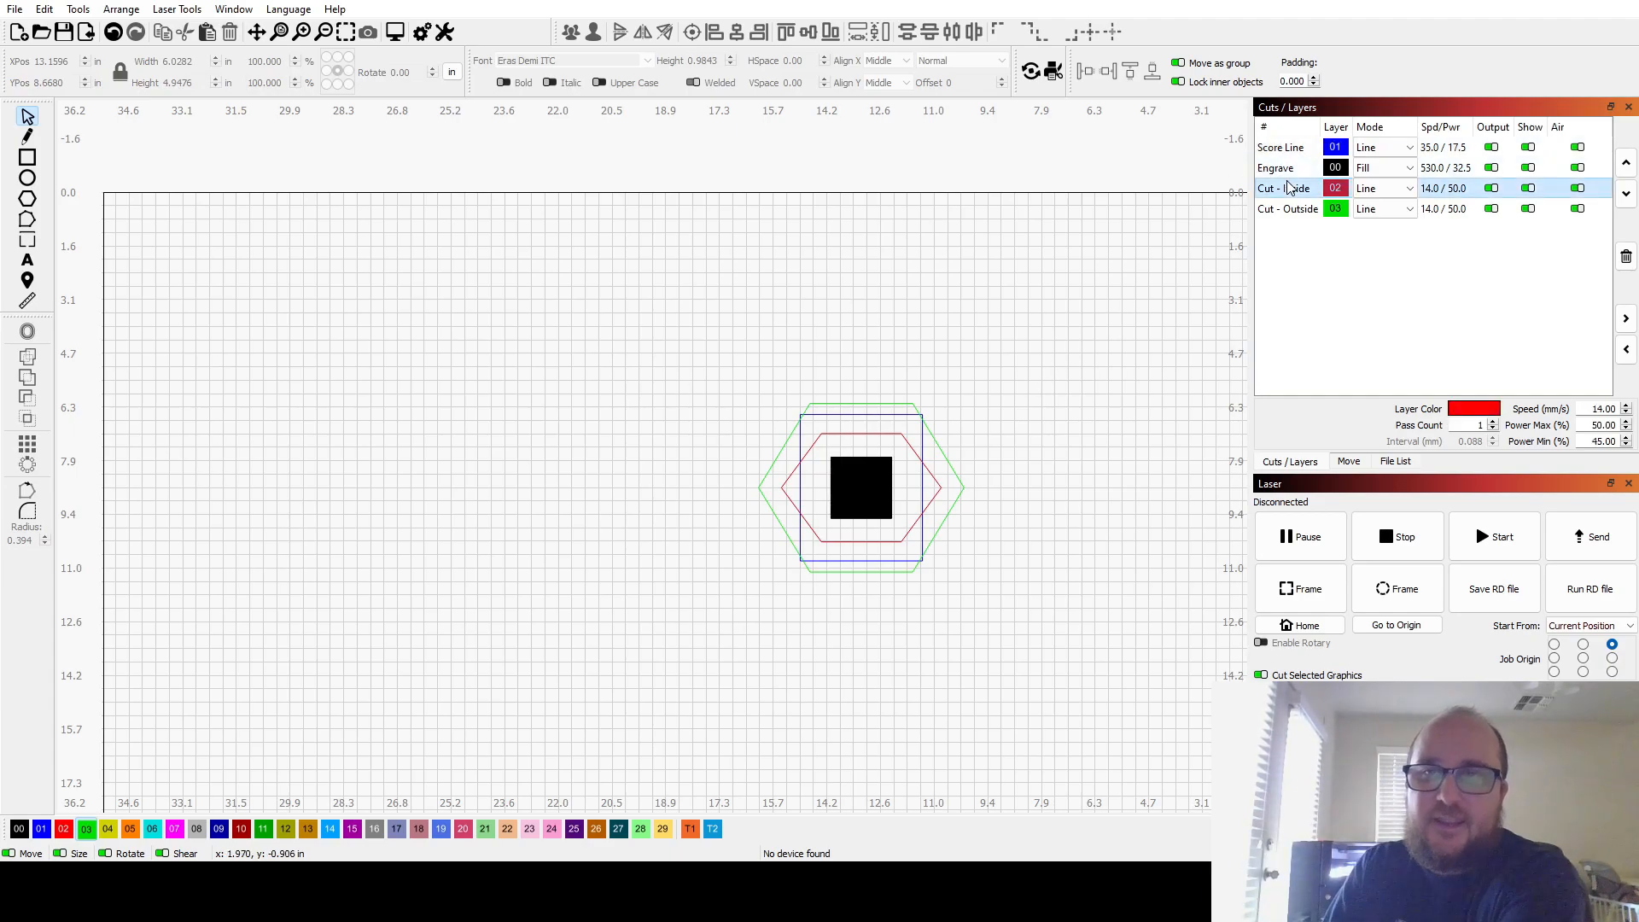
left_click(1287, 208)
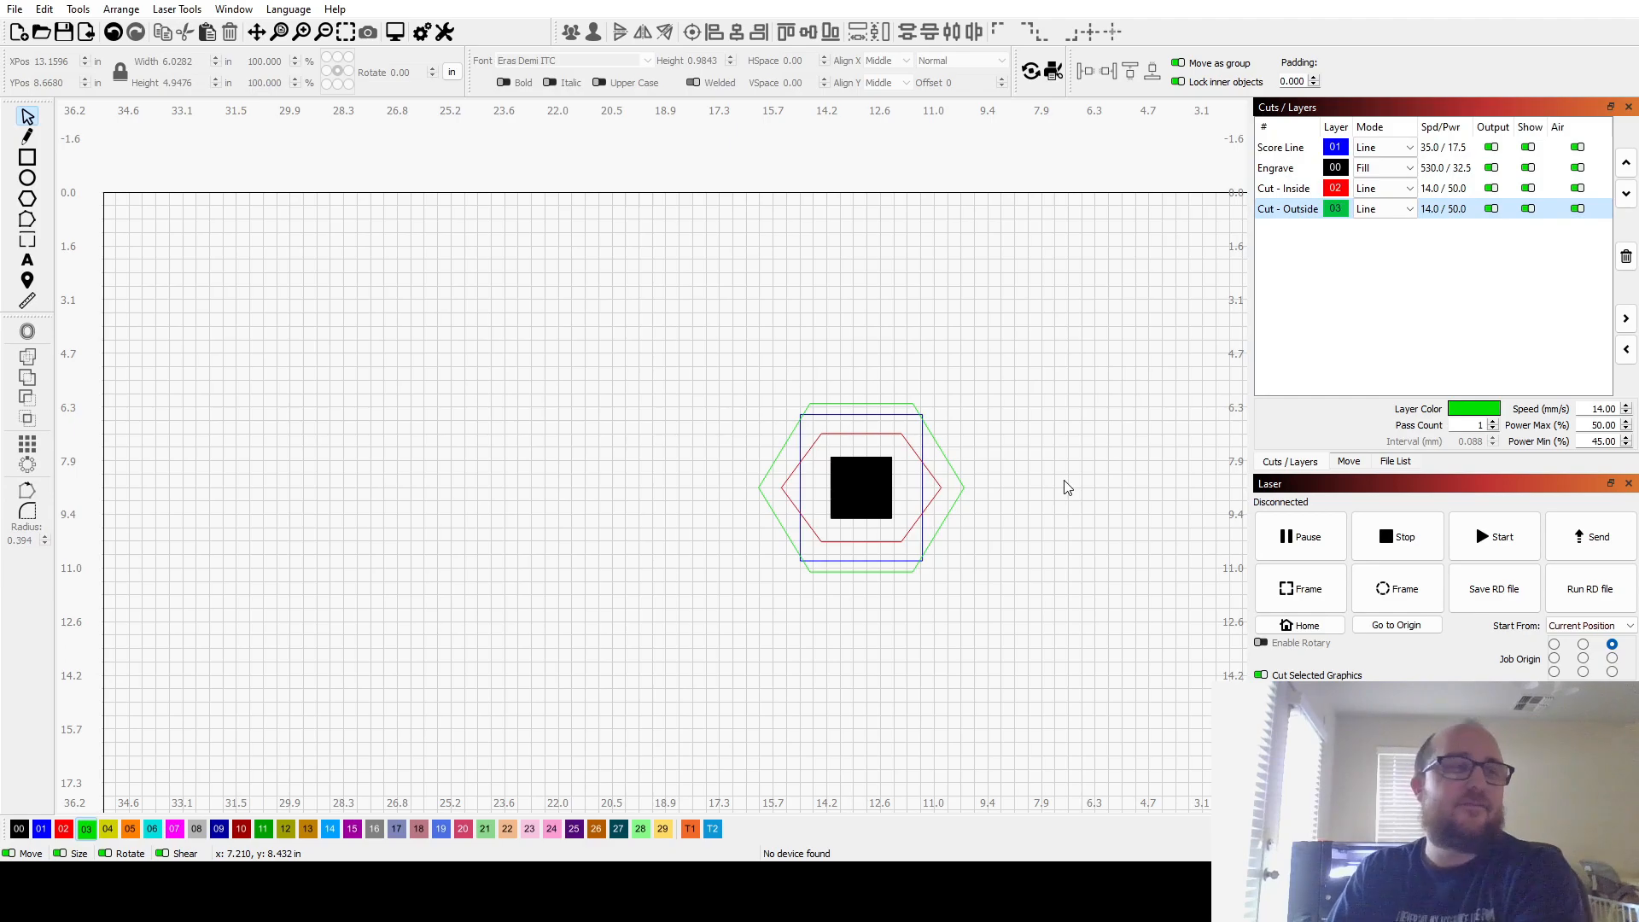
left_click(24, 202)
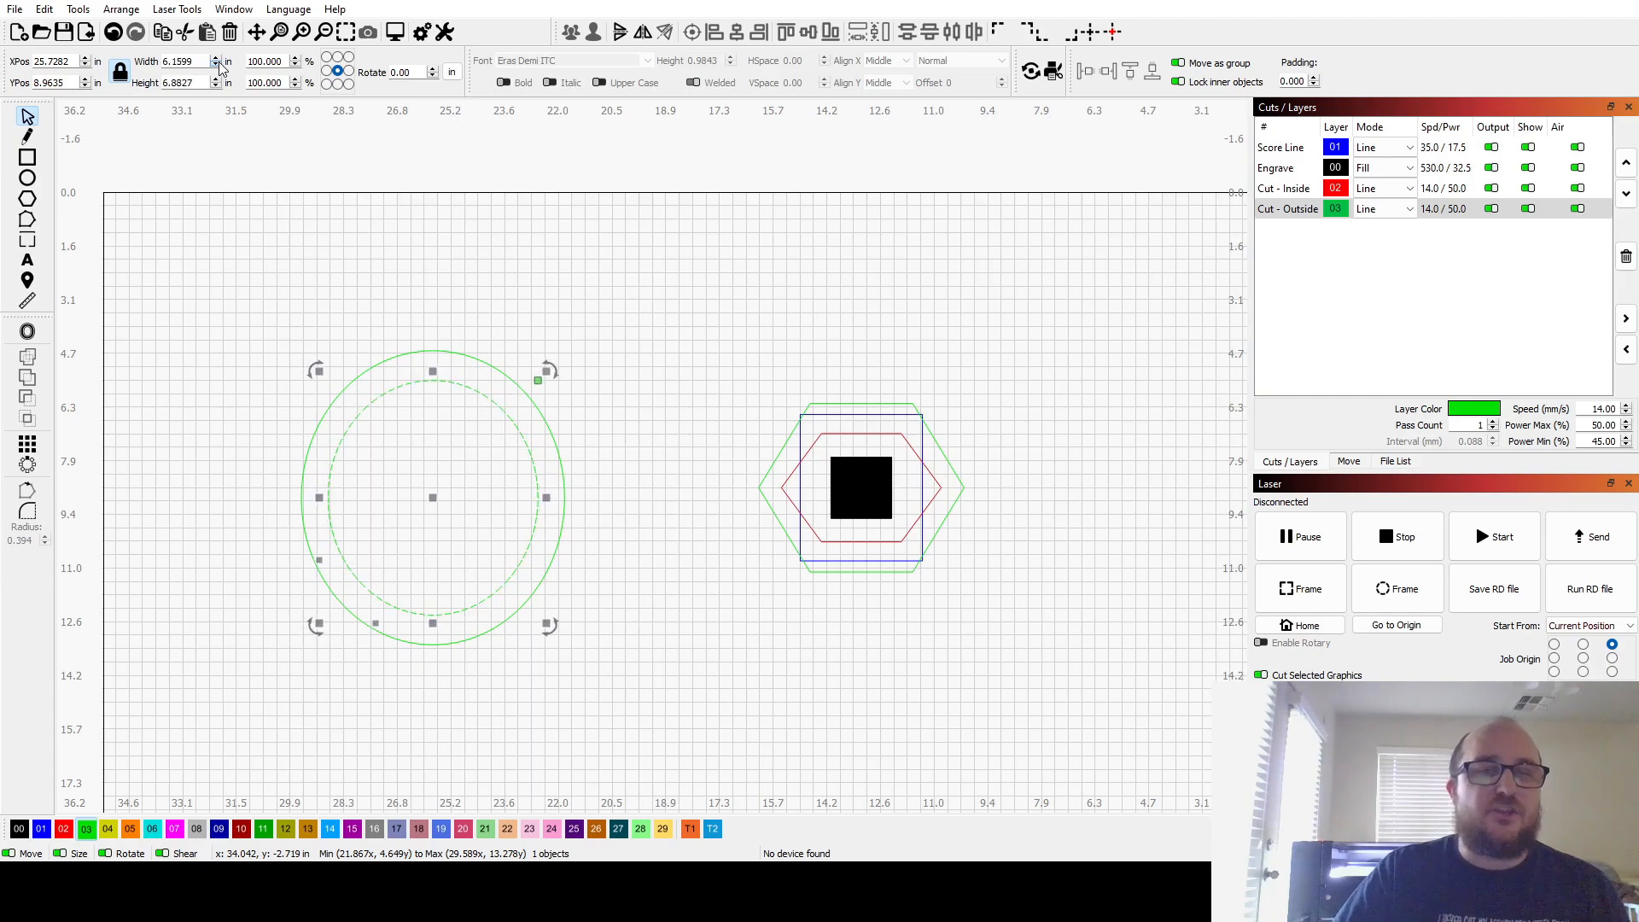
- Shrink the inner green circle to about 5.3 by 6.0 inches, widening the ring
left_click_drag(548, 372, 534, 396)
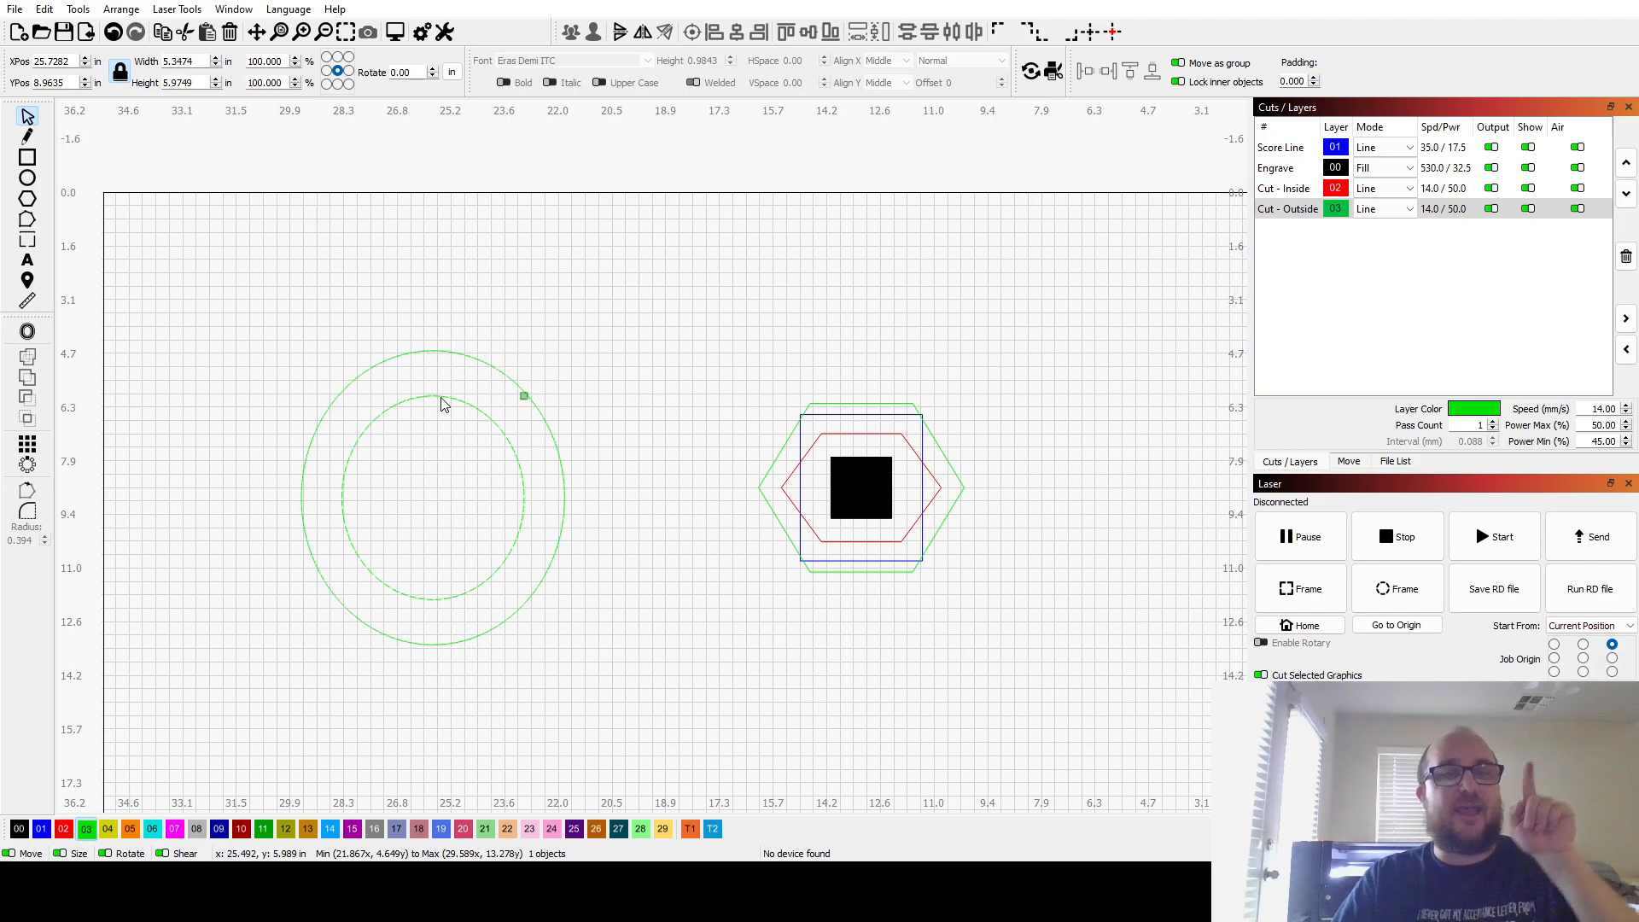
left_click(443, 403)
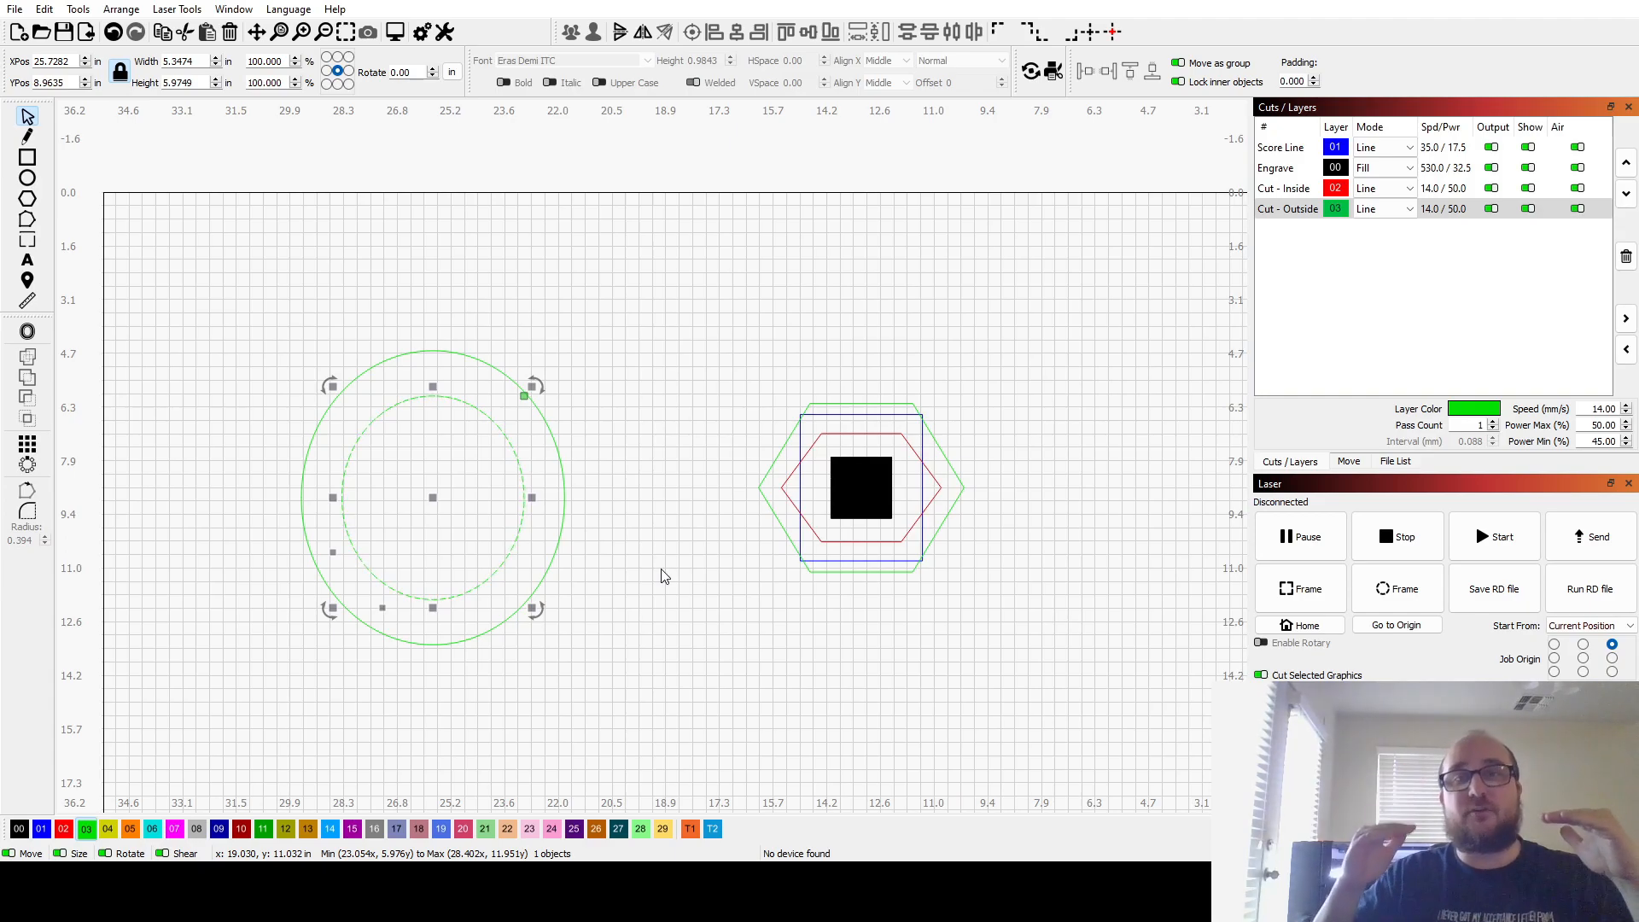
mouse_move(536, 423)
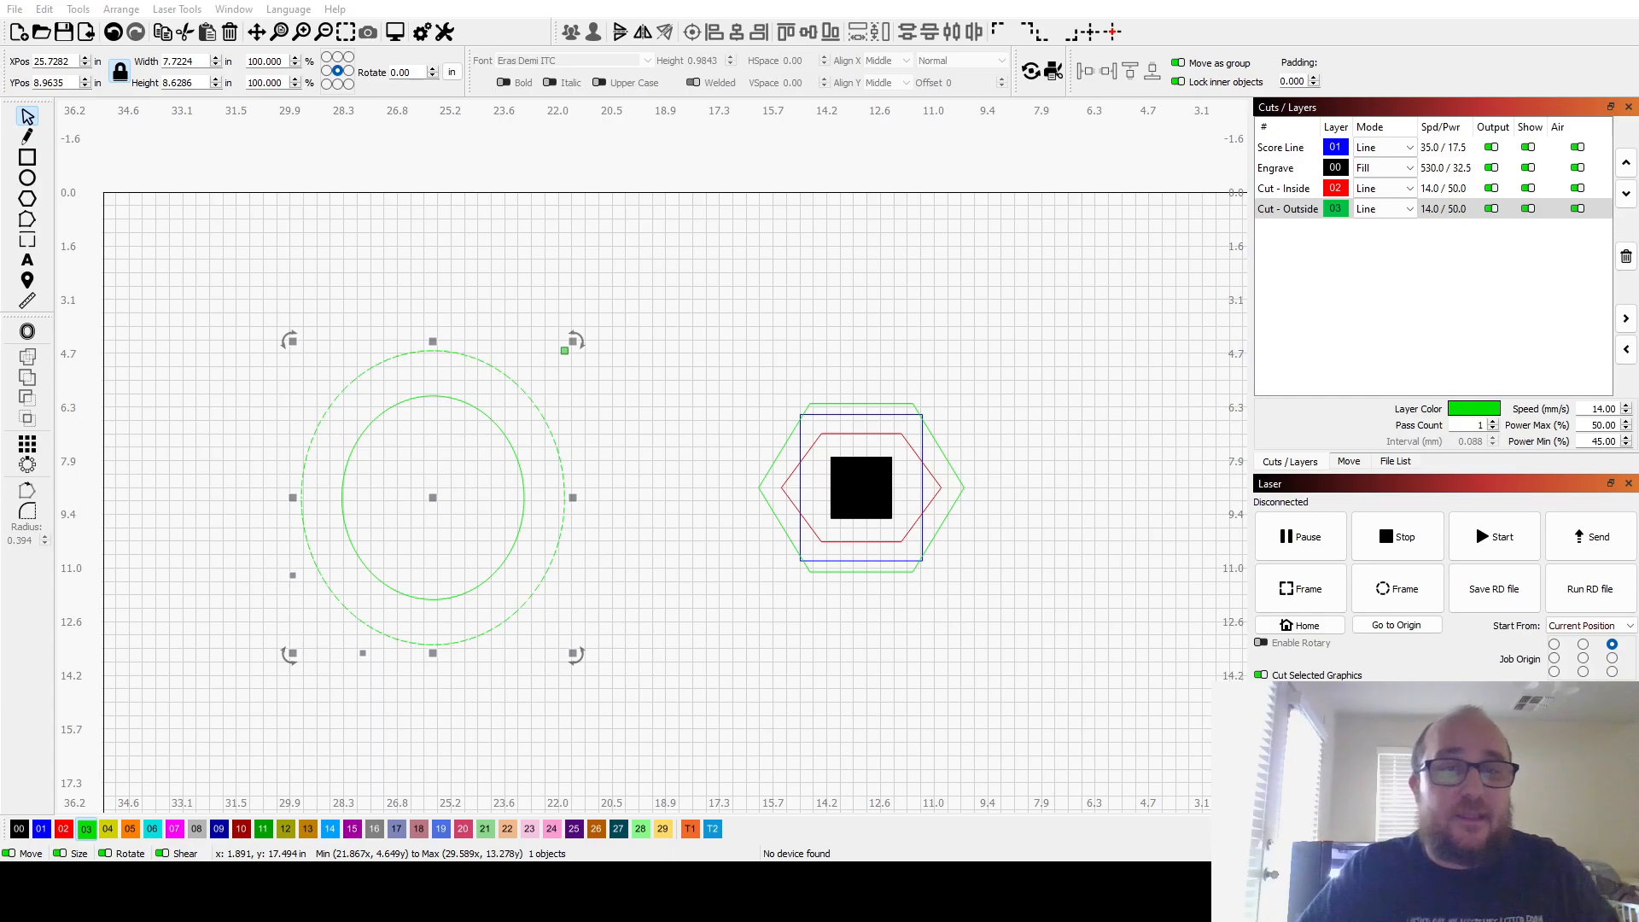
- Put the middle circle on Cut - Inside and add a smallest circle on new layer Cut - Inside Inside
left_click(512, 549)
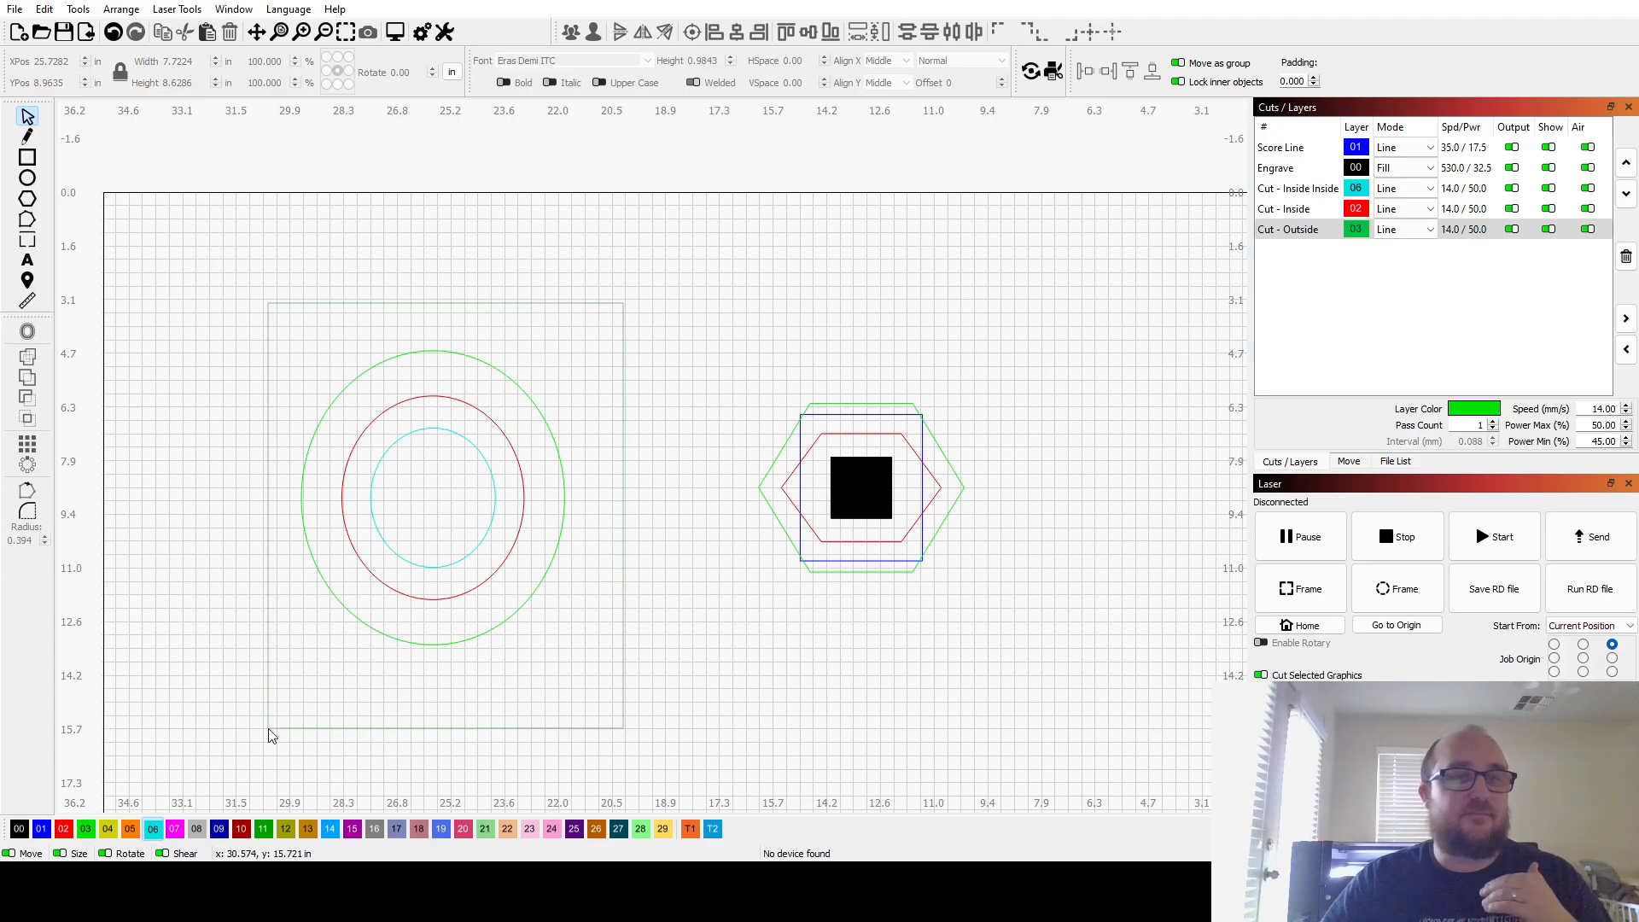
left_click(433, 495)
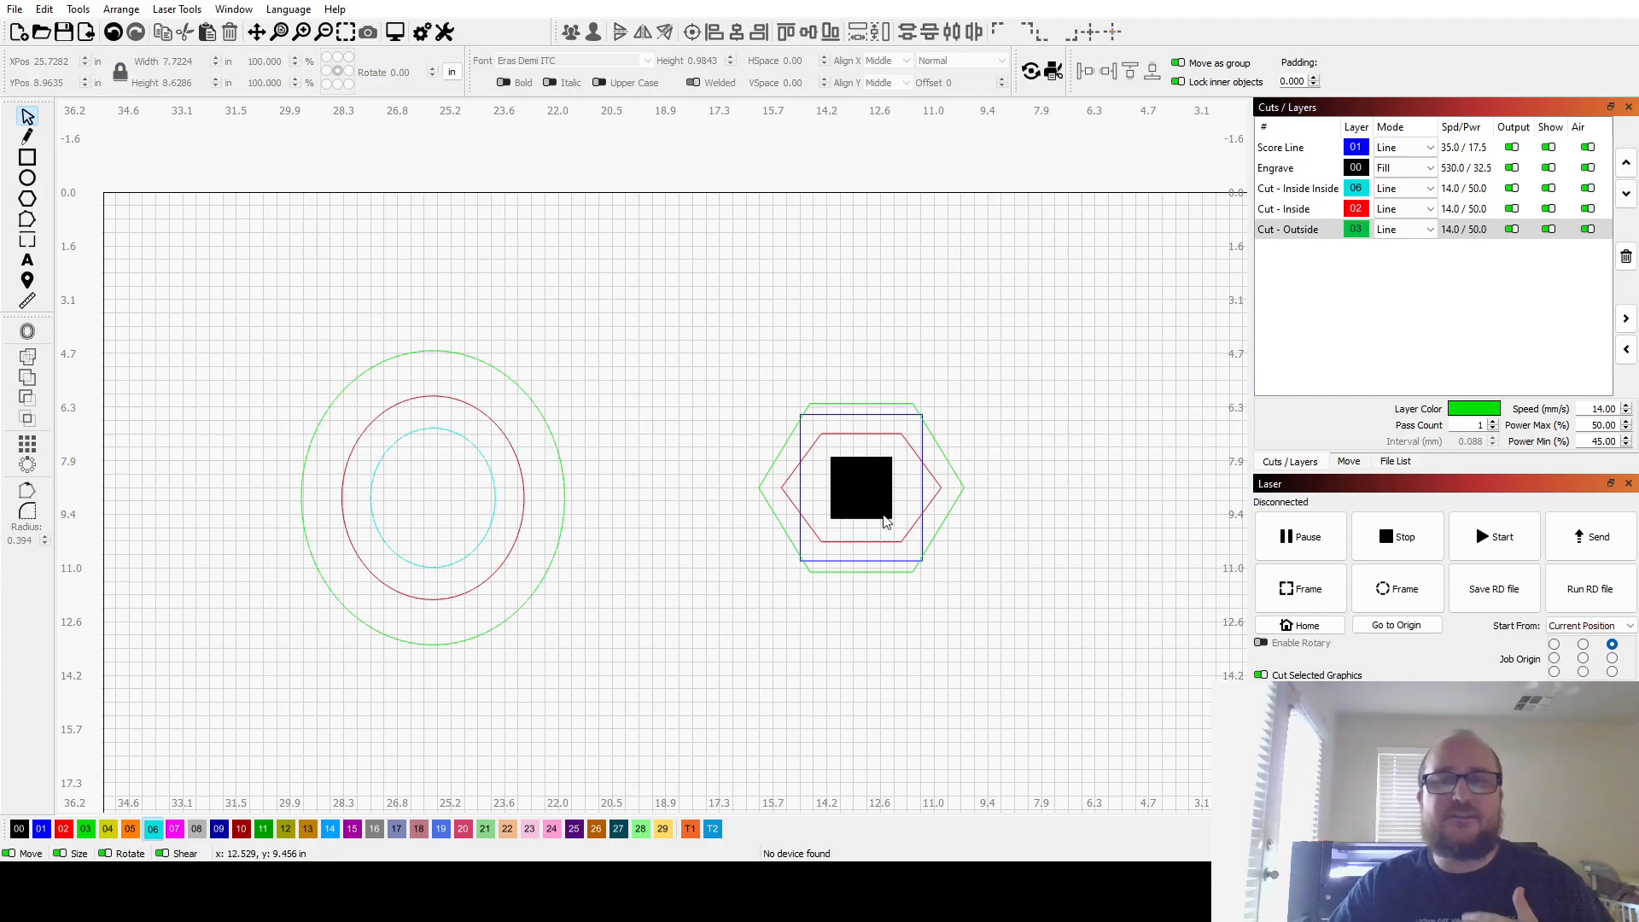
- Select the outer green hexagon to enlarge it beyond the blue box
left_click(860, 489)
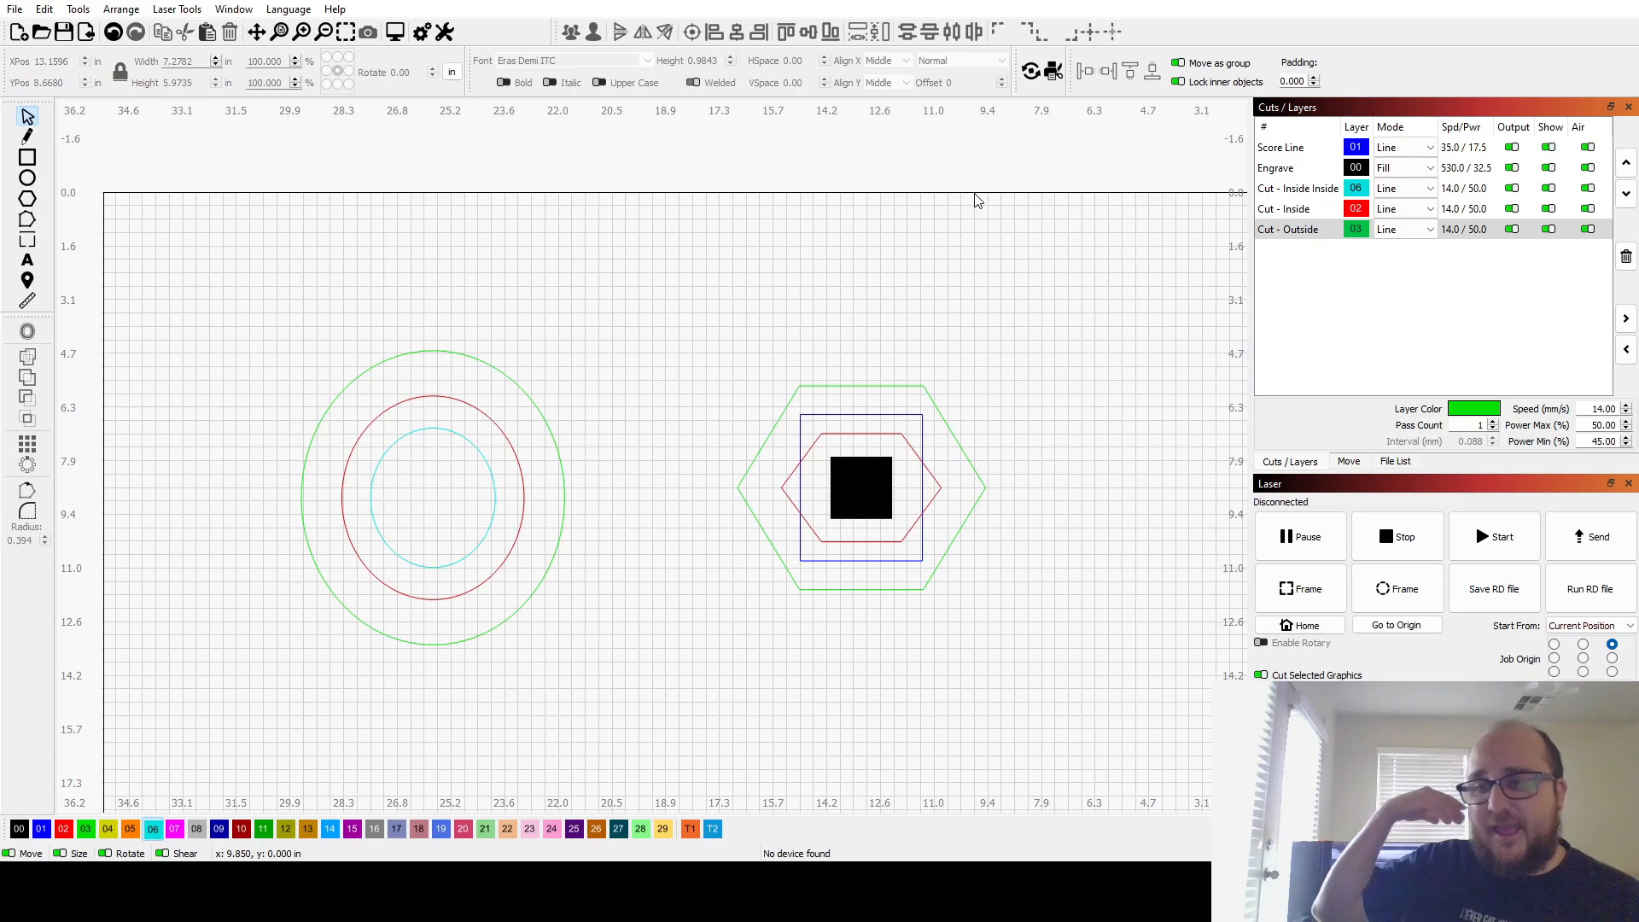
mouse_move(975, 297)
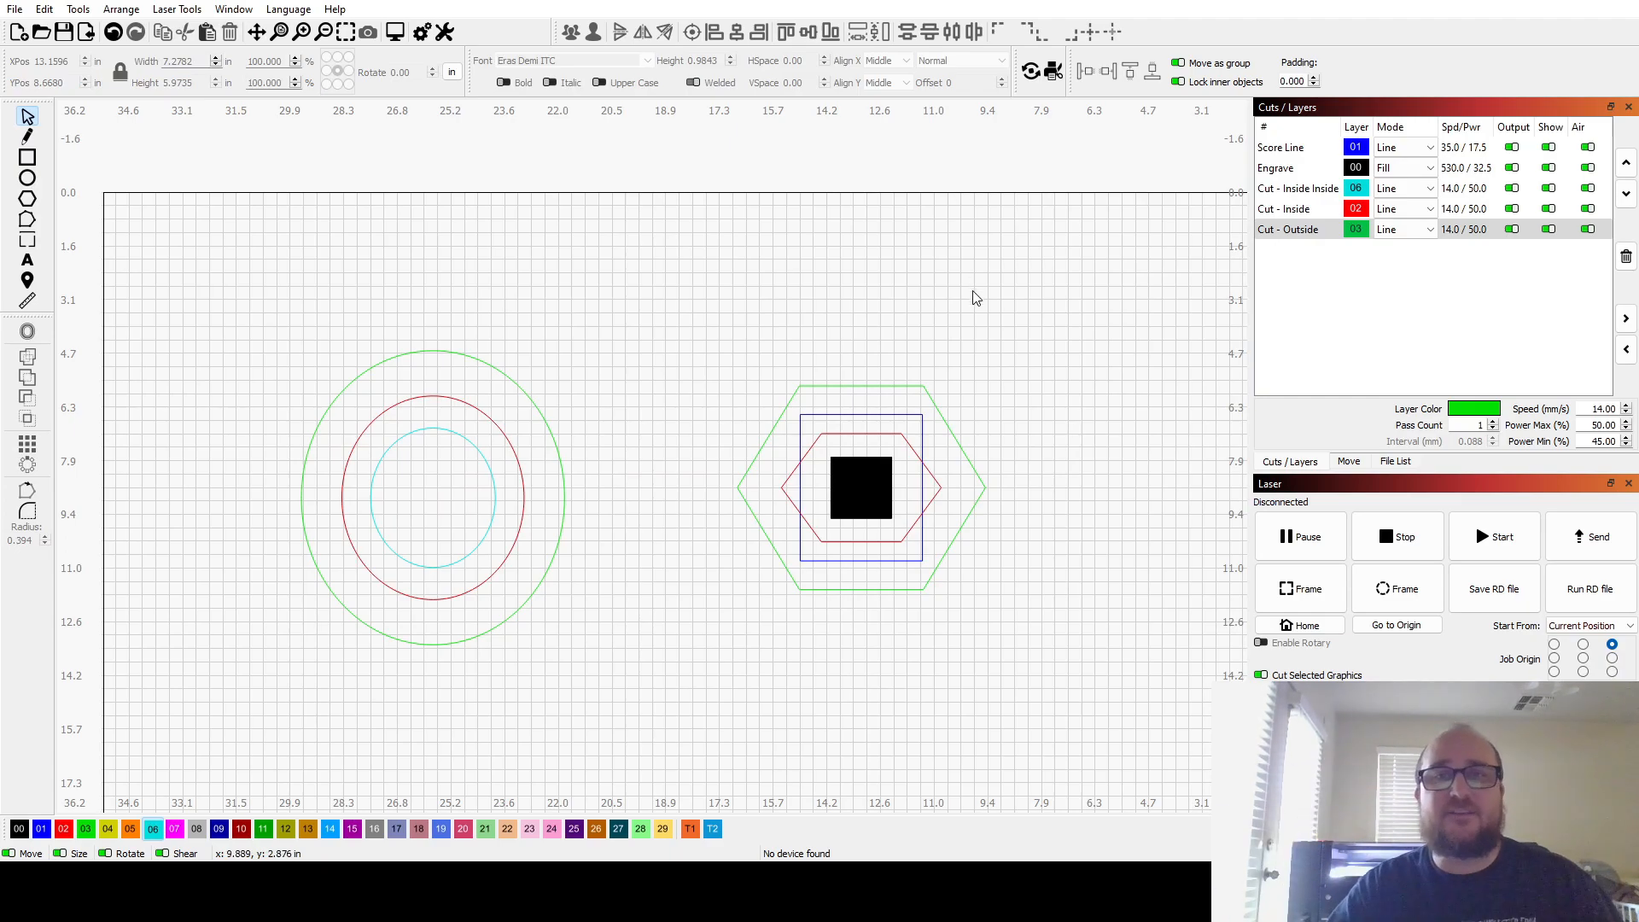
mouse_move(988, 643)
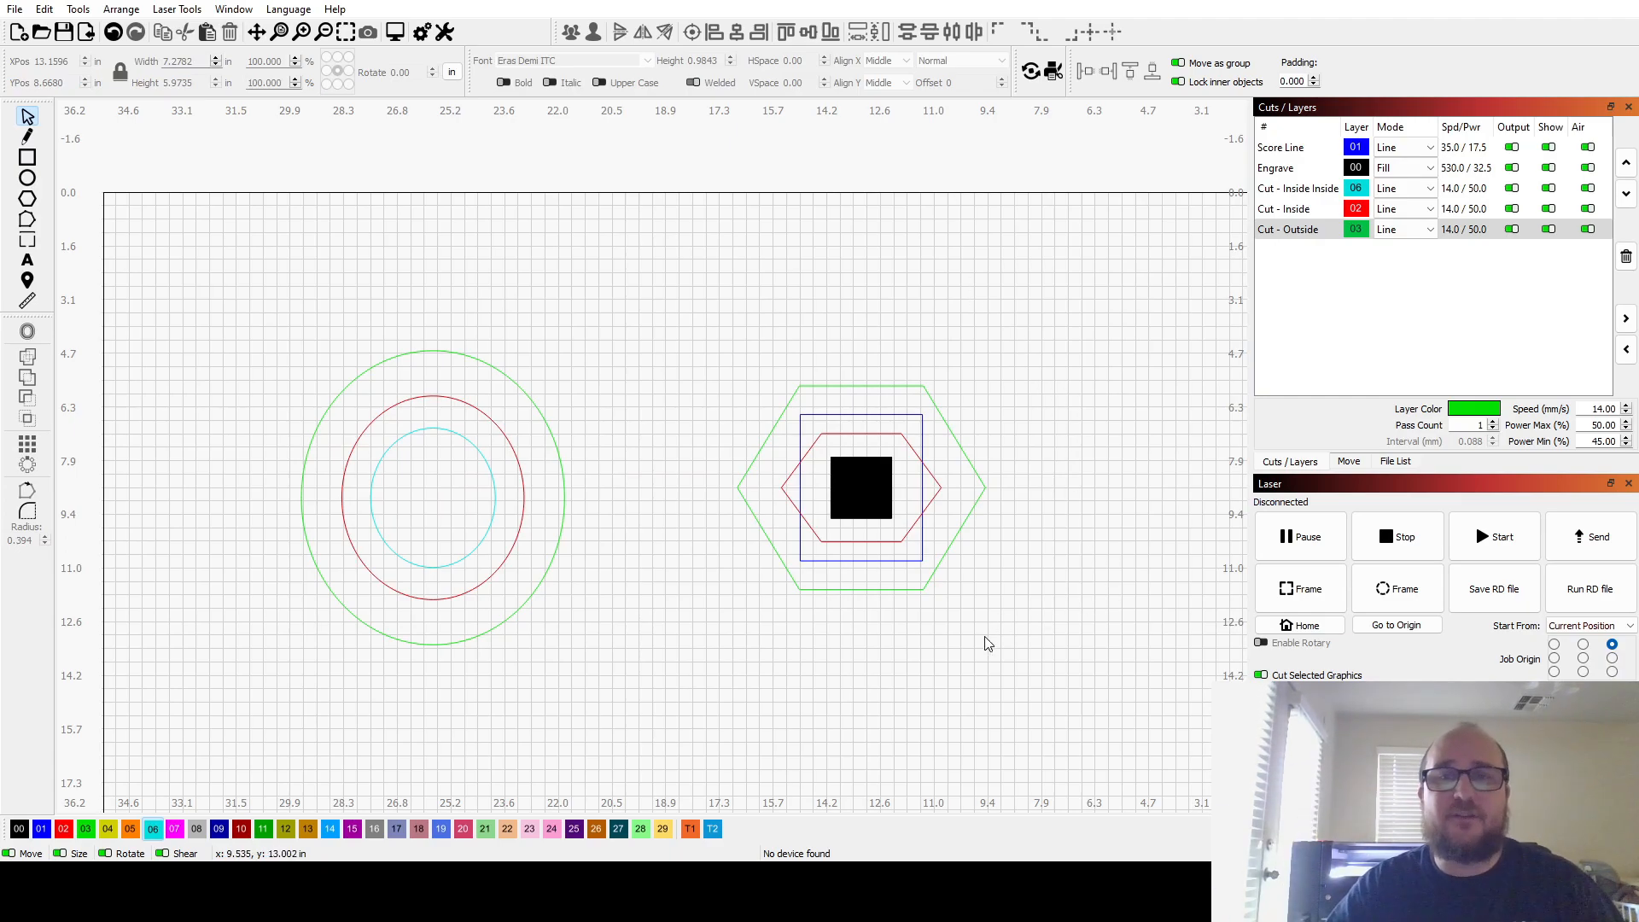